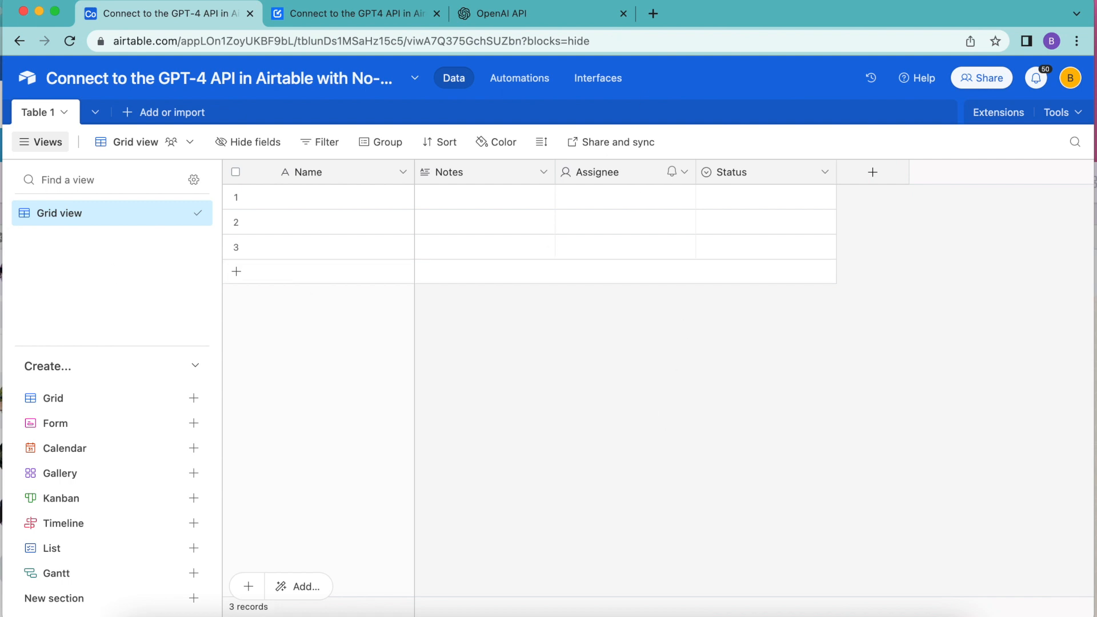
{"action": "mouse_move", "coordinate": [493, 68]}
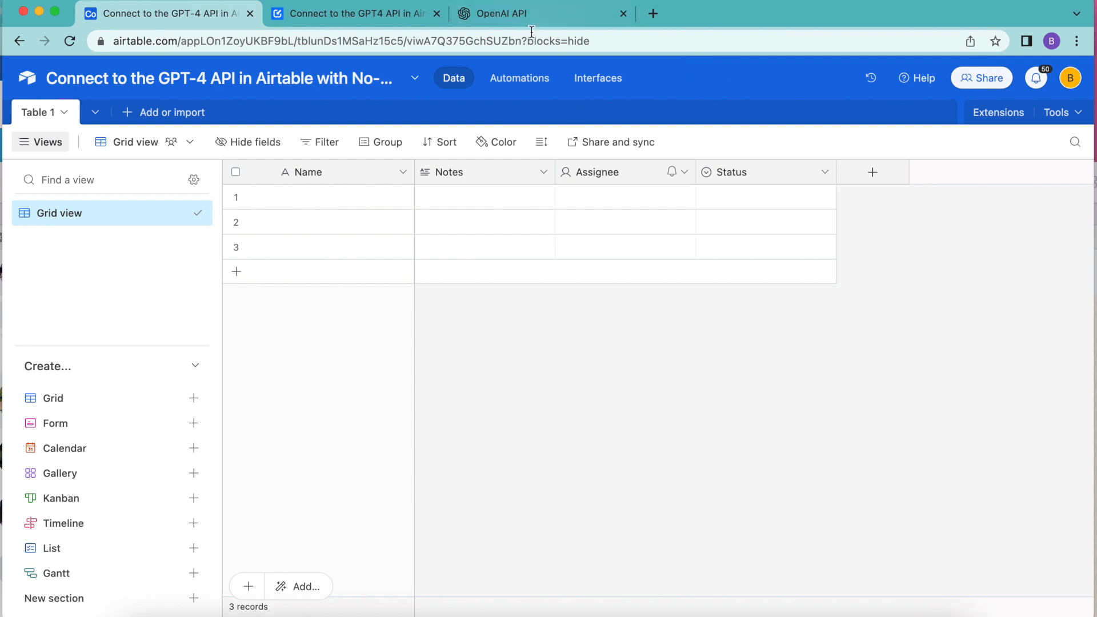
{"action": "mouse_move", "coordinate": [642, 103]}
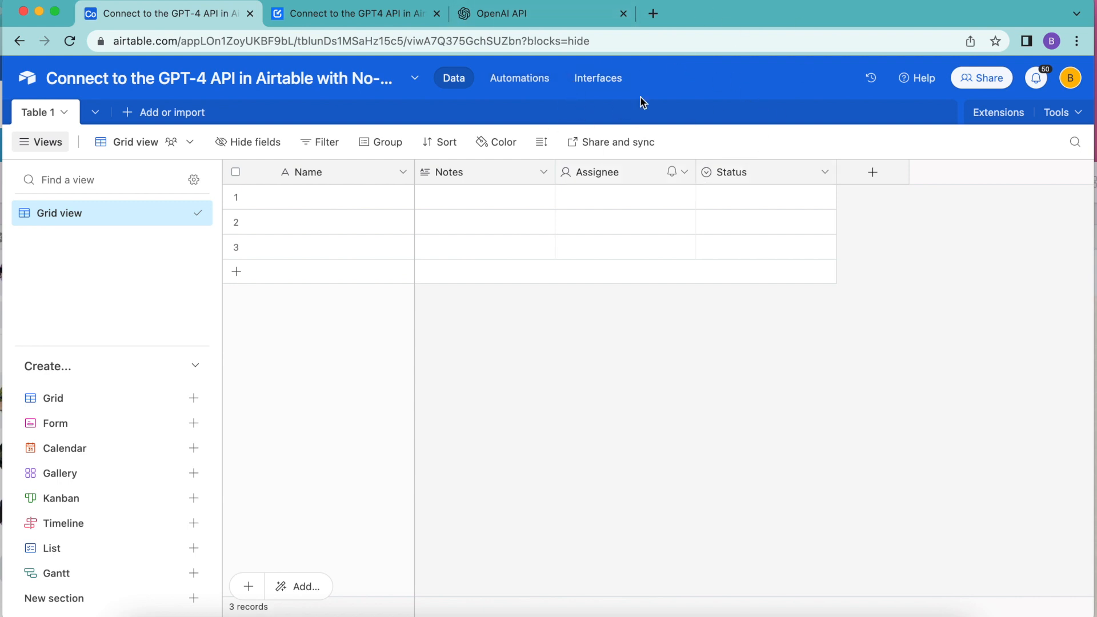
Step: Look over the OpenAI API keys page and the Data Fetcher tutorial article
{"action": "left_click", "coordinate": [515, 13]}
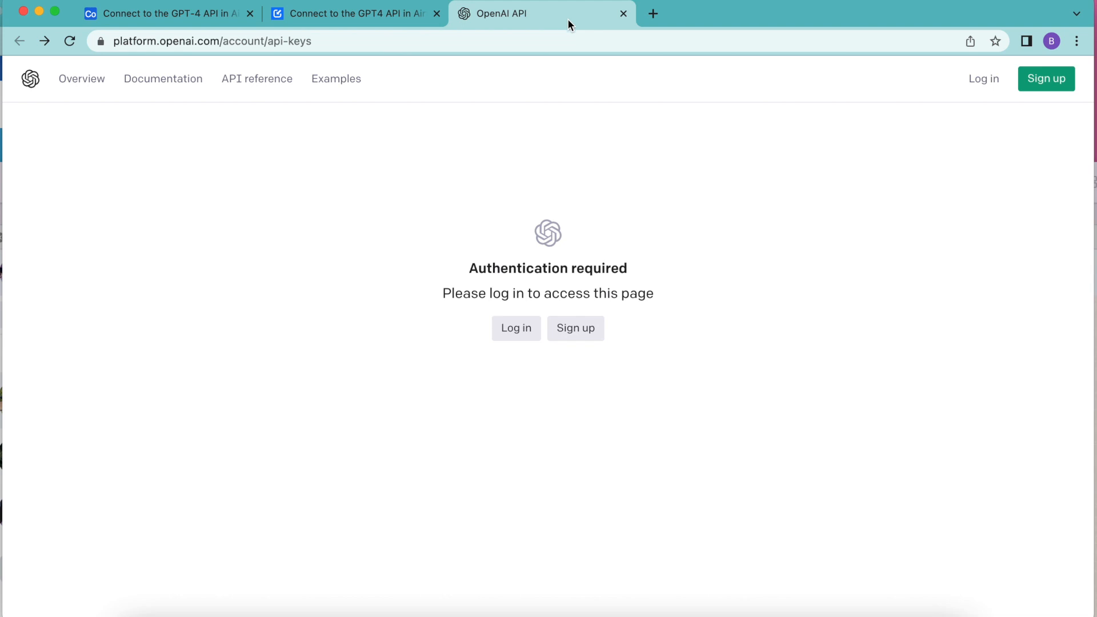
{"action": "mouse_move", "coordinate": [396, 323]}
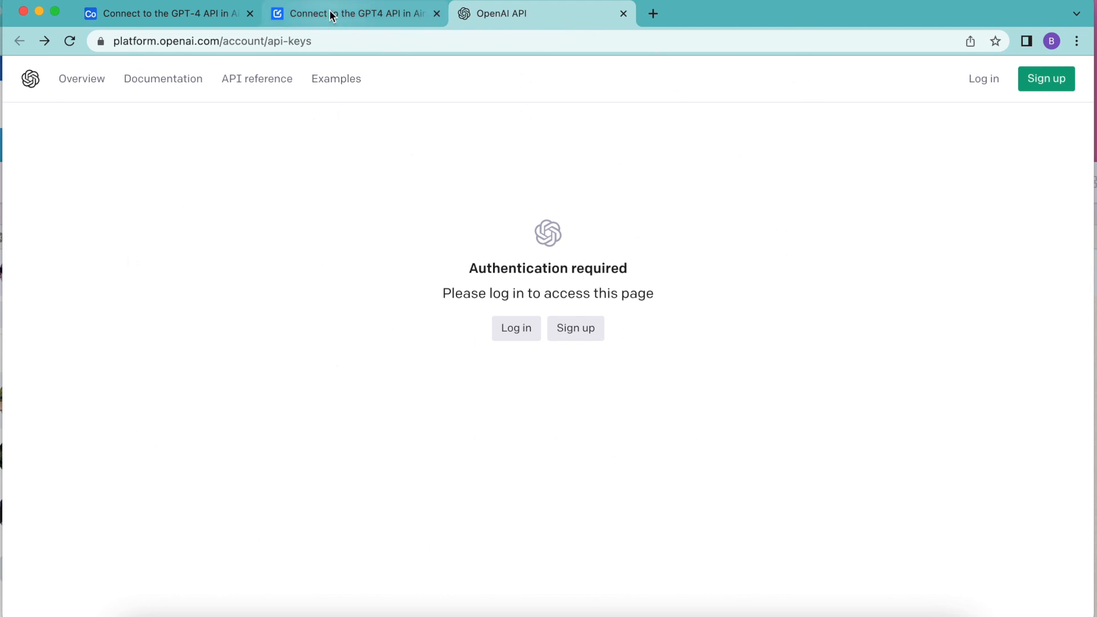
{"action": "left_click", "coordinate": [350, 13]}
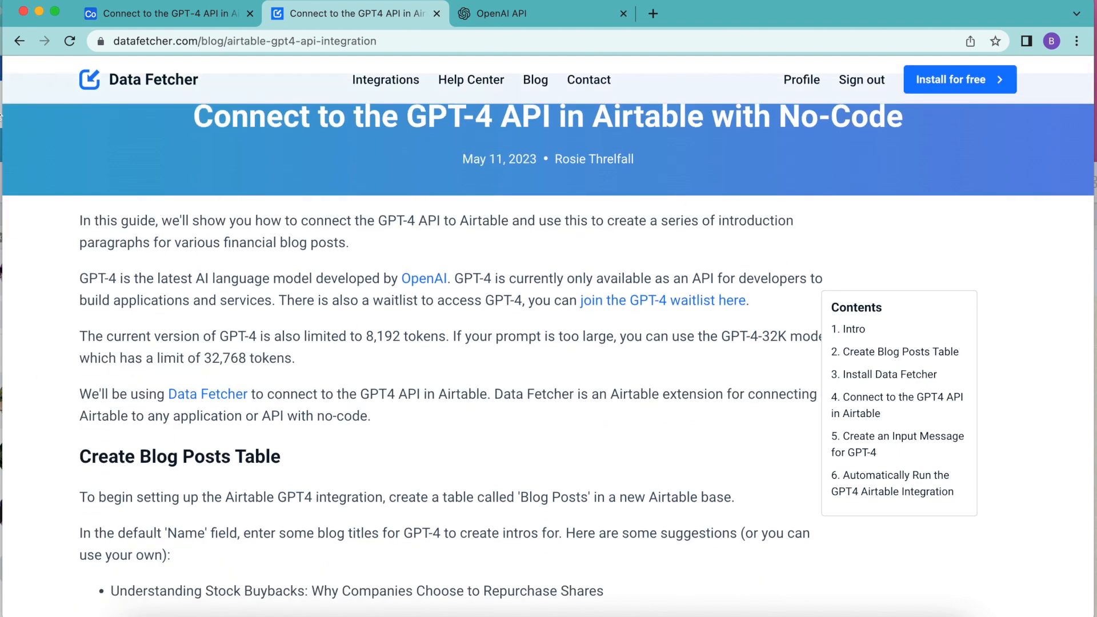
{"action": "mouse_move", "coordinate": [417, 235]}
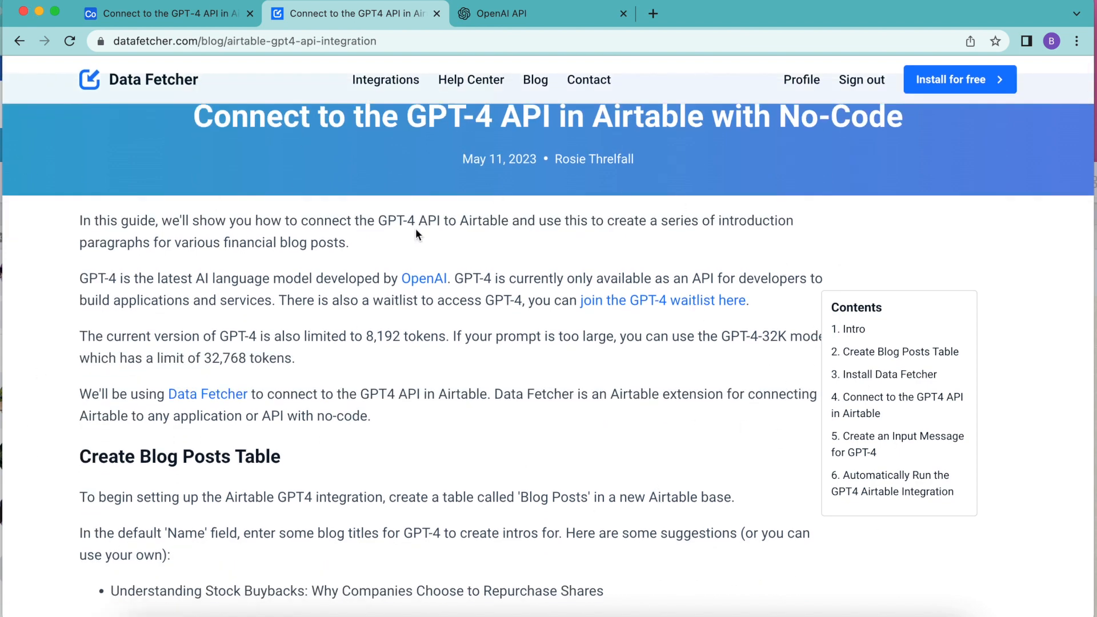
{"action": "mouse_move", "coordinate": [436, 392]}
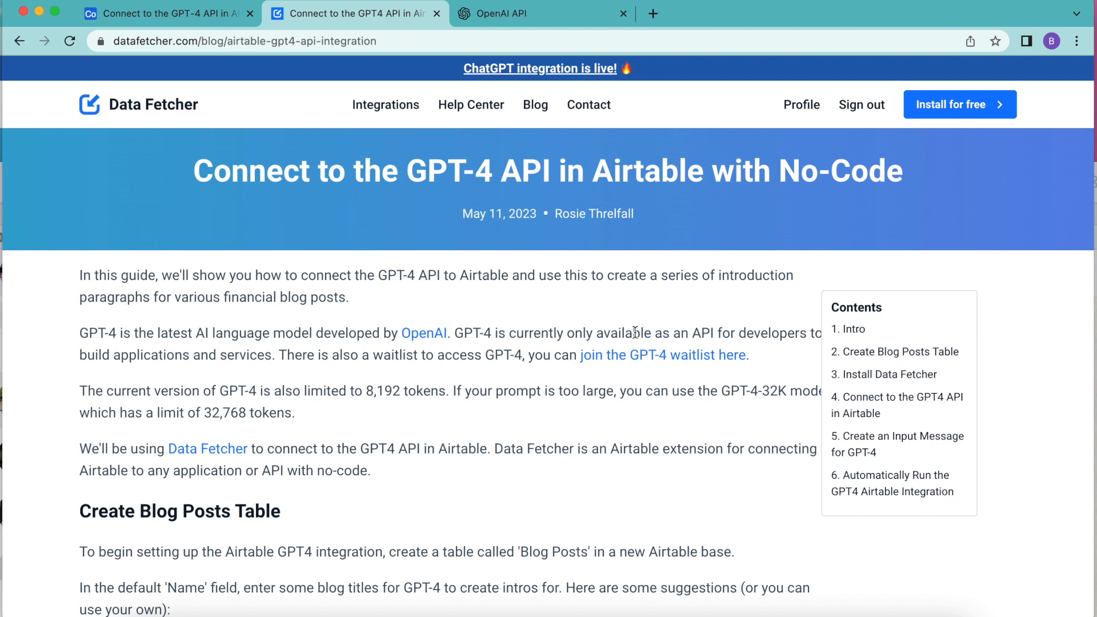
{"action": "scroll", "scroll_direction": "down", "scroll_amount": 3}
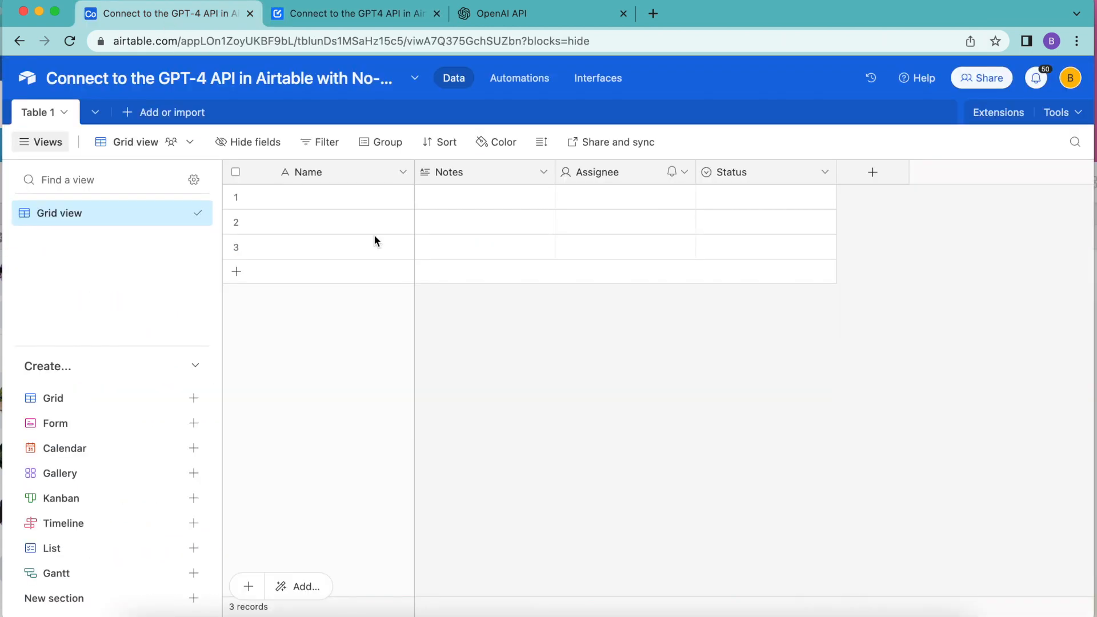
{"action": "mouse_move", "coordinate": [372, 327]}
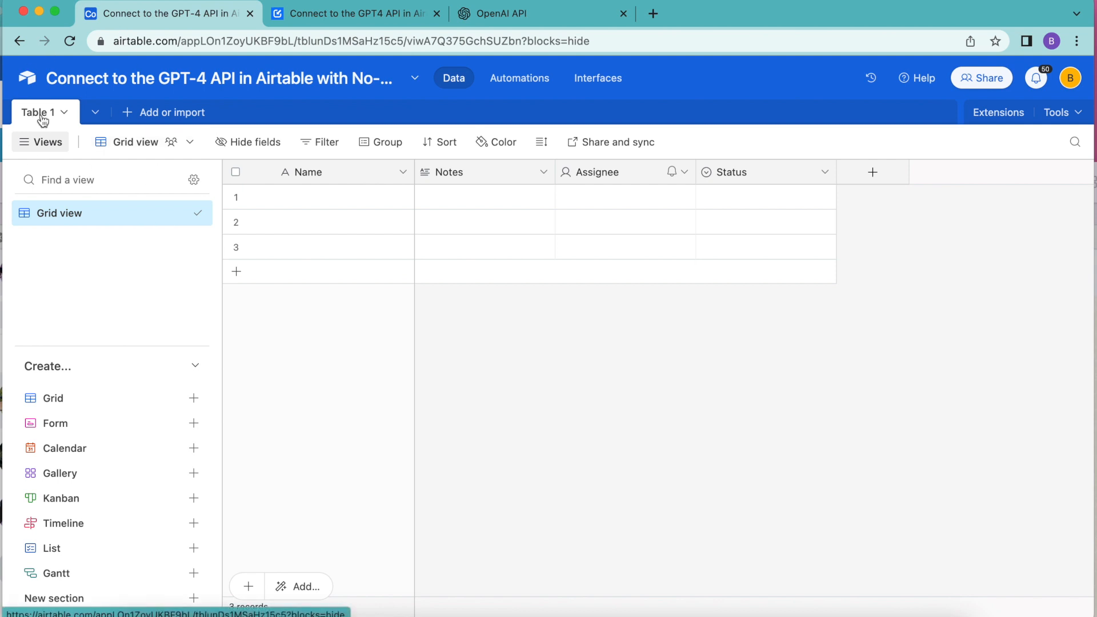
Step: Rename Table 1 to 'Blog Posts' and save
{"action": "left_click", "coordinate": [38, 112]}
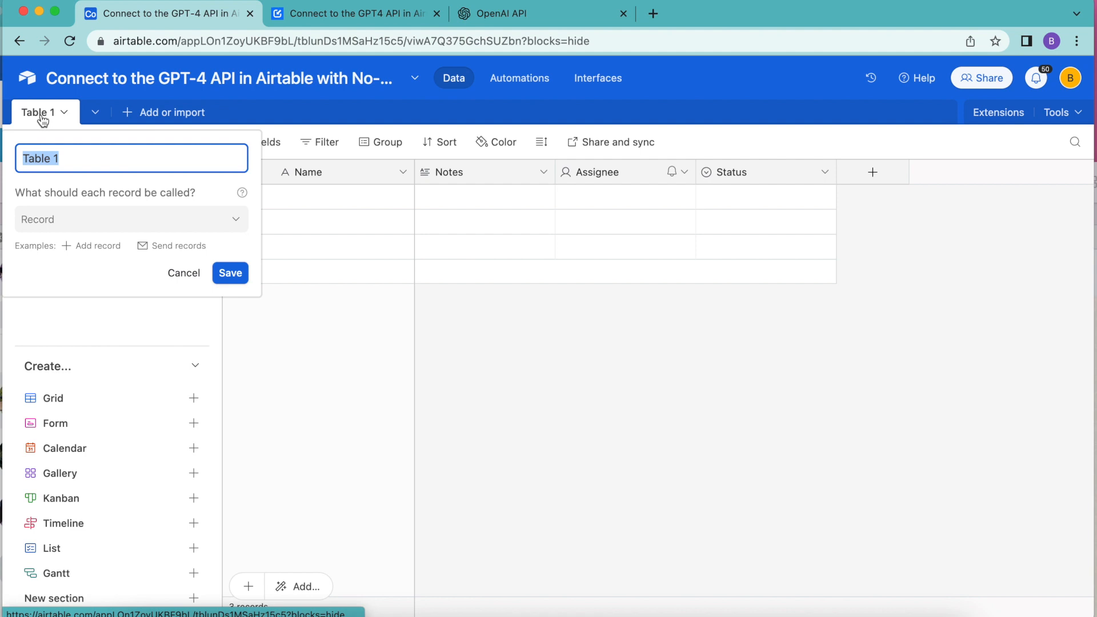
{"action": "type", "text": "Blog Posts"}
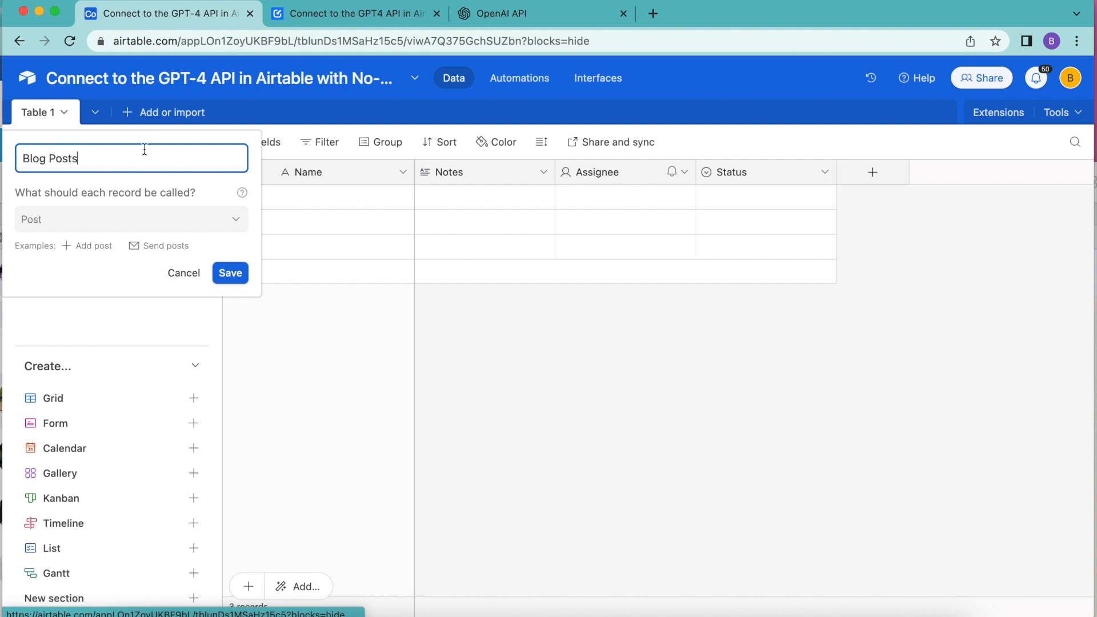
{"action": "left_click", "coordinate": [229, 273]}
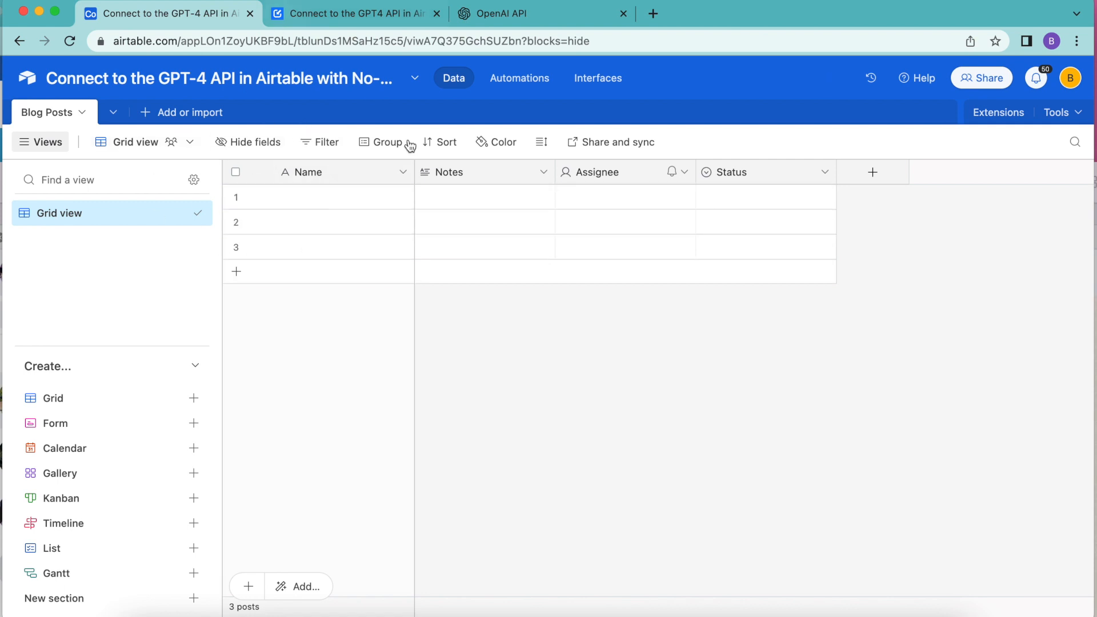
{"action": "mouse_move", "coordinate": [287, 202]}
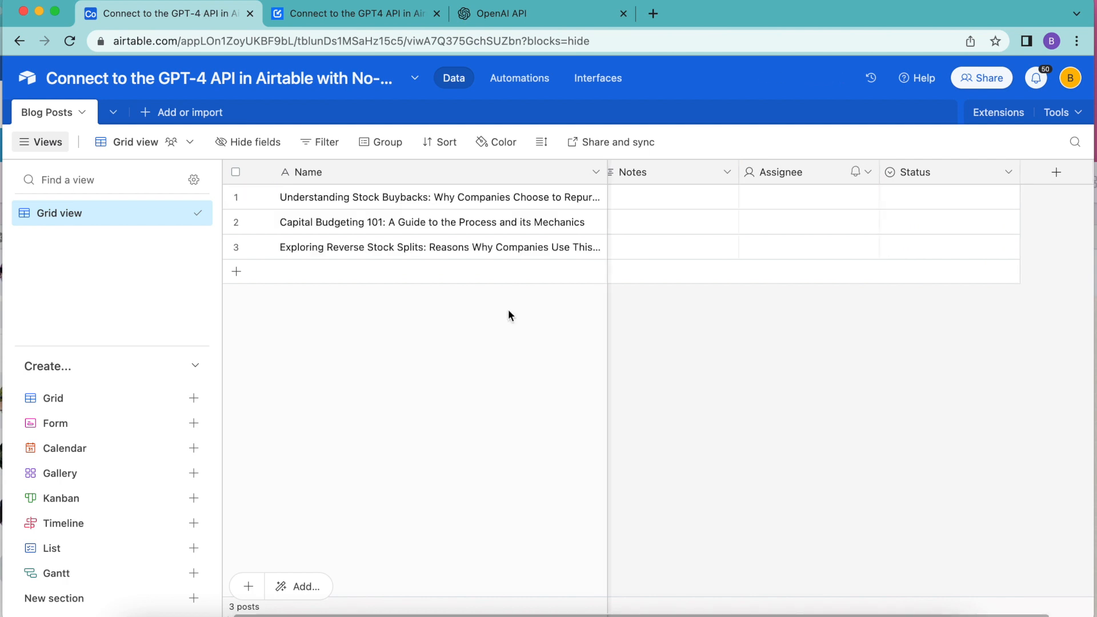
Step: Scroll through the Data Fetcher tutorial article for the next instructions
{"action": "left_click", "coordinate": [353, 13]}
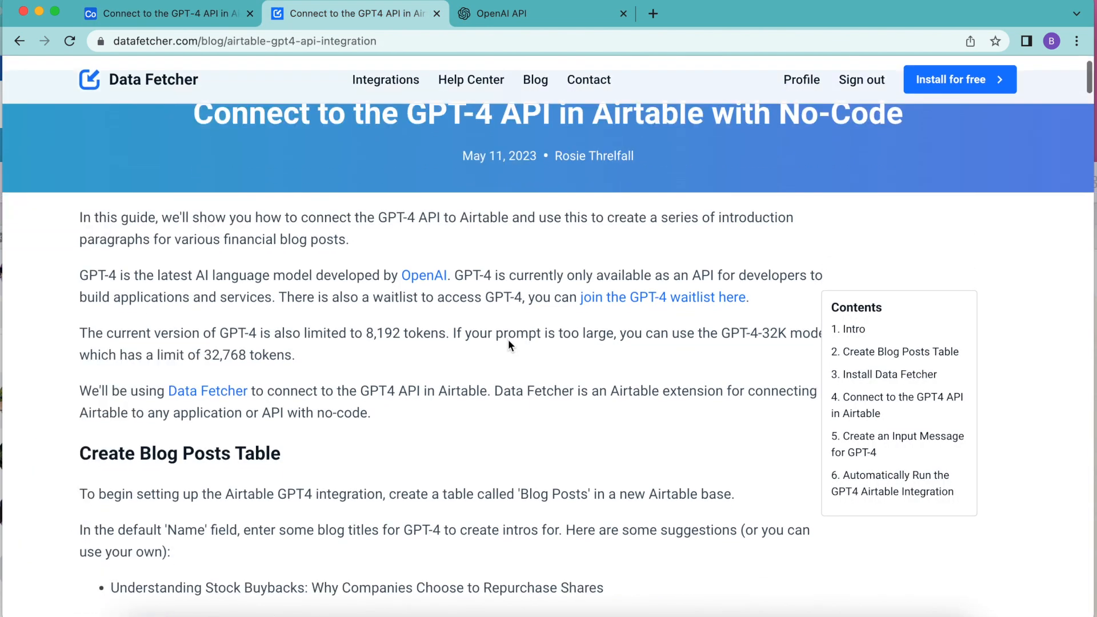
{"action": "scroll", "scroll_direction": "down", "scroll_amount": 3}
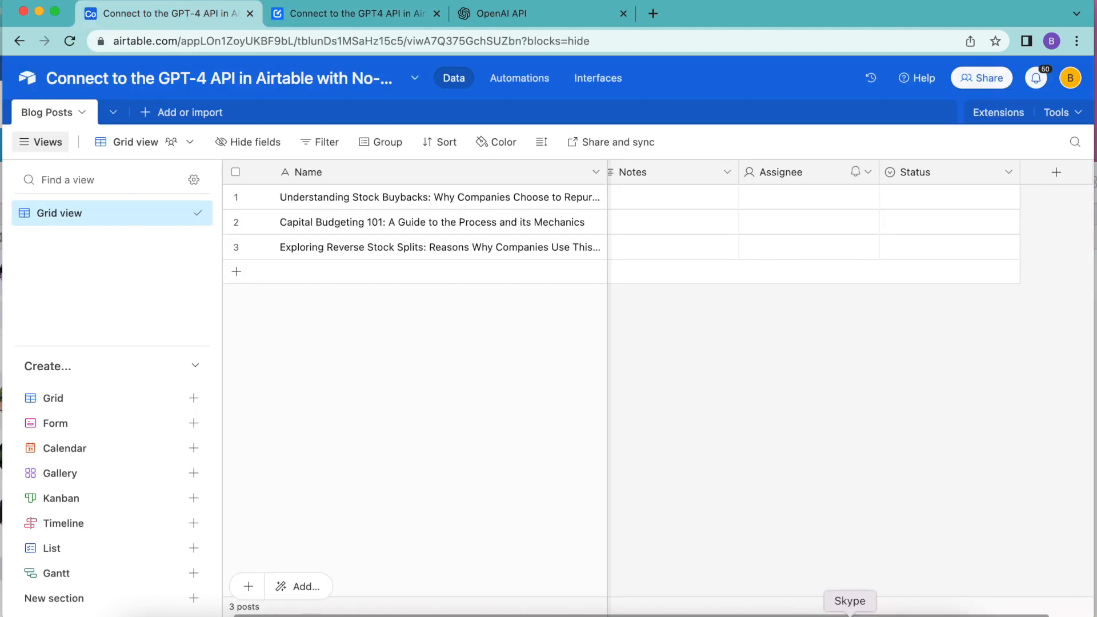
{"action": "mouse_move", "coordinate": [726, 343]}
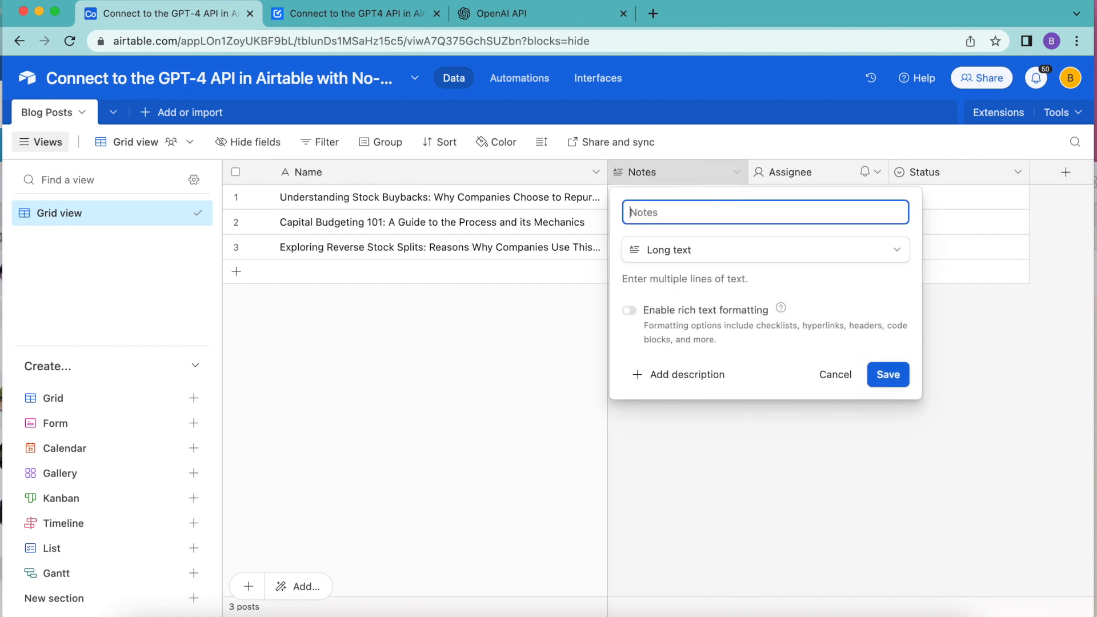
Step: Make Prompt a Formula field using CONCATENATE("user:write the introduction paragraph..." with the title
{"action": "left_click", "coordinate": [763, 250]}
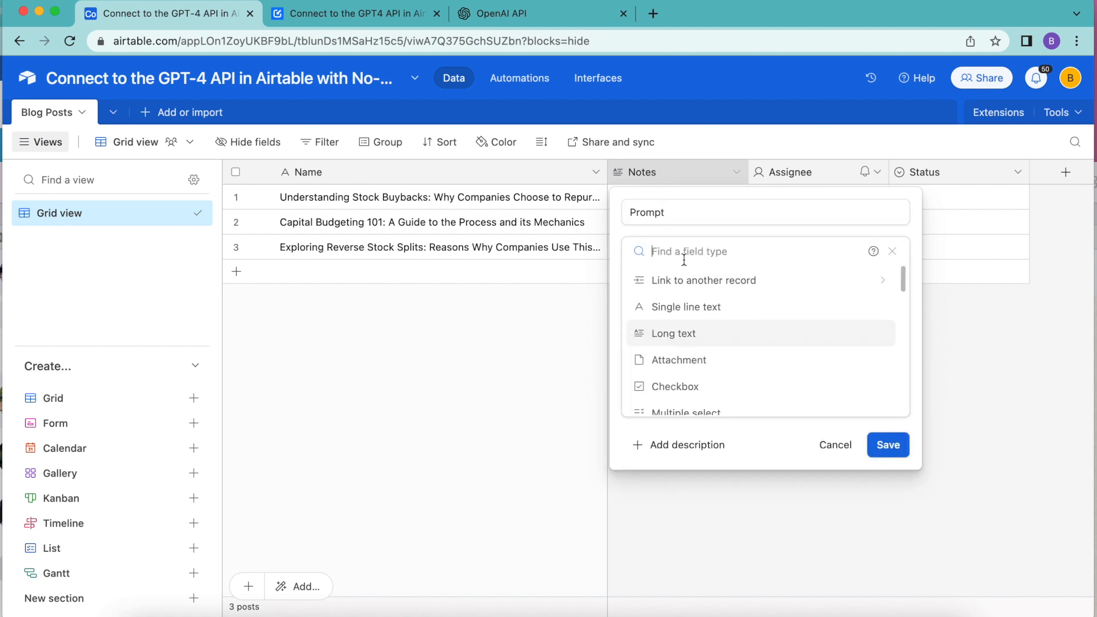
{"action": "type", "text": "form"}
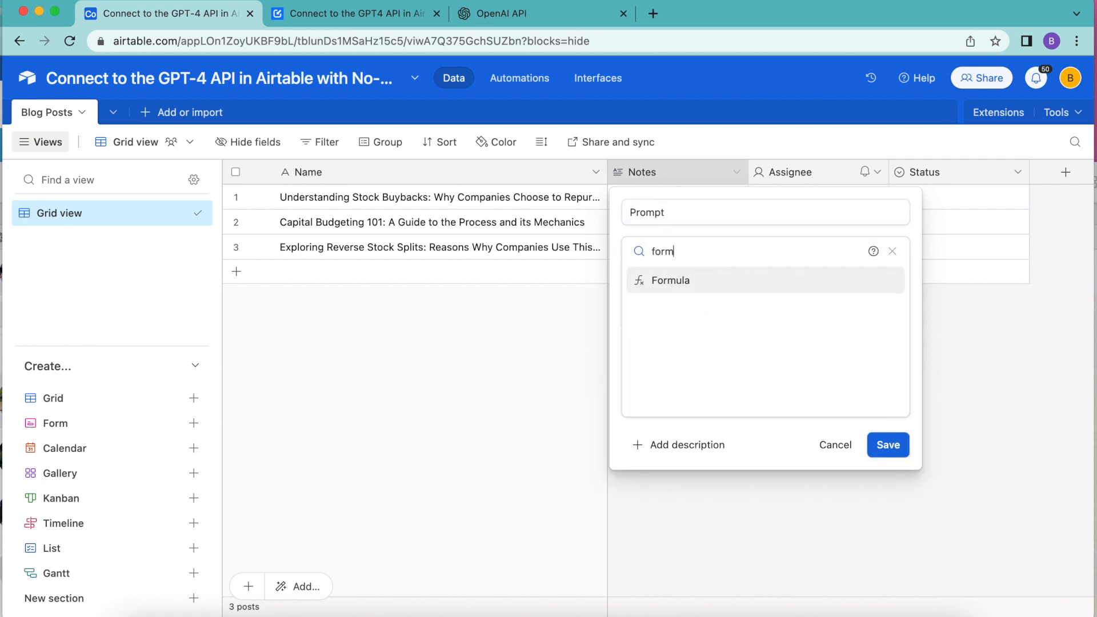
{"action": "left_click", "coordinate": [670, 280]}
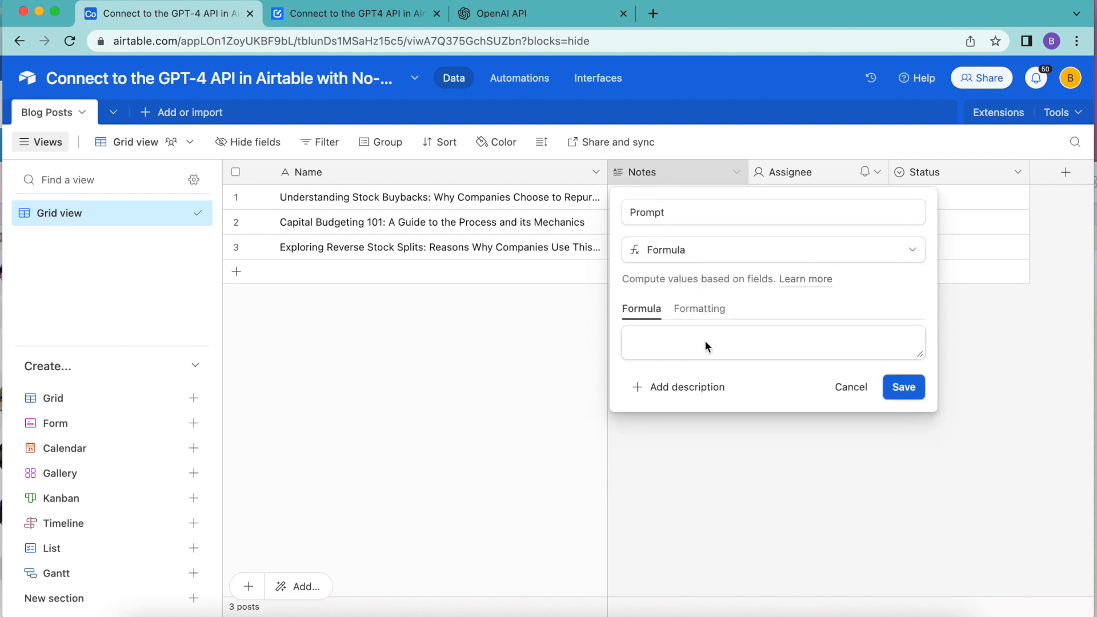
{"action": "left_click", "coordinate": [773, 342]}
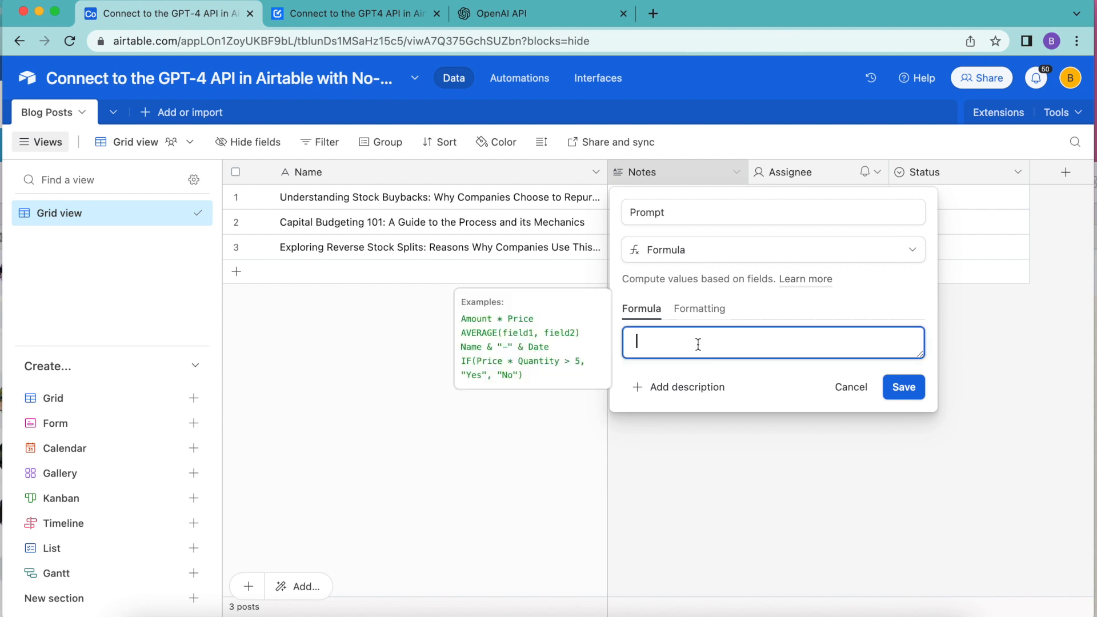
{"action": "type", "text": "CONCATENATE(\"user:write the introduction paragraph for a blog post with the title '\", Name, \"'. Do not include the blog post title.\")"}
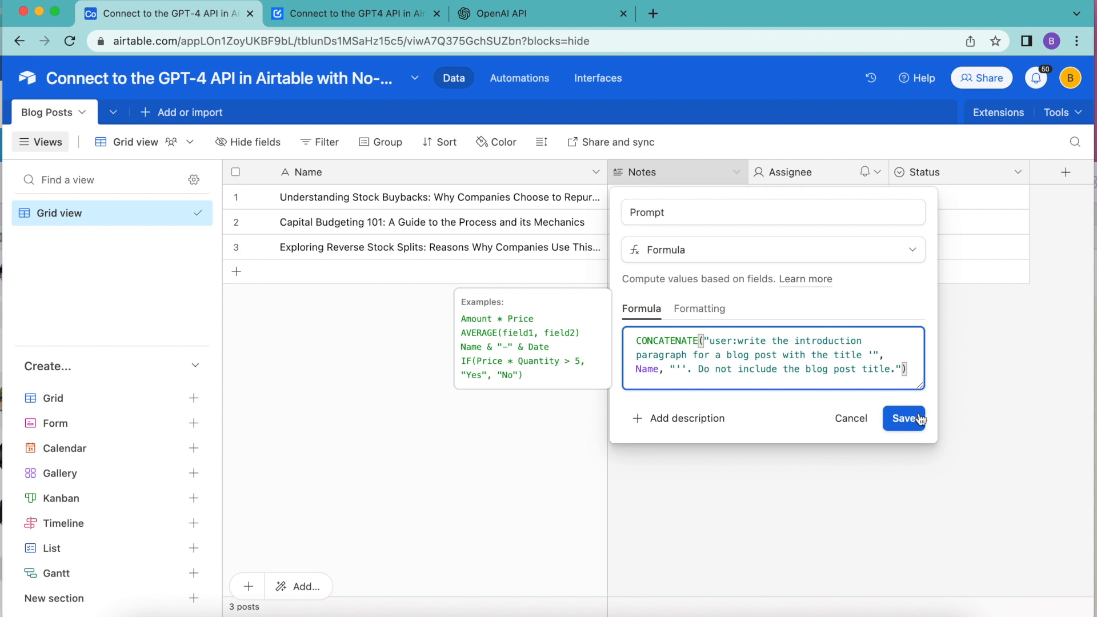
{"action": "left_click", "coordinate": [903, 419]}
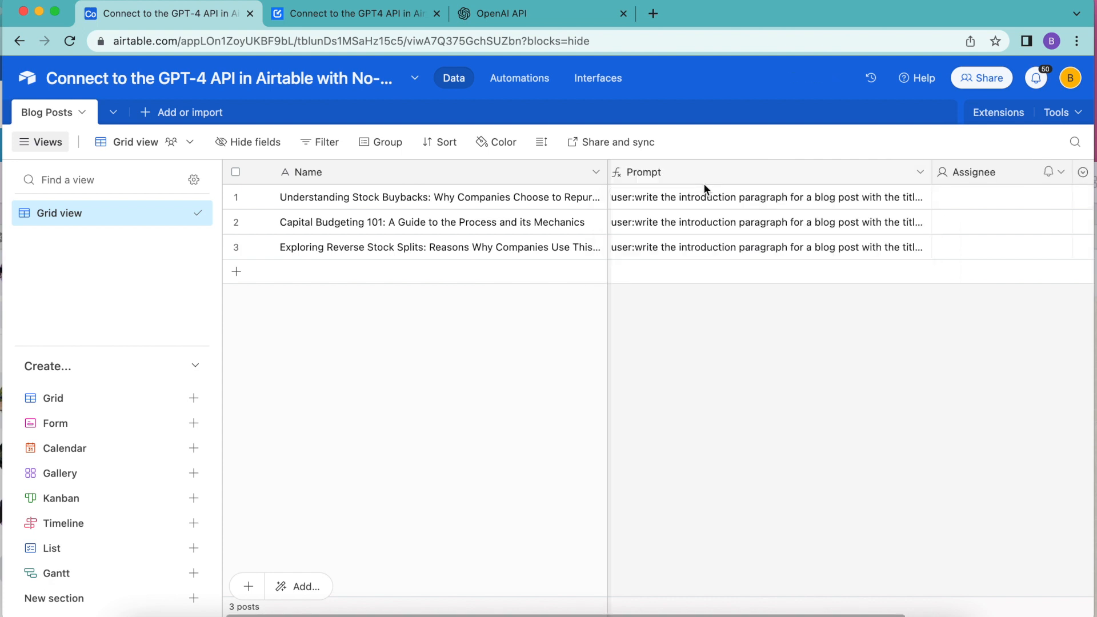
{"action": "mouse_move", "coordinate": [945, 399]}
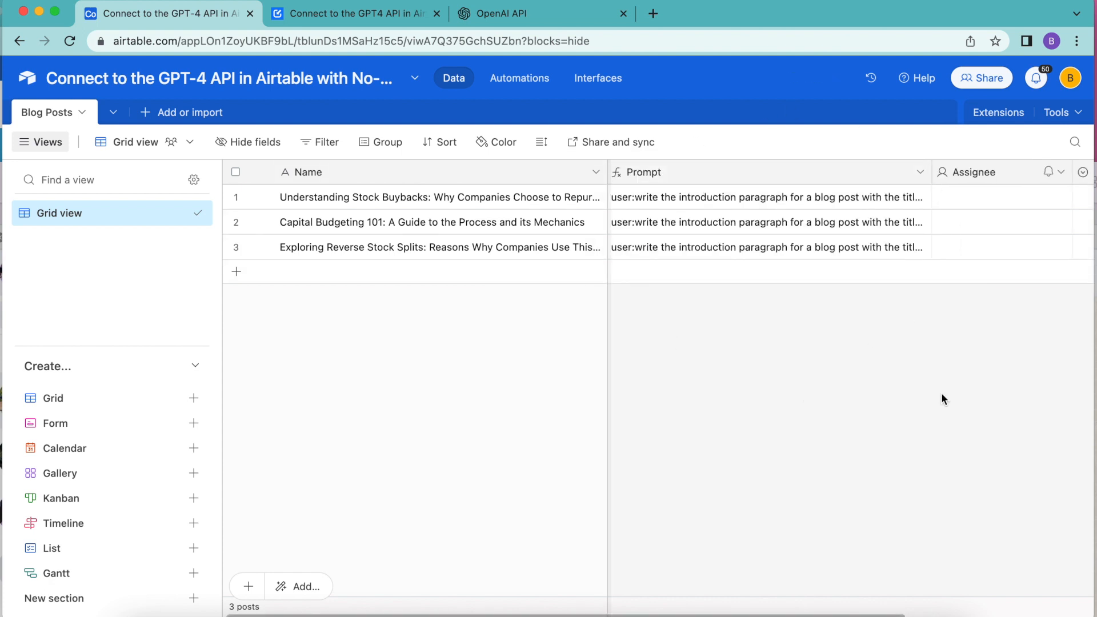
Step: After checking the guide, save the Introduction field as Single line text
{"action": "left_click", "coordinate": [354, 13]}
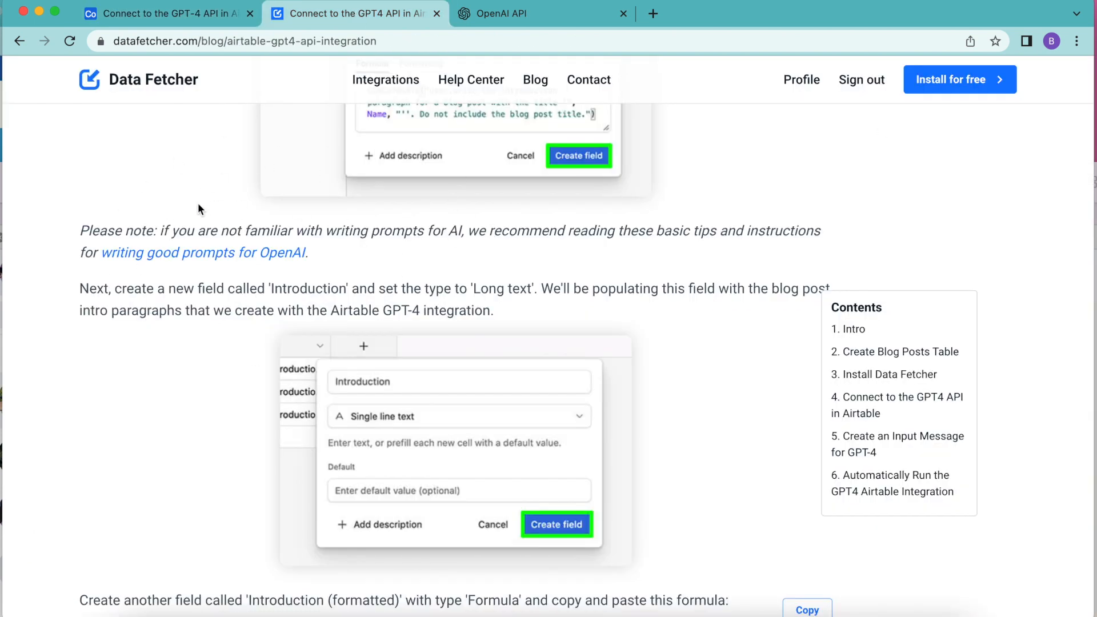
{"action": "mouse_move", "coordinate": [334, 273]}
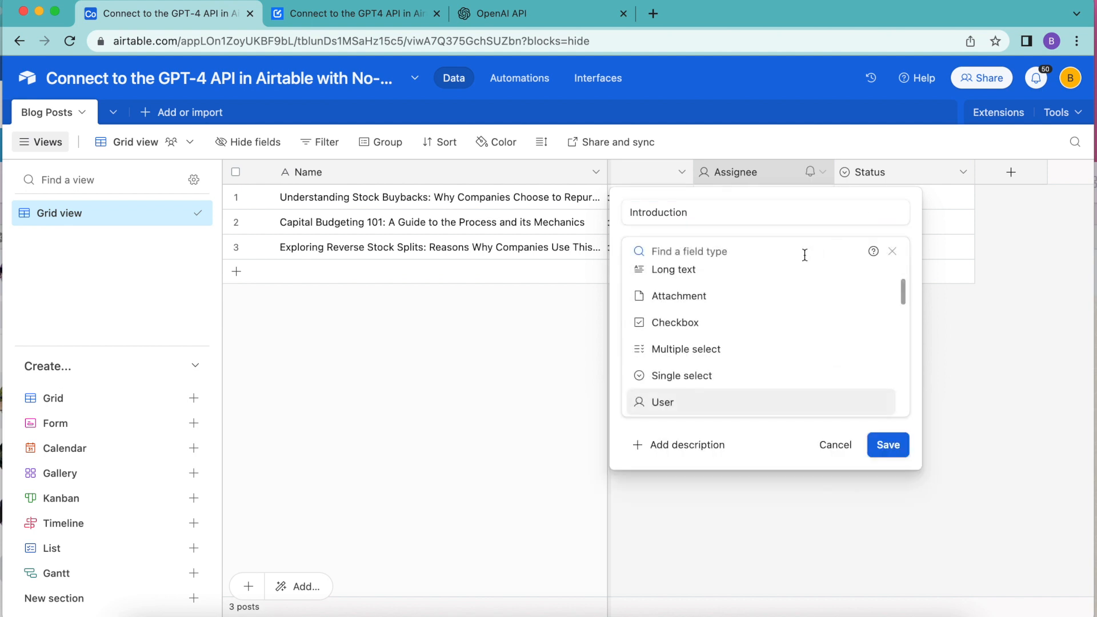
{"action": "type", "text": "single"}
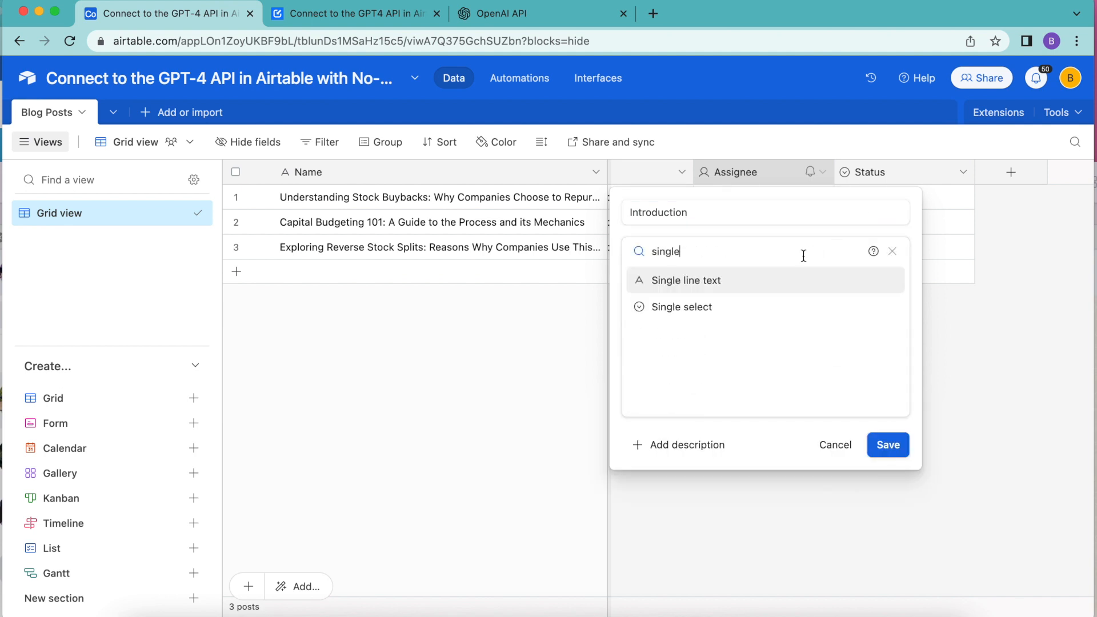
{"action": "left_click", "coordinate": [682, 280]}
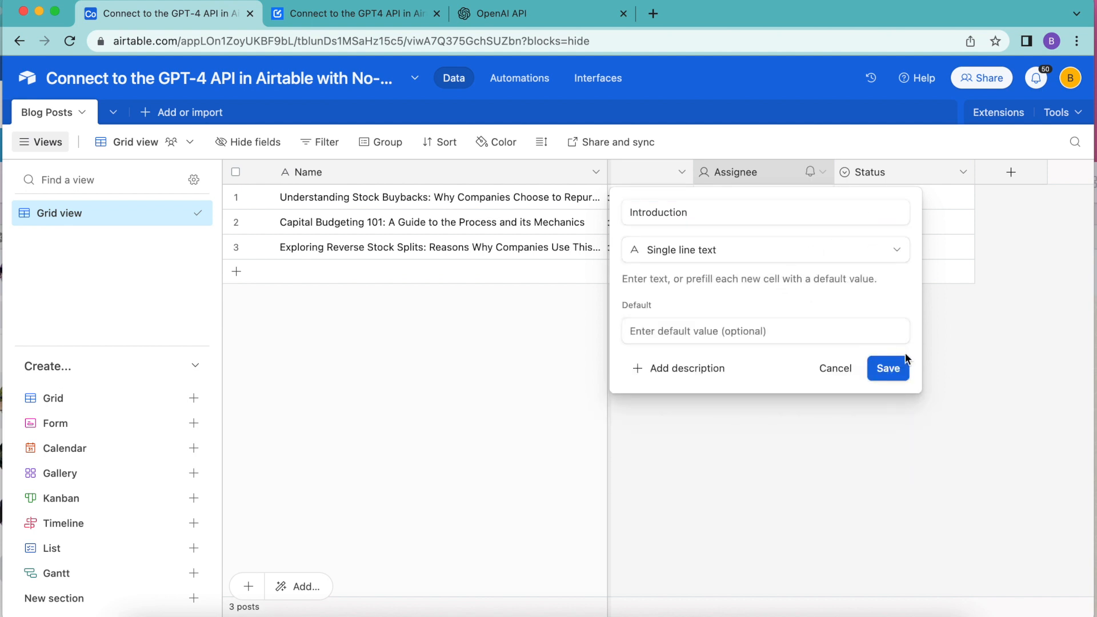
{"action": "left_click", "coordinate": [888, 369]}
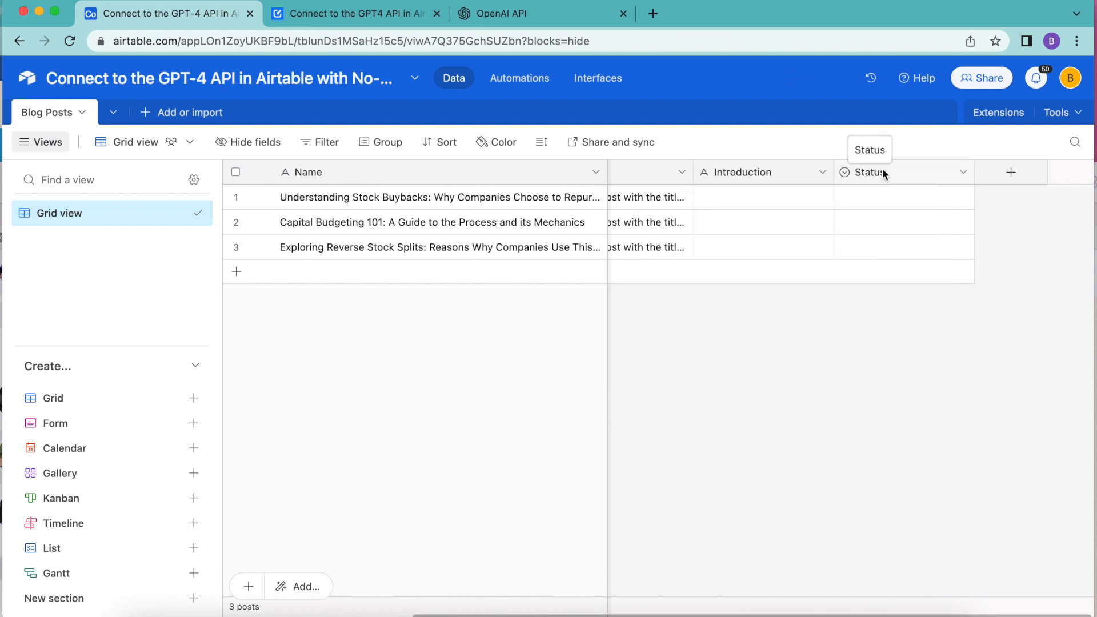
Step: Save Introduction (formatted) as a Formula field with SUBSTITUTE({Introduction},'"','')
{"action": "left_click", "coordinate": [868, 172]}
{"action": "type", "text": "Introduction ("}
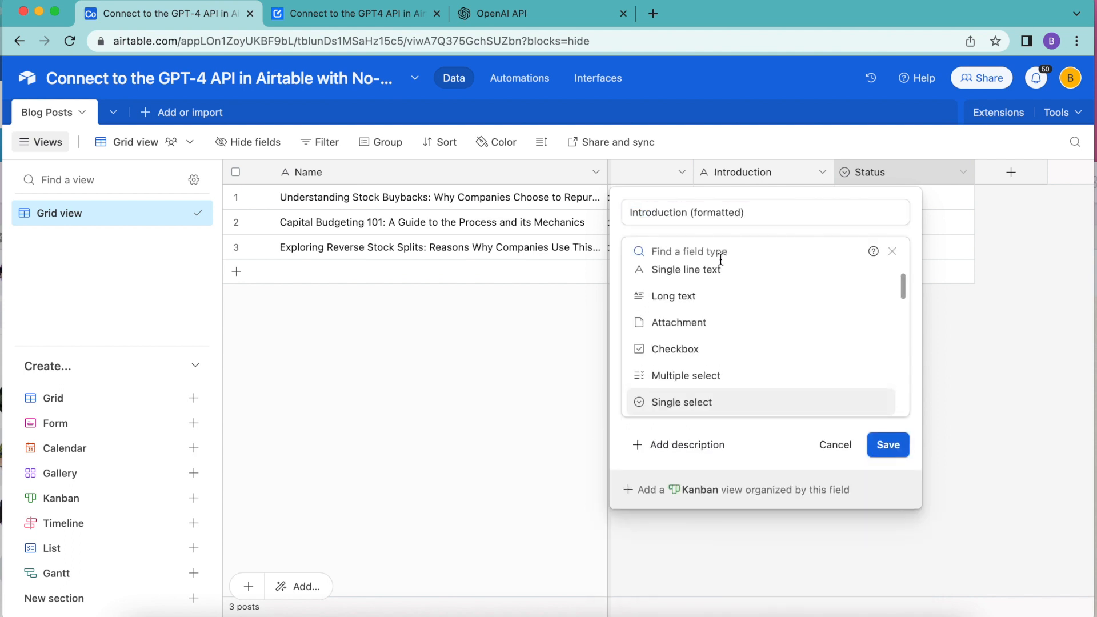
{"action": "type", "text": "for"}
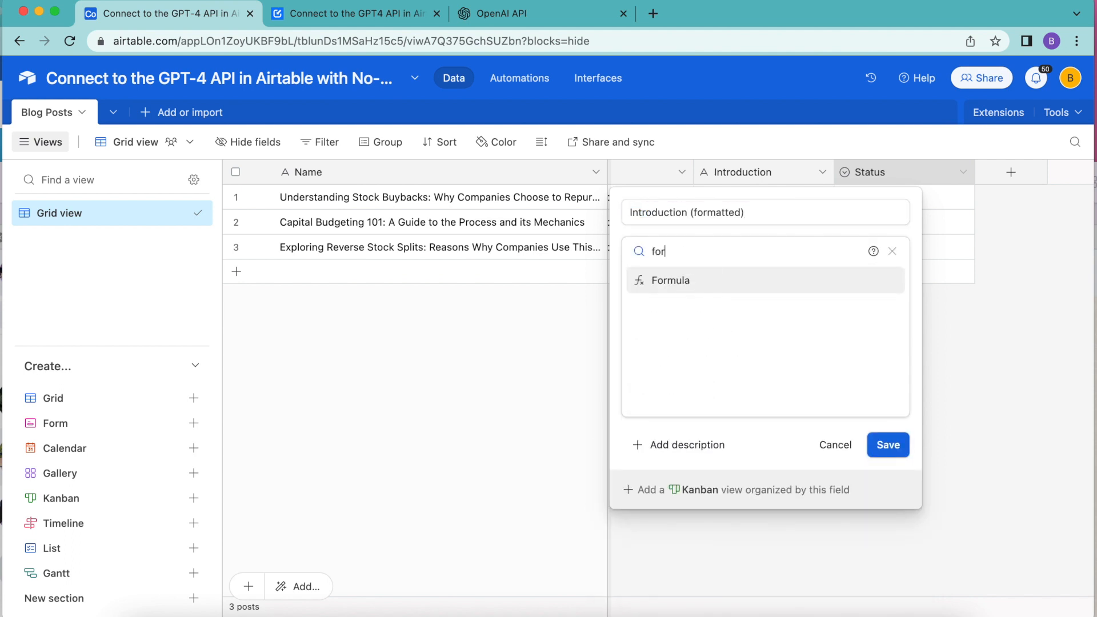
{"action": "left_click", "coordinate": [353, 13]}
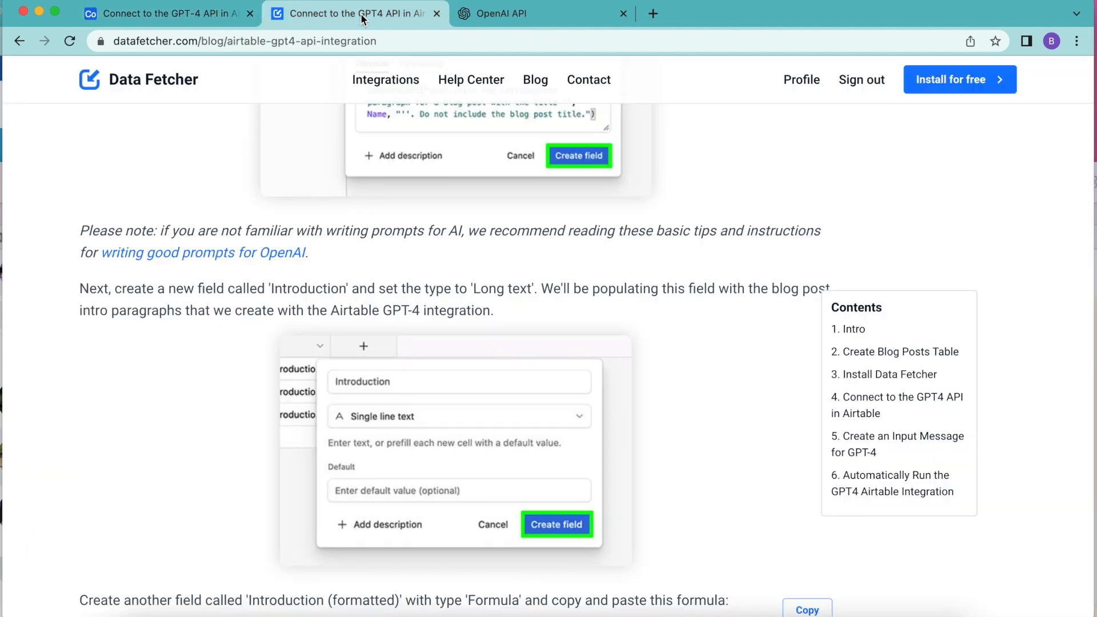
{"action": "scroll", "scroll_direction": "down", "scroll_amount": 3}
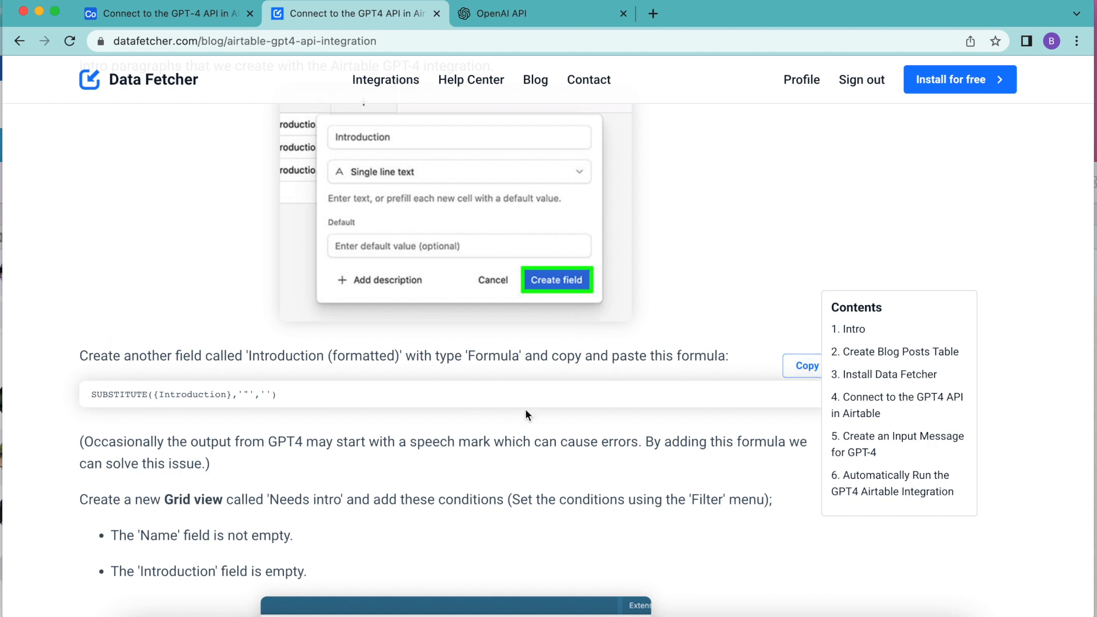
{"action": "left_click", "coordinate": [804, 365]}
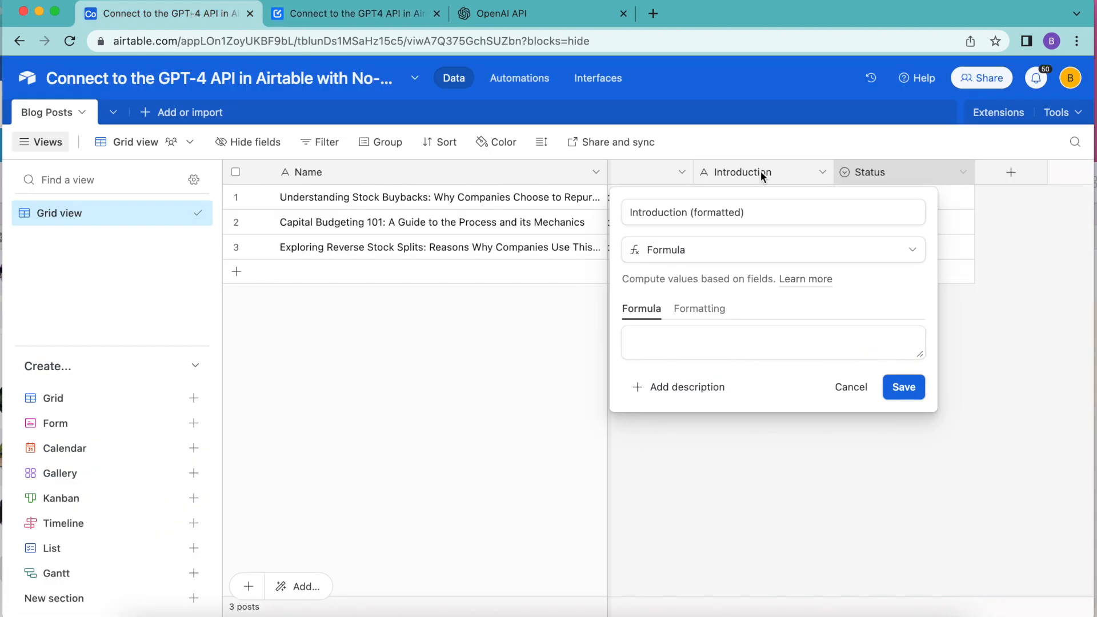
{"action": "left_click", "coordinate": [770, 343]}
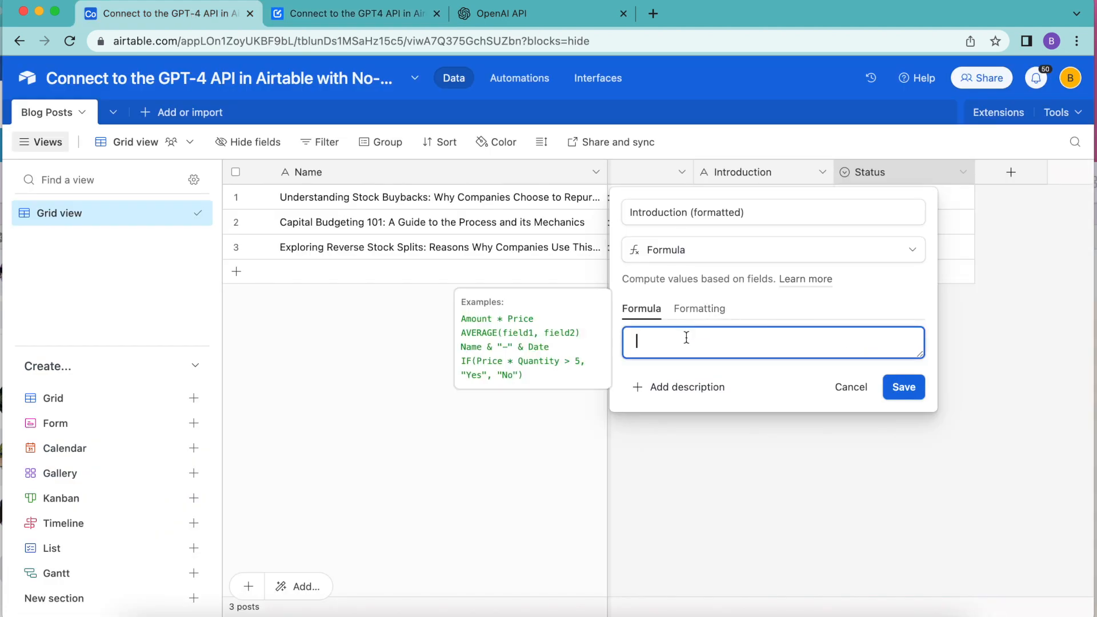
{"action": "type", "text": "SUBSTITUTE({Introduction},'\"','')"}
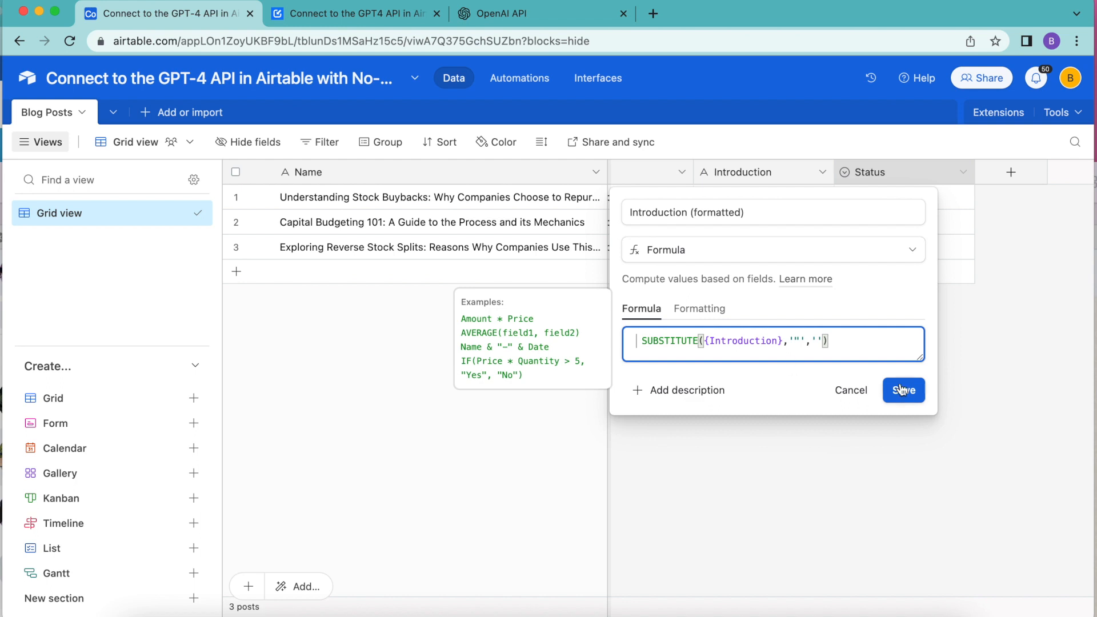
{"action": "left_click", "coordinate": [904, 390]}
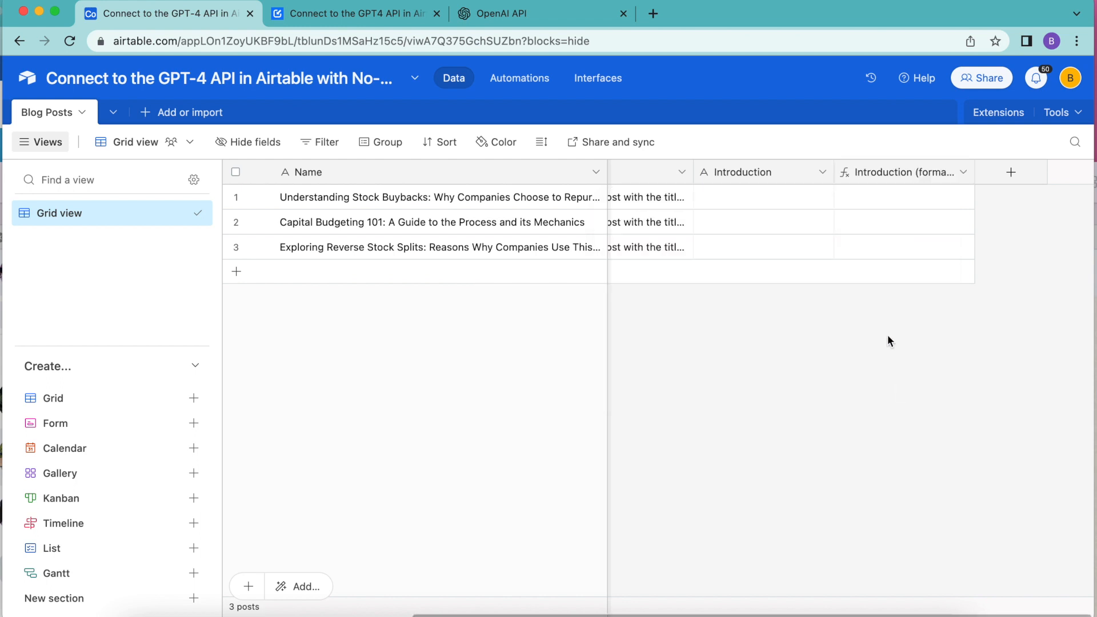
{"action": "mouse_move", "coordinate": [110, 116]}
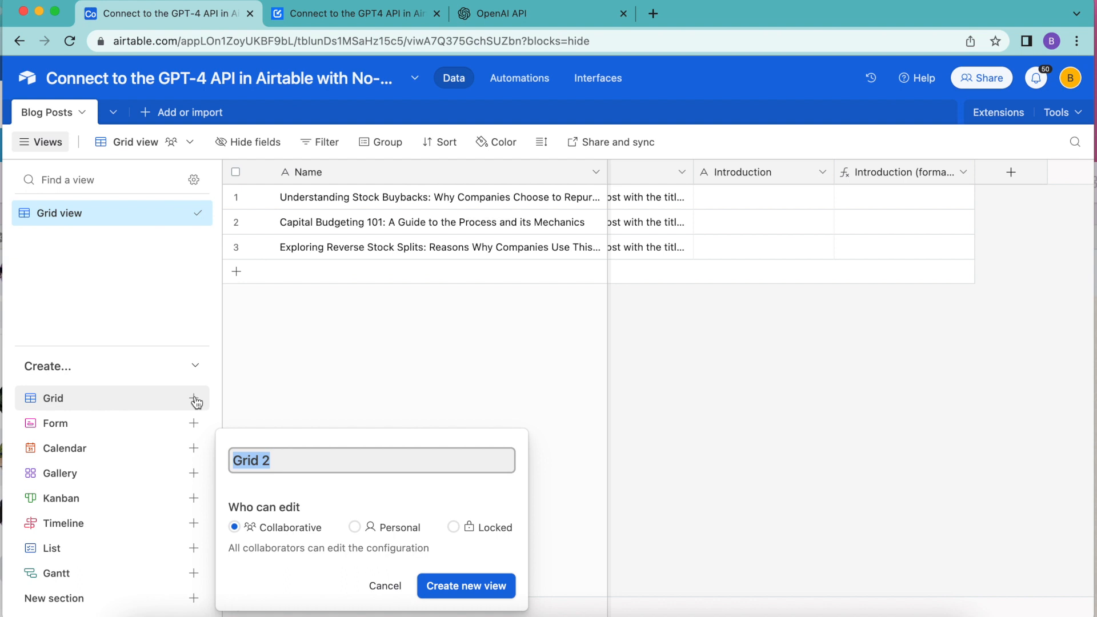
Step: Name the new grid view 'Needs intro' and create it
{"action": "type", "text": "Needs intro"}
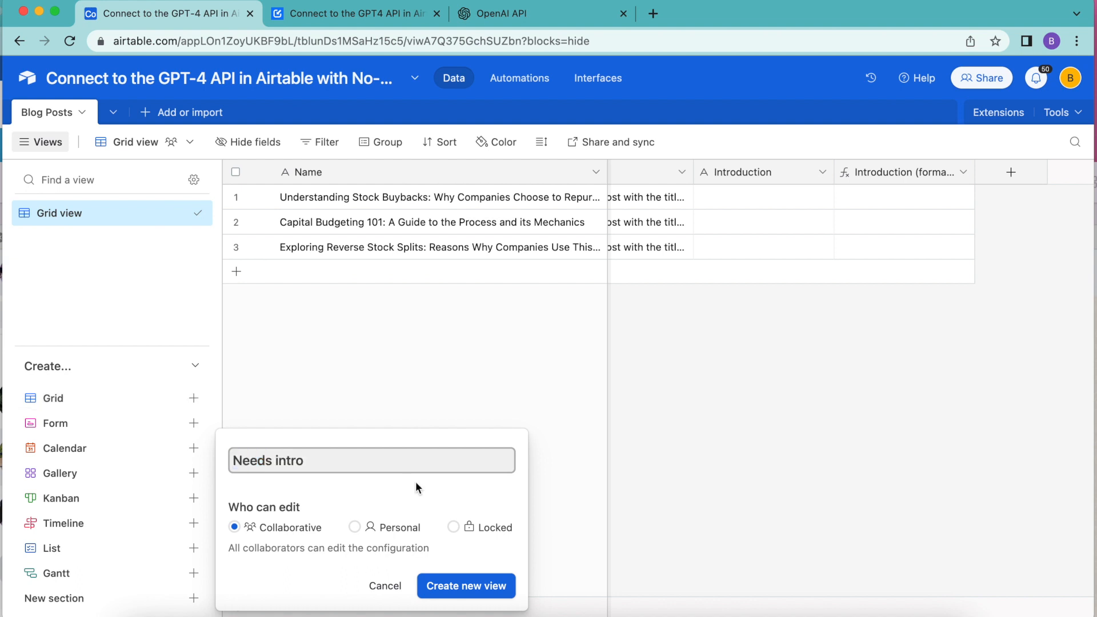
{"action": "left_click", "coordinate": [465, 586]}
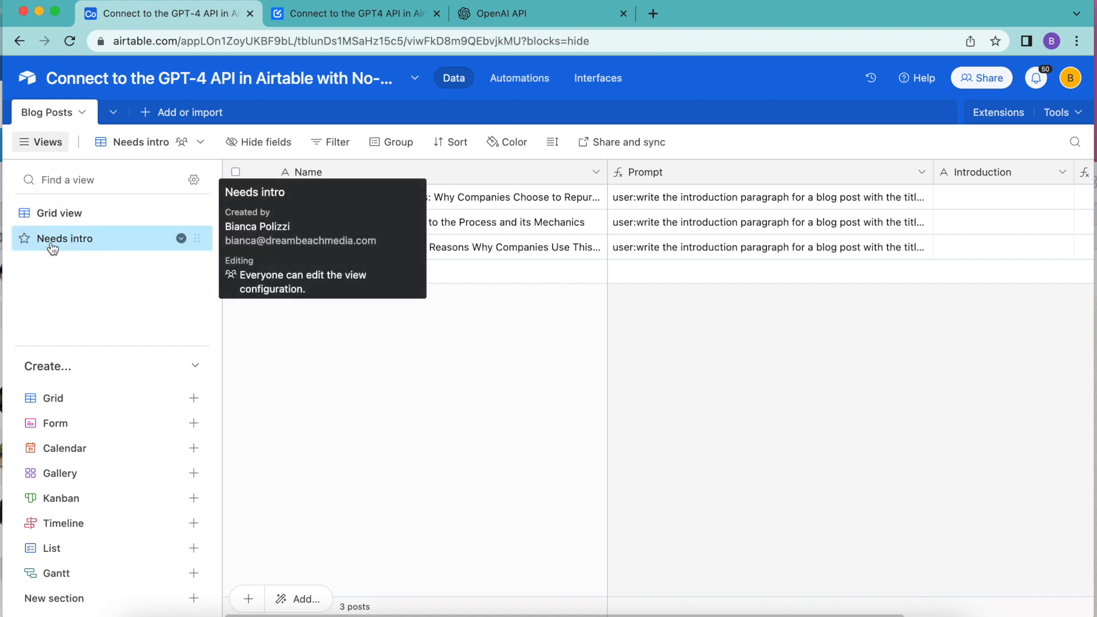
{"action": "mouse_move", "coordinate": [343, 346]}
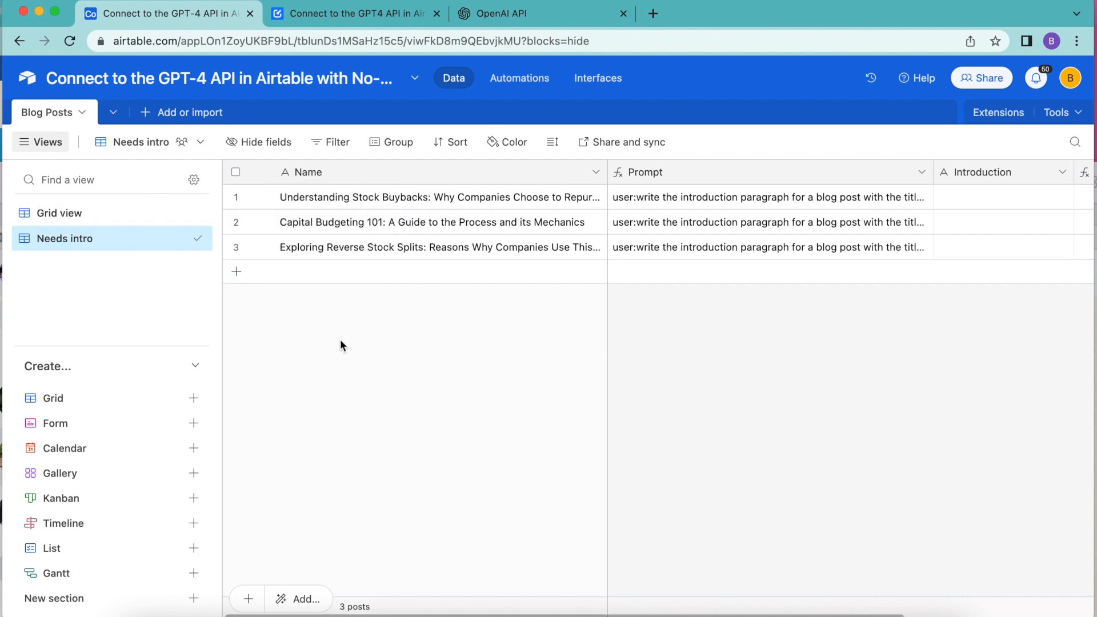
{"action": "mouse_move", "coordinate": [336, 142]}
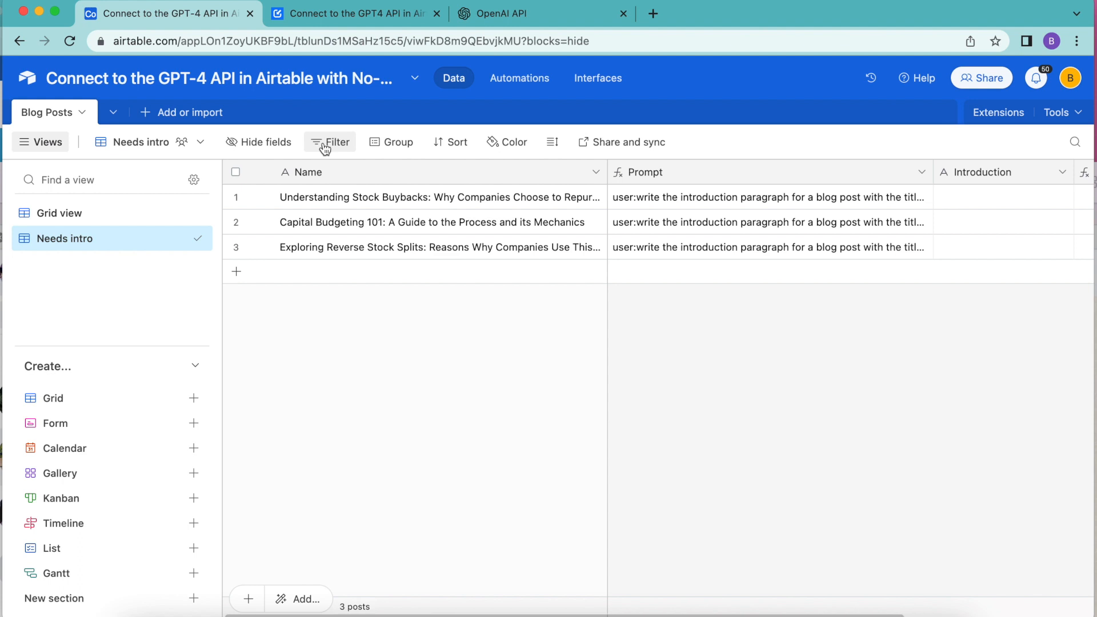
Step: Filter Needs intro to Name is not empty plus a condition on Introduction
{"action": "left_click", "coordinate": [336, 143]}
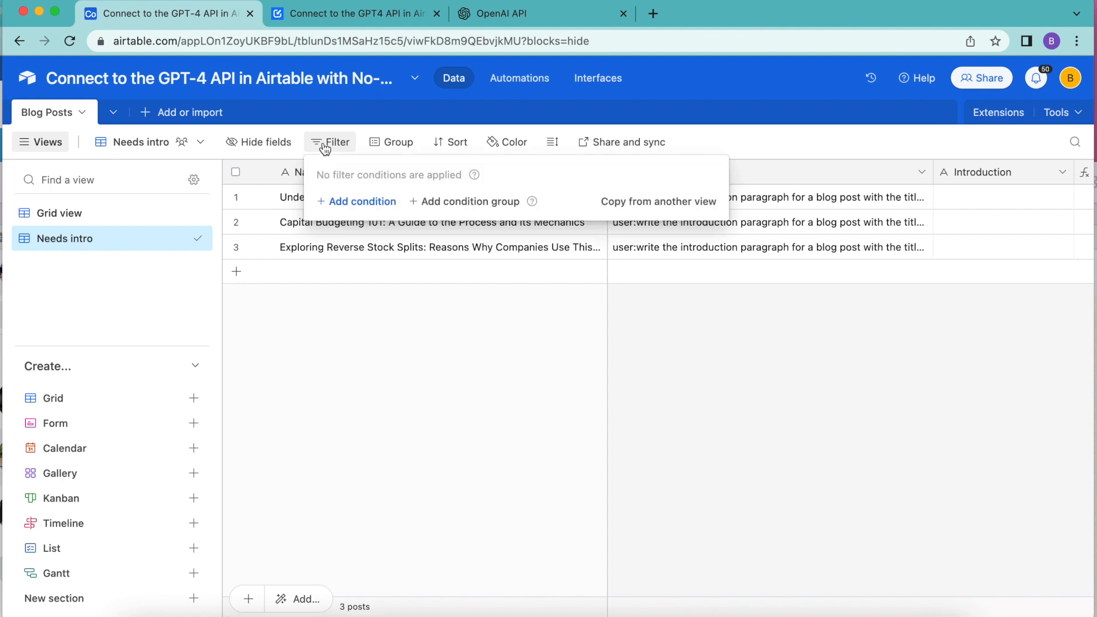
{"action": "mouse_move", "coordinate": [329, 149]}
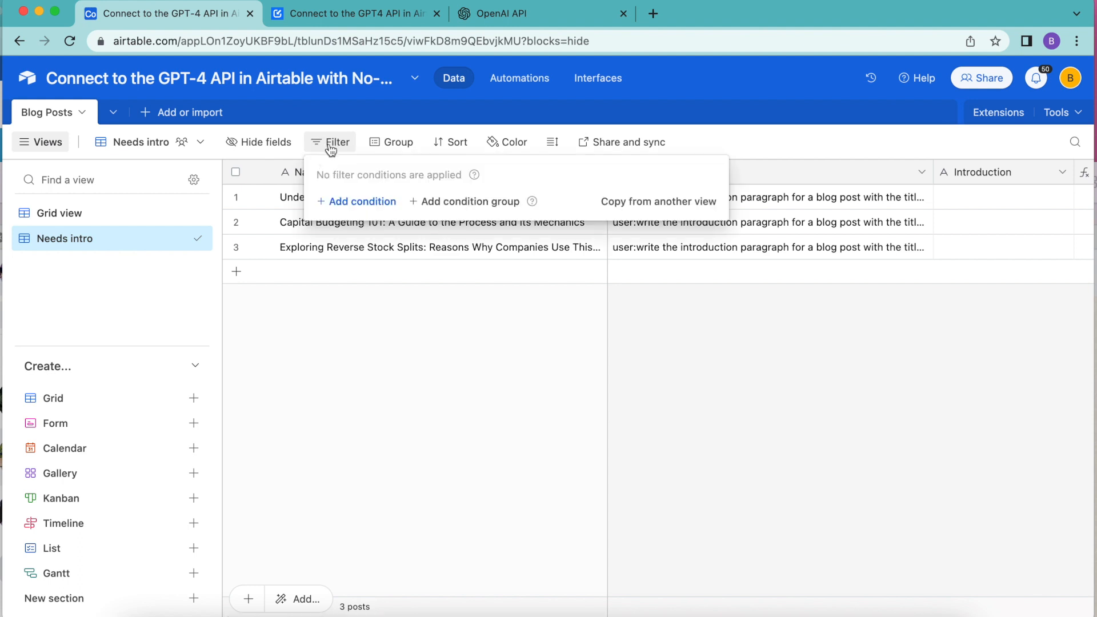
{"action": "mouse_move", "coordinate": [339, 205]}
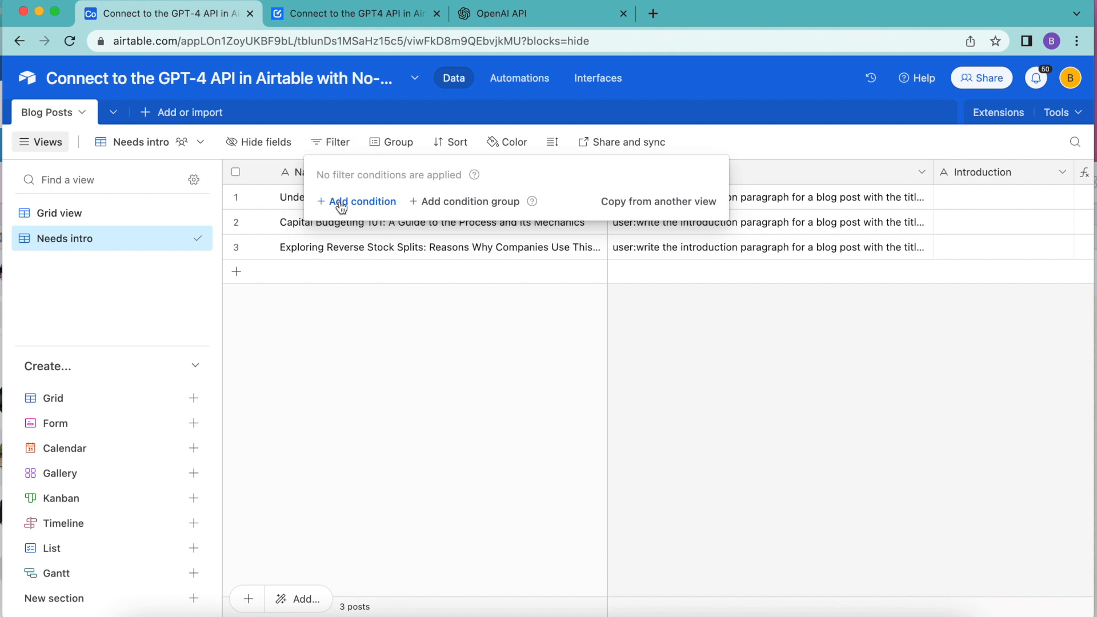
{"action": "left_click", "coordinate": [357, 202]}
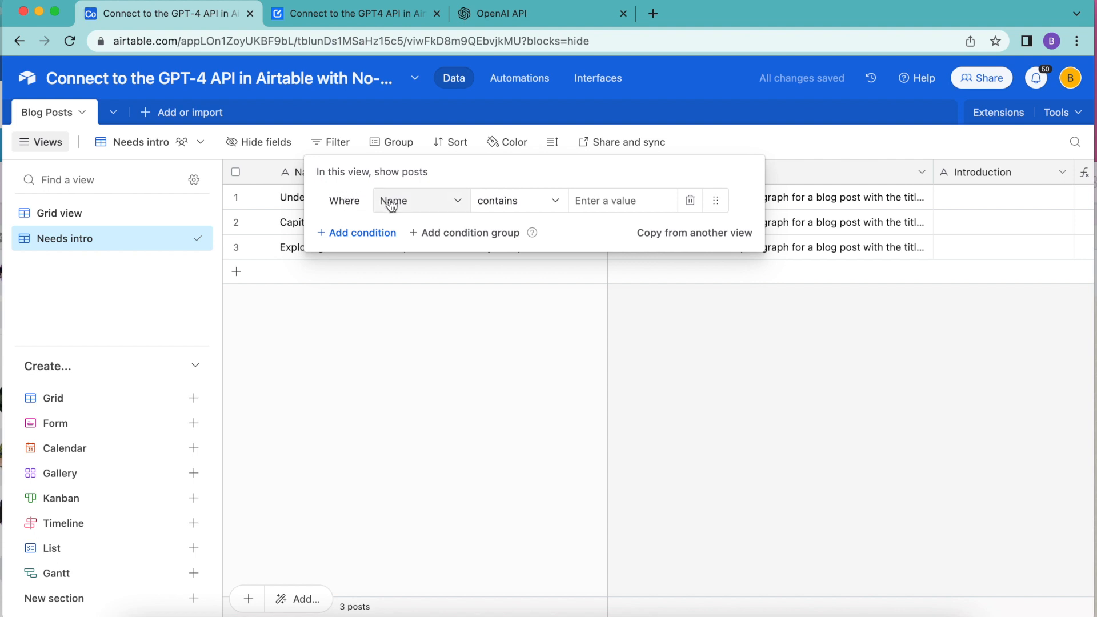
{"action": "left_click", "coordinate": [517, 200]}
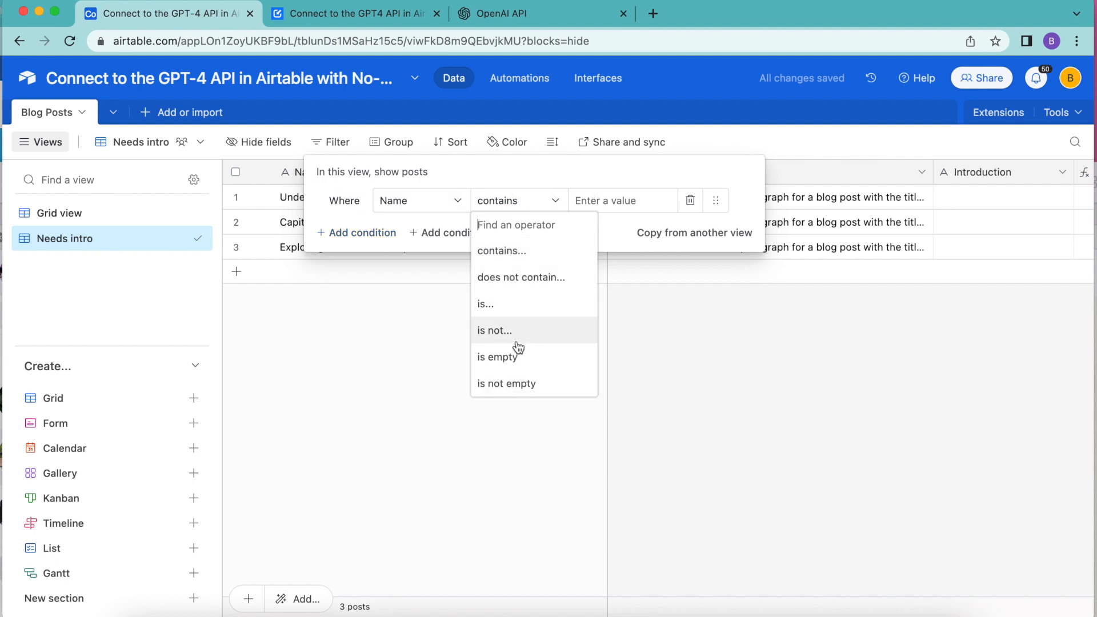
{"action": "left_click", "coordinate": [506, 383]}
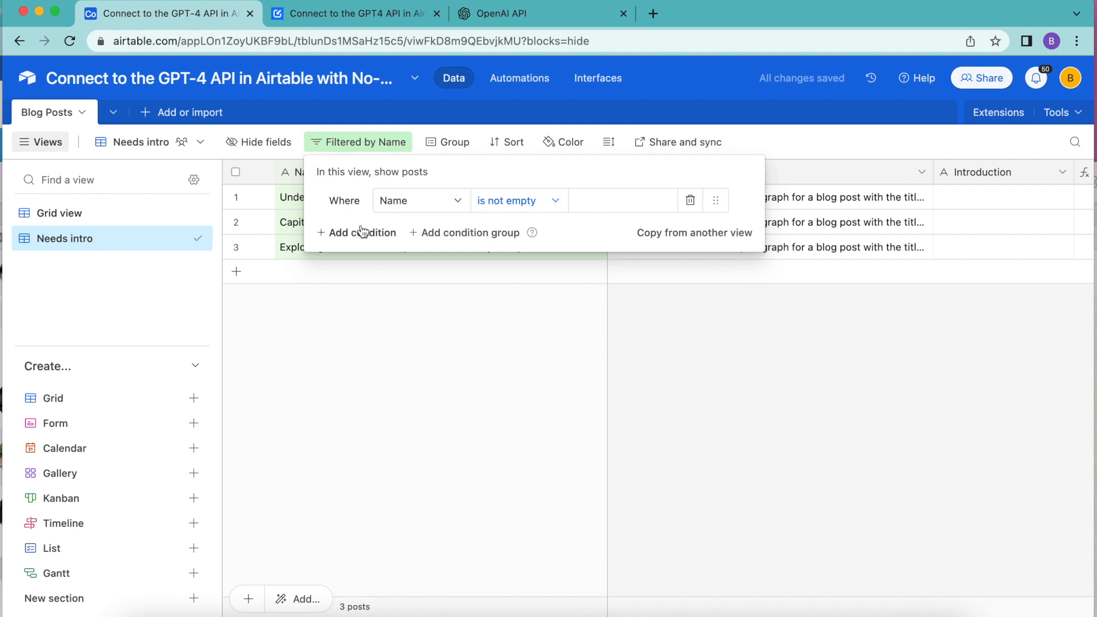
{"action": "left_click", "coordinate": [356, 233]}
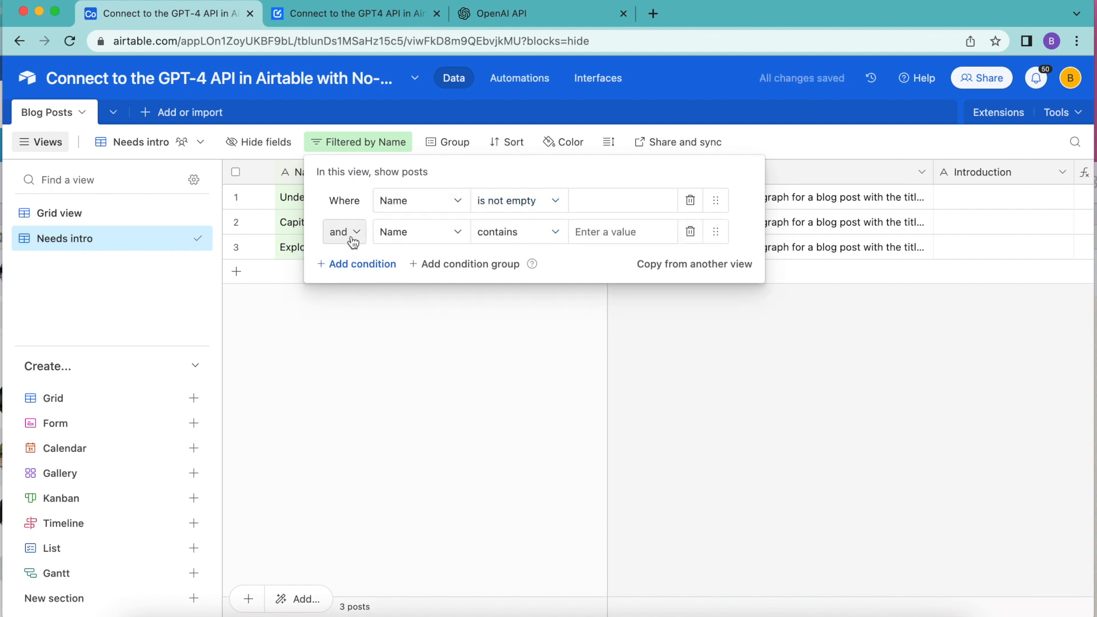
{"action": "left_click", "coordinate": [420, 232]}
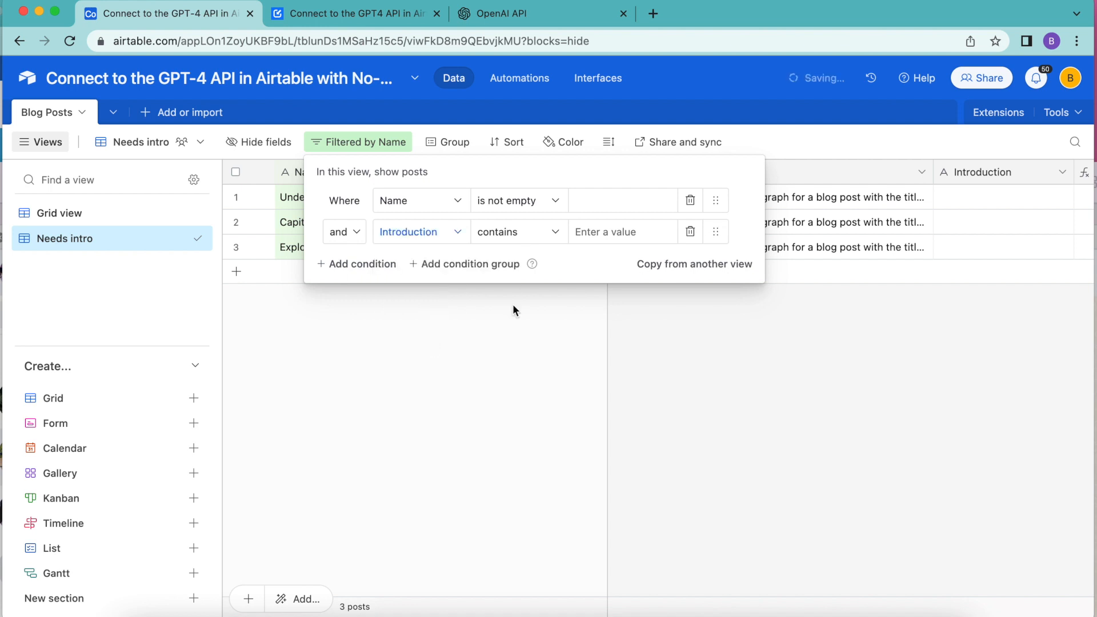
{"action": "left_click", "coordinate": [525, 385]}
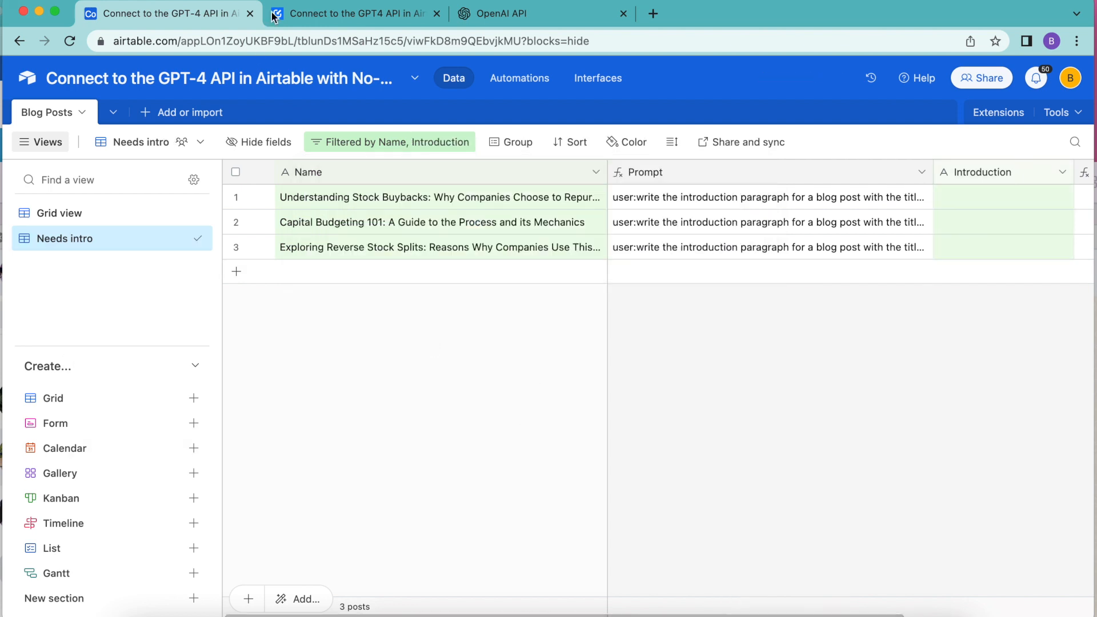
Step: Back in Grid view, search extensions for 'data fet' and add Data Fetcher
{"action": "left_click", "coordinate": [63, 212]}
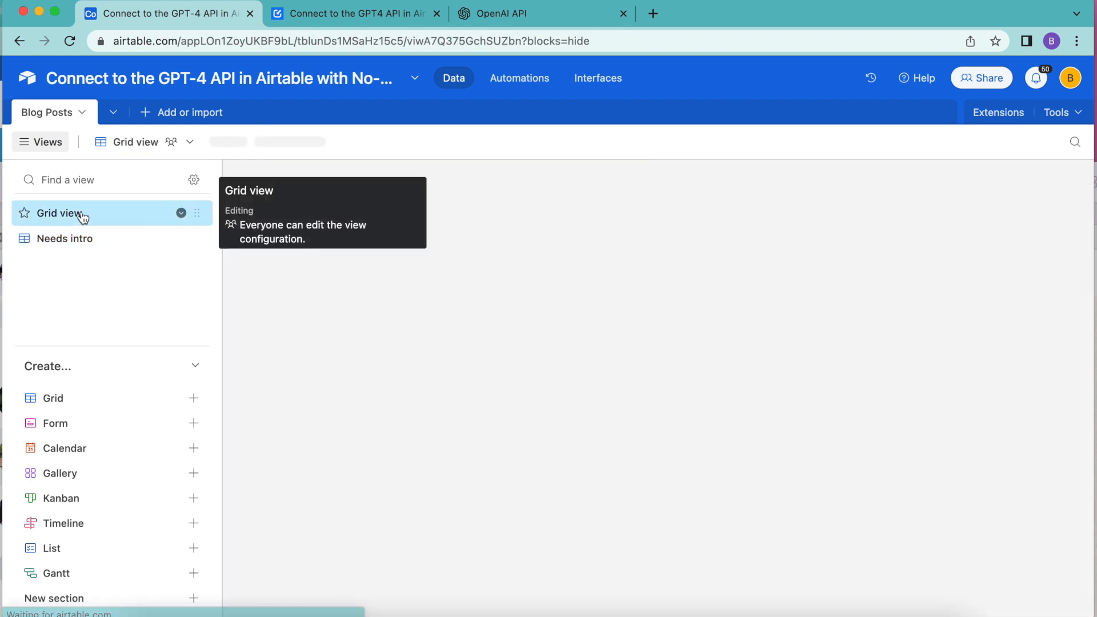
{"action": "left_click", "coordinate": [59, 214]}
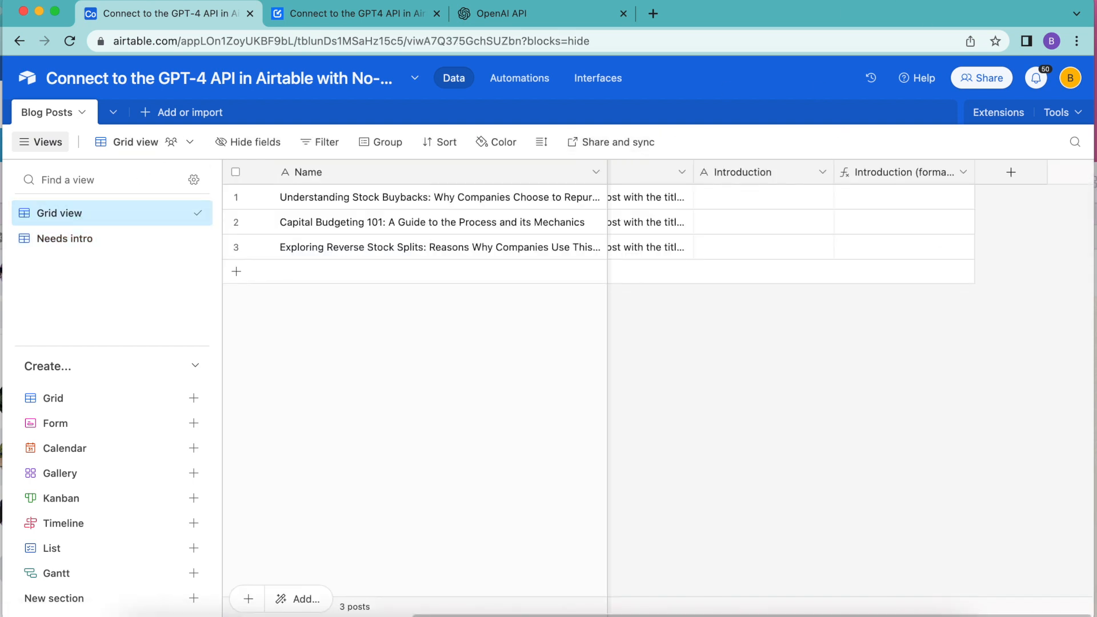
{"action": "mouse_move", "coordinate": [802, 59]}
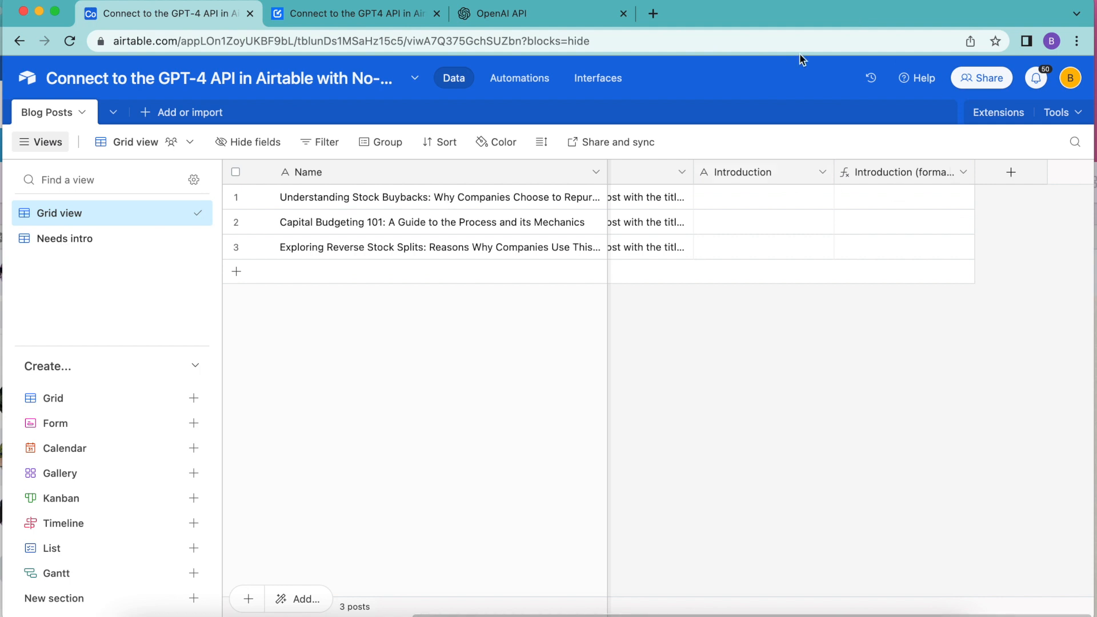
{"action": "left_click", "coordinate": [998, 112]}
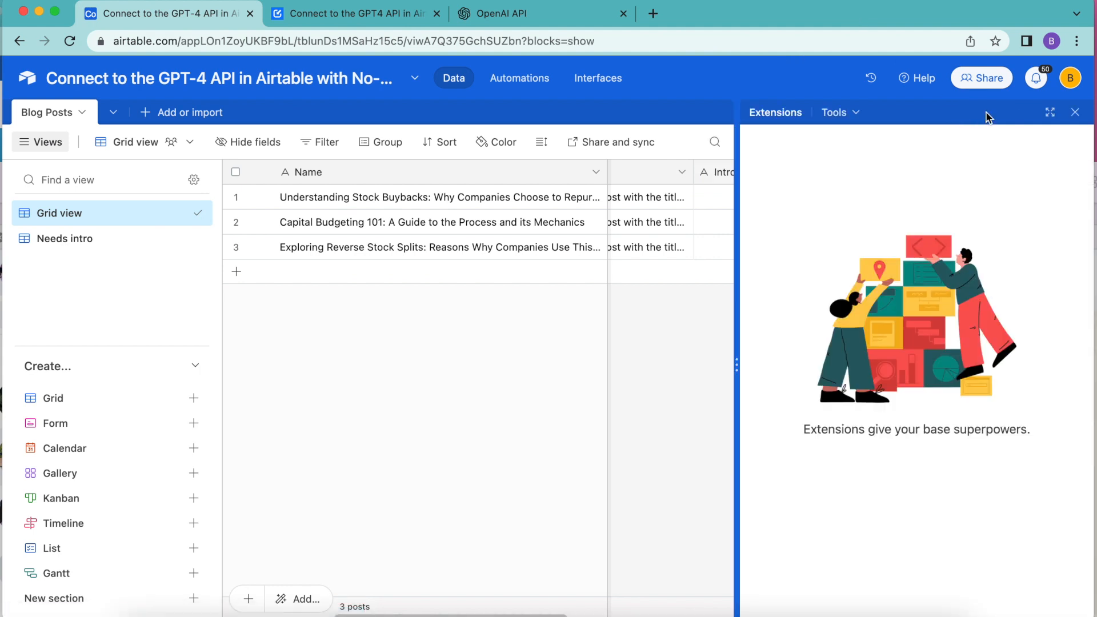
{"action": "left_click", "coordinate": [917, 503]}
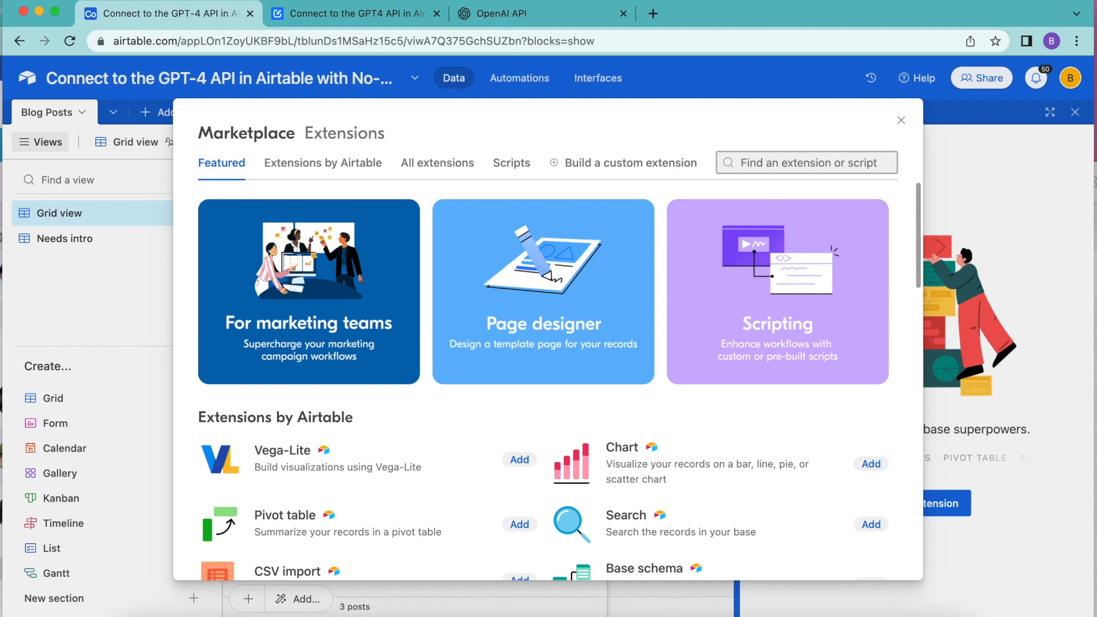
{"action": "type", "text": "data fet"}
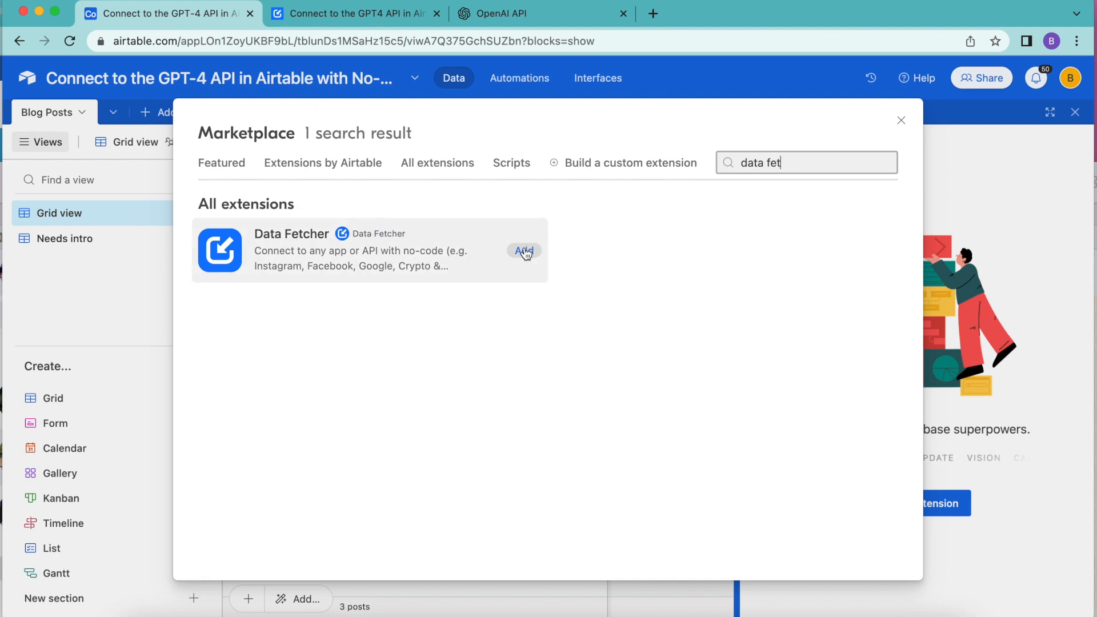
{"action": "left_click", "coordinate": [523, 252]}
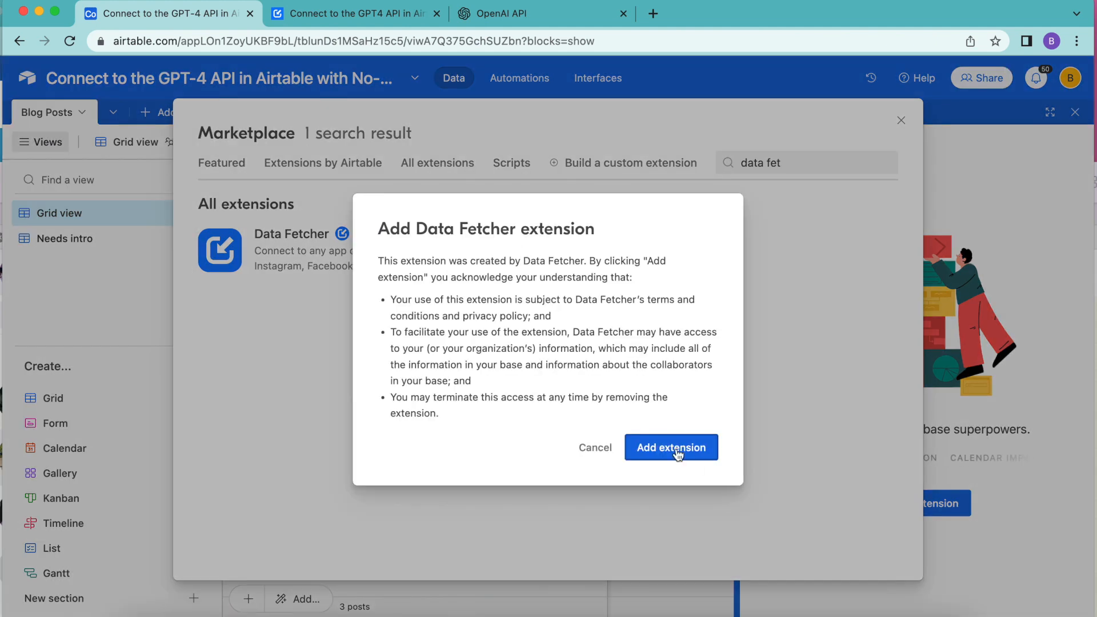
Step: Confirm adding the Data Fetcher extension to the base
{"action": "left_click", "coordinate": [670, 447]}
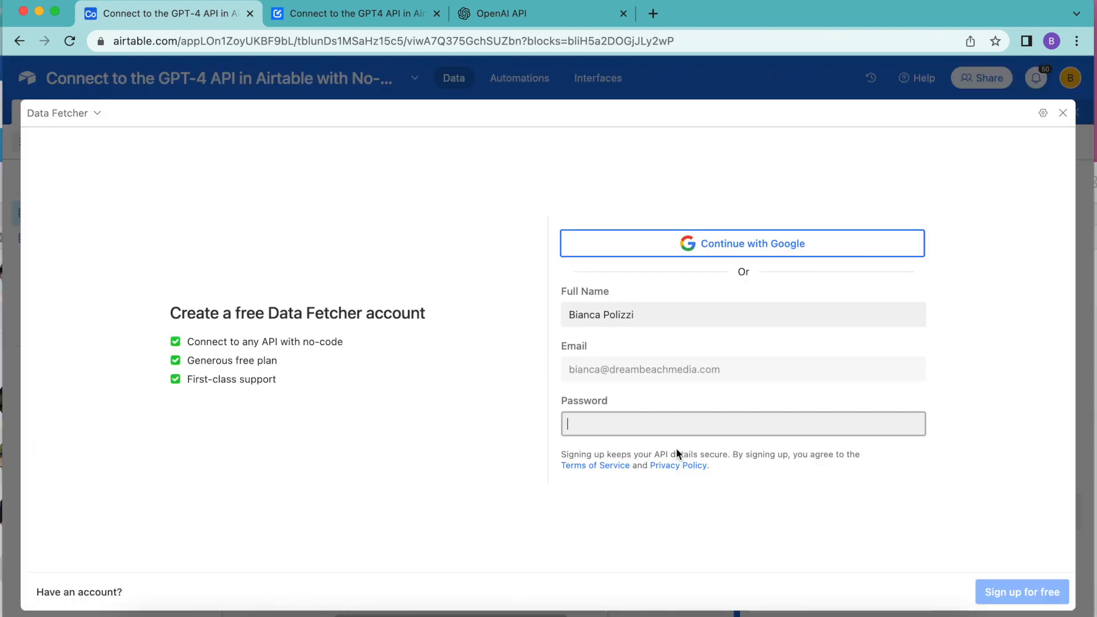
{"action": "mouse_move", "coordinate": [1069, 323]}
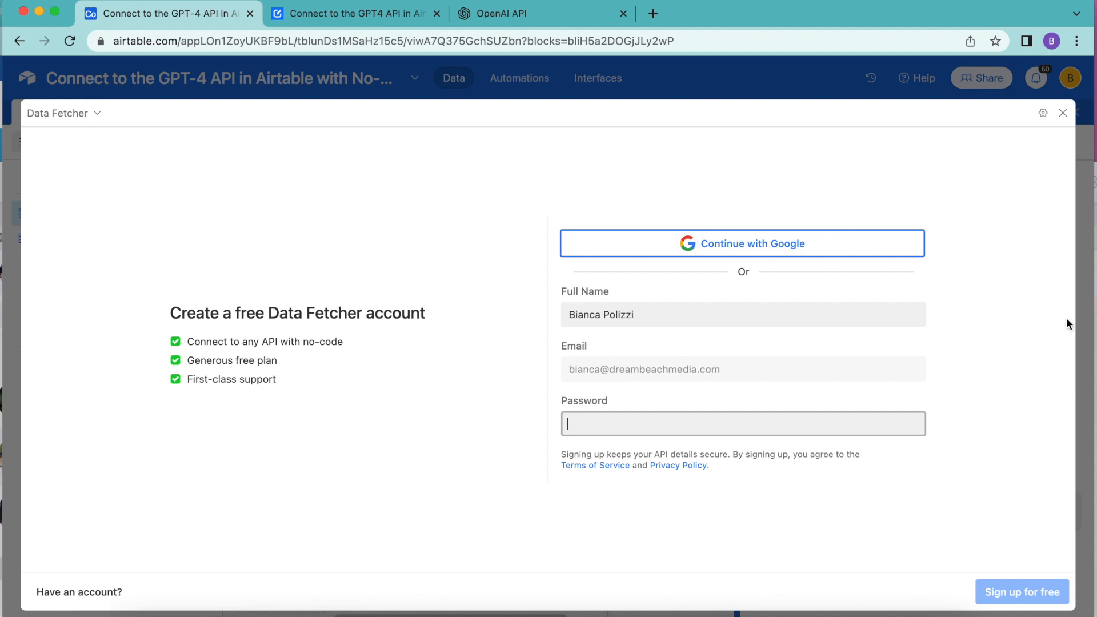
{"action": "mouse_move", "coordinate": [861, 471]}
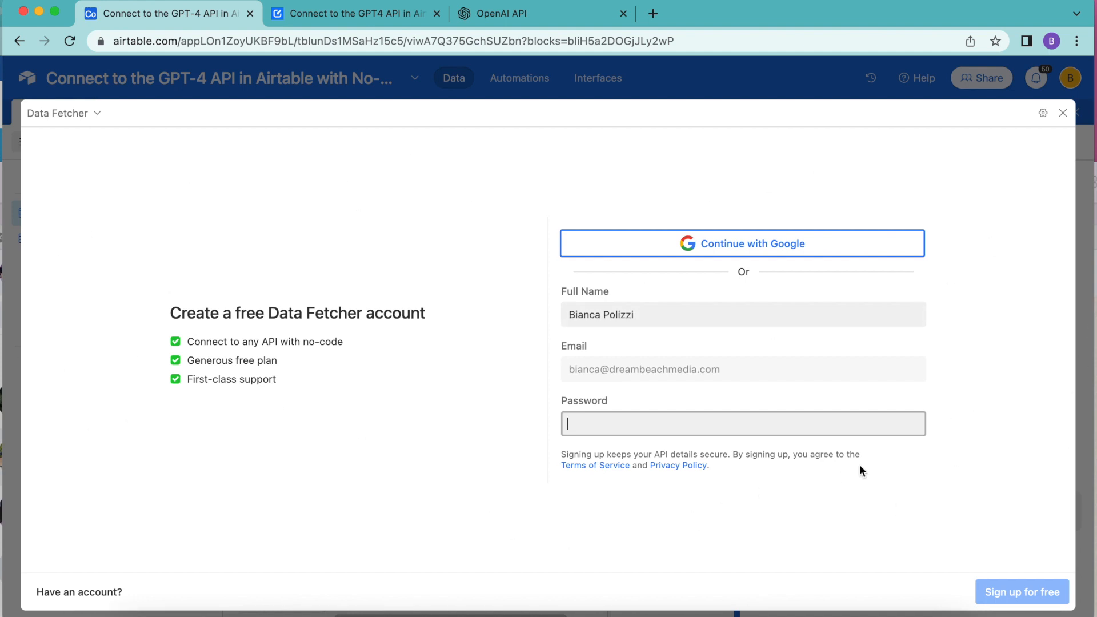
{"action": "mouse_move", "coordinate": [795, 246]}
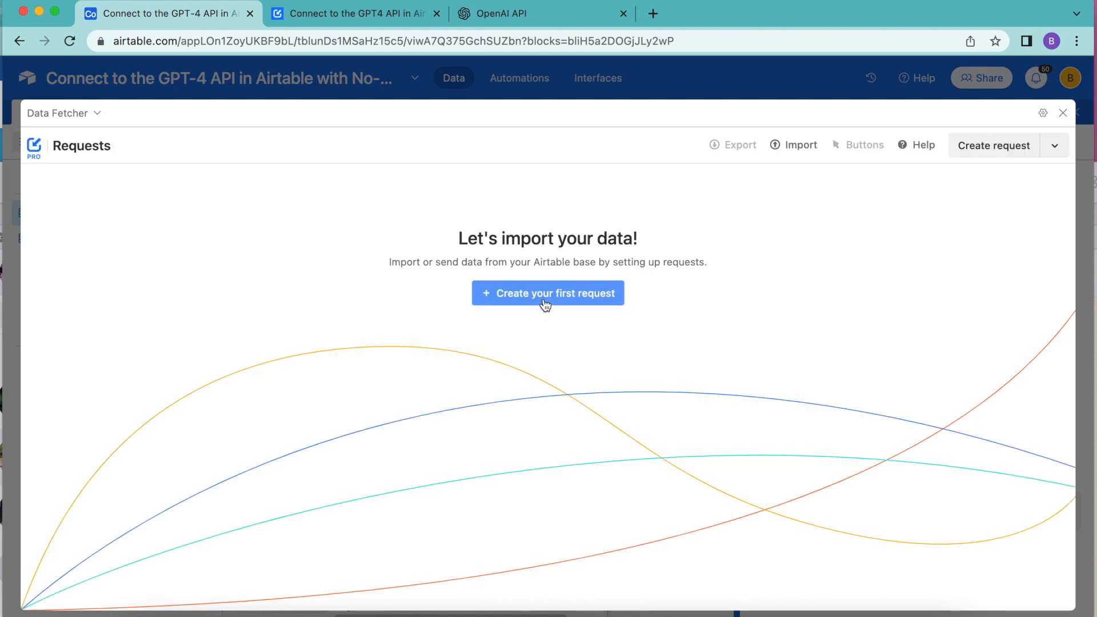
{"action": "mouse_move", "coordinate": [438, 309]}
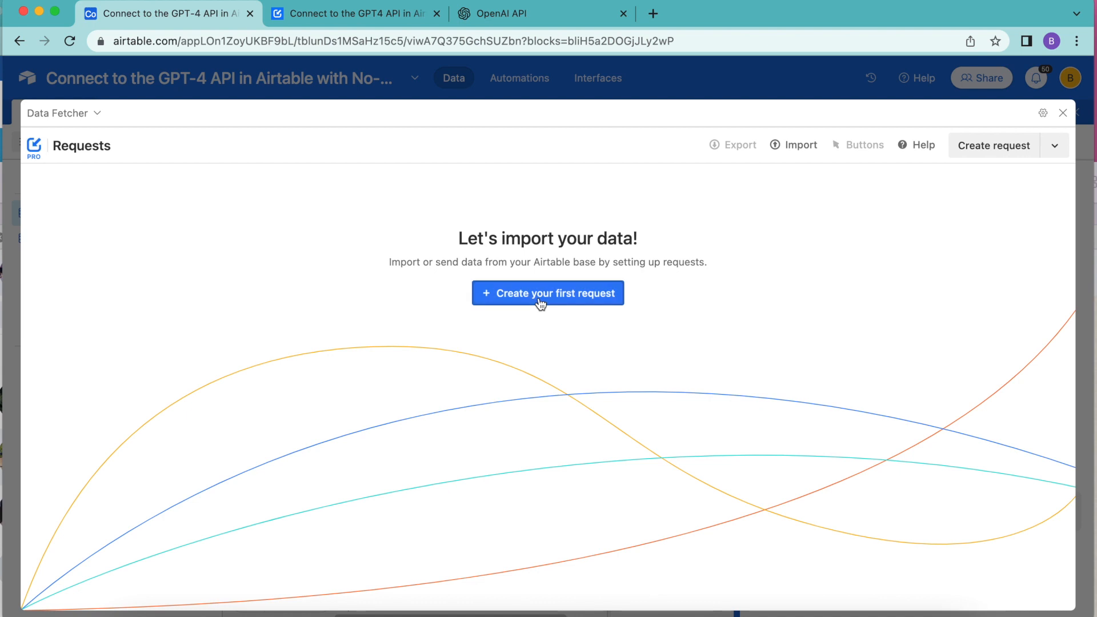
Step: Create the first Data Fetcher request and search 'o' to pick OpenAI
{"action": "left_click", "coordinate": [548, 293]}
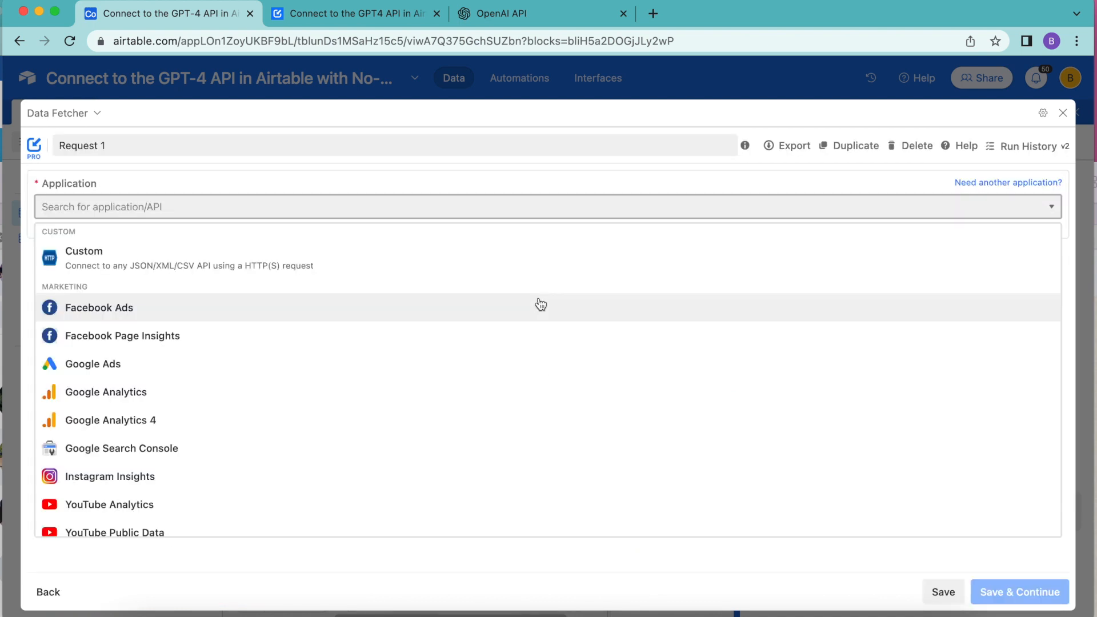
{"action": "mouse_move", "coordinate": [87, 227]}
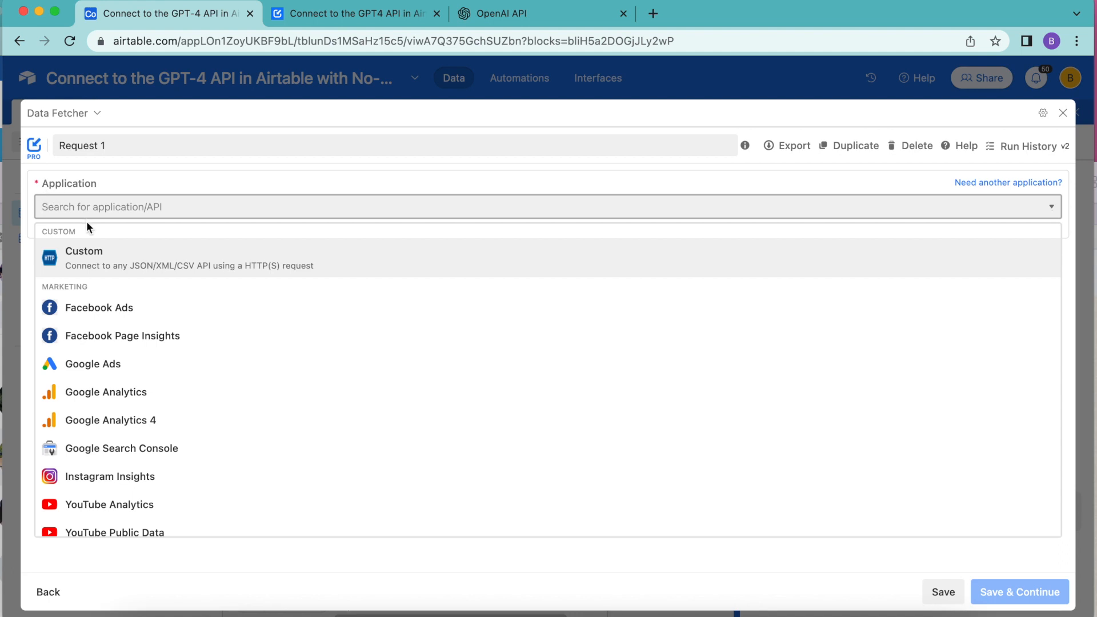
{"action": "type", "text": "o"}
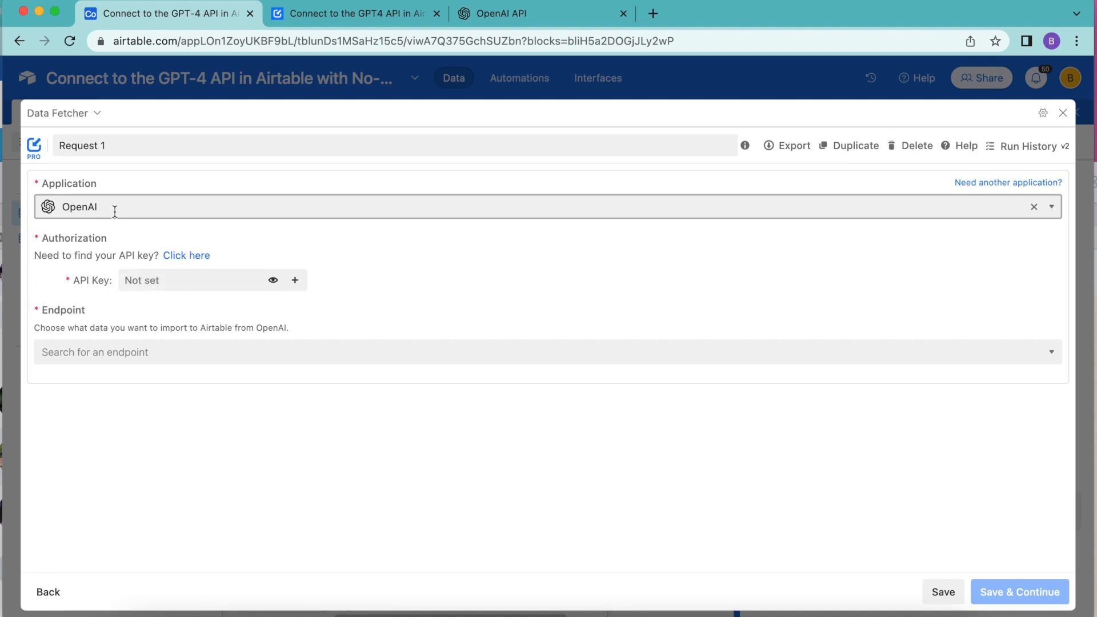
{"action": "mouse_move", "coordinate": [80, 225]}
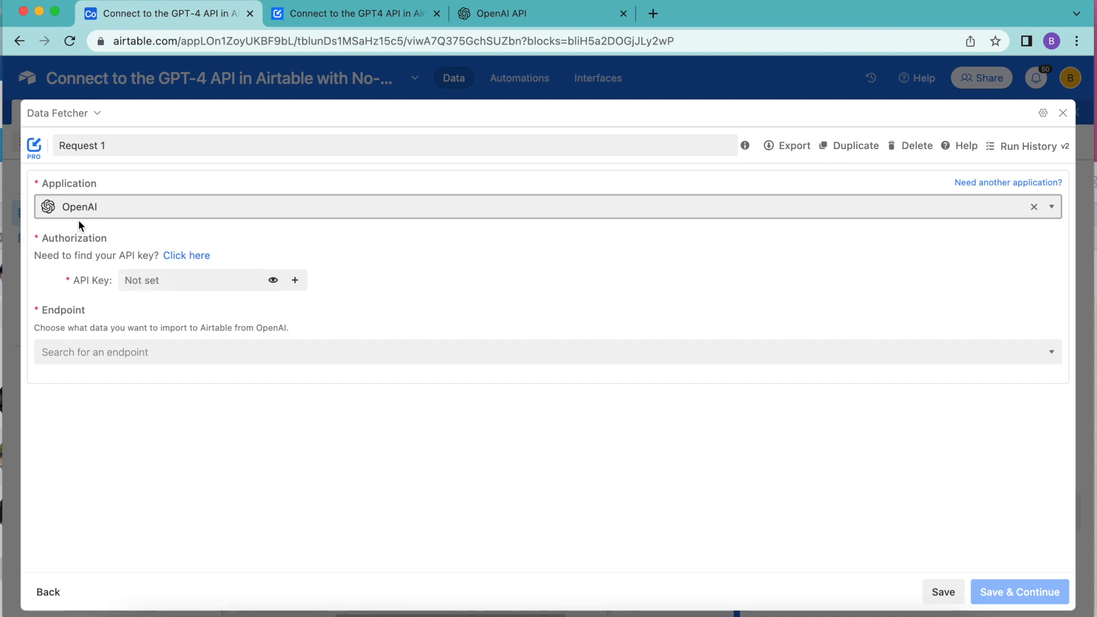
{"action": "mouse_move", "coordinate": [259, 242]}
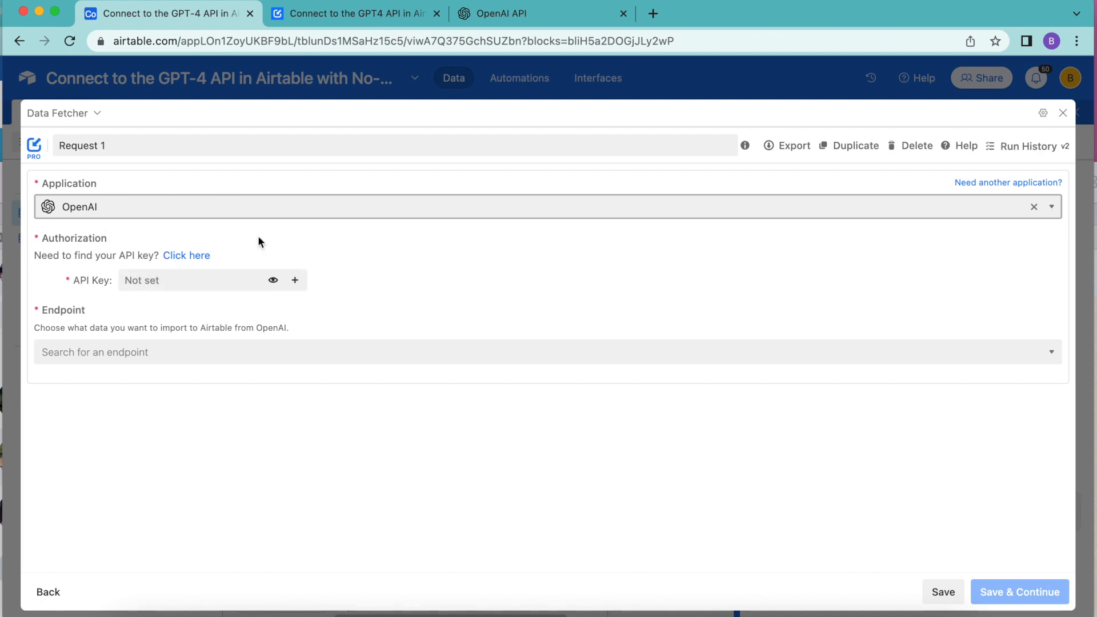
{"action": "mouse_move", "coordinate": [186, 256]}
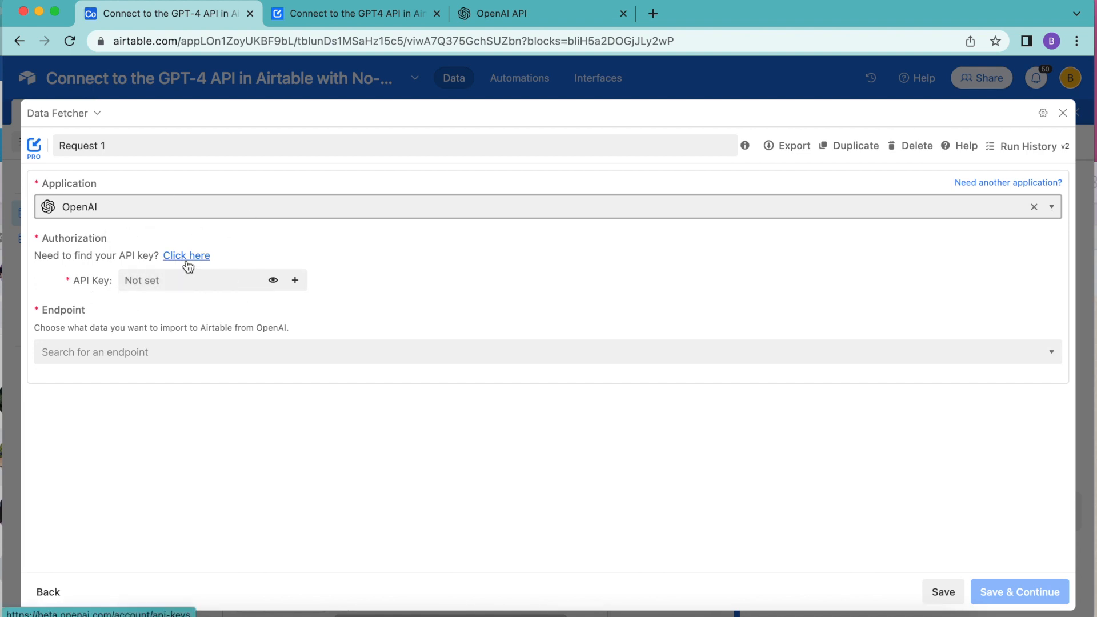
Step: Generate and copy a new OpenAI API secret key
{"action": "left_click", "coordinate": [187, 255]}
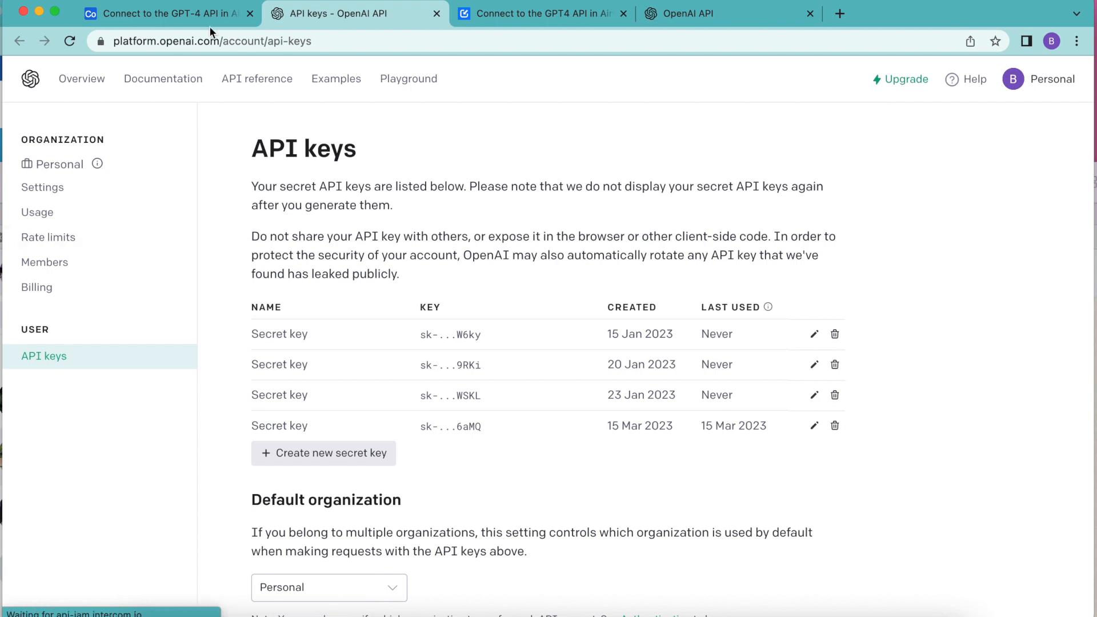
{"action": "mouse_move", "coordinate": [998, 539]}
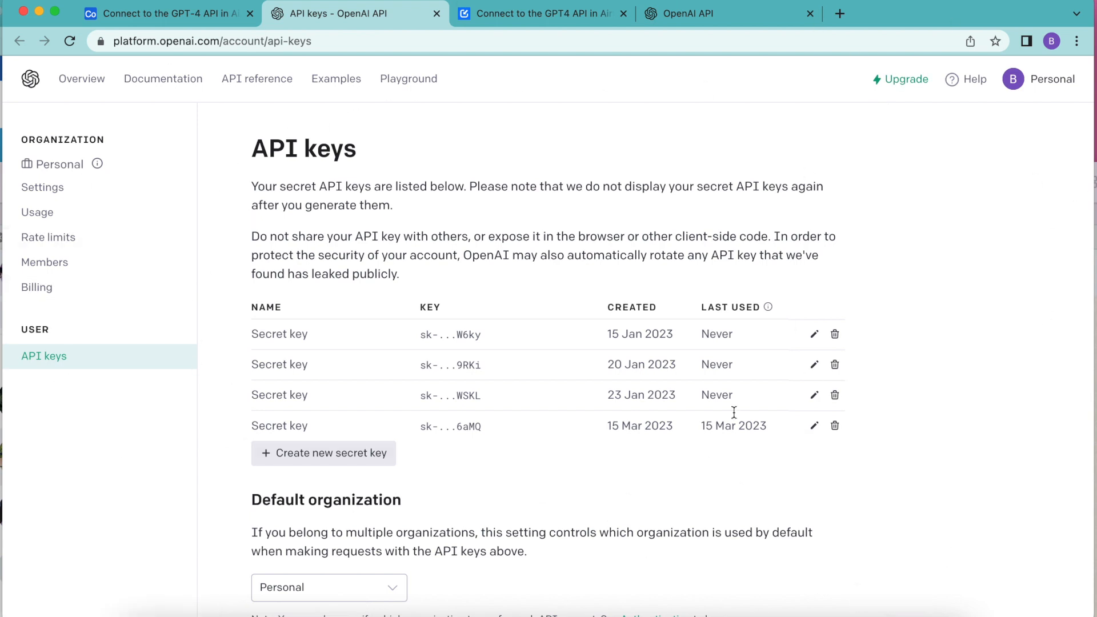
{"action": "left_click", "coordinate": [324, 453]}
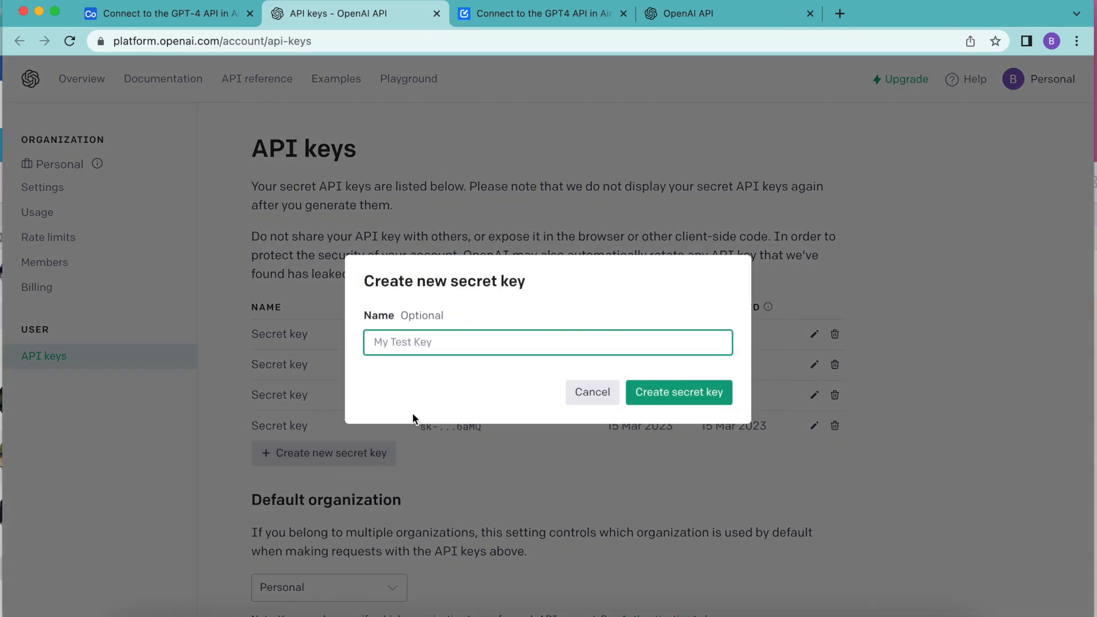
{"action": "left_click", "coordinate": [678, 392]}
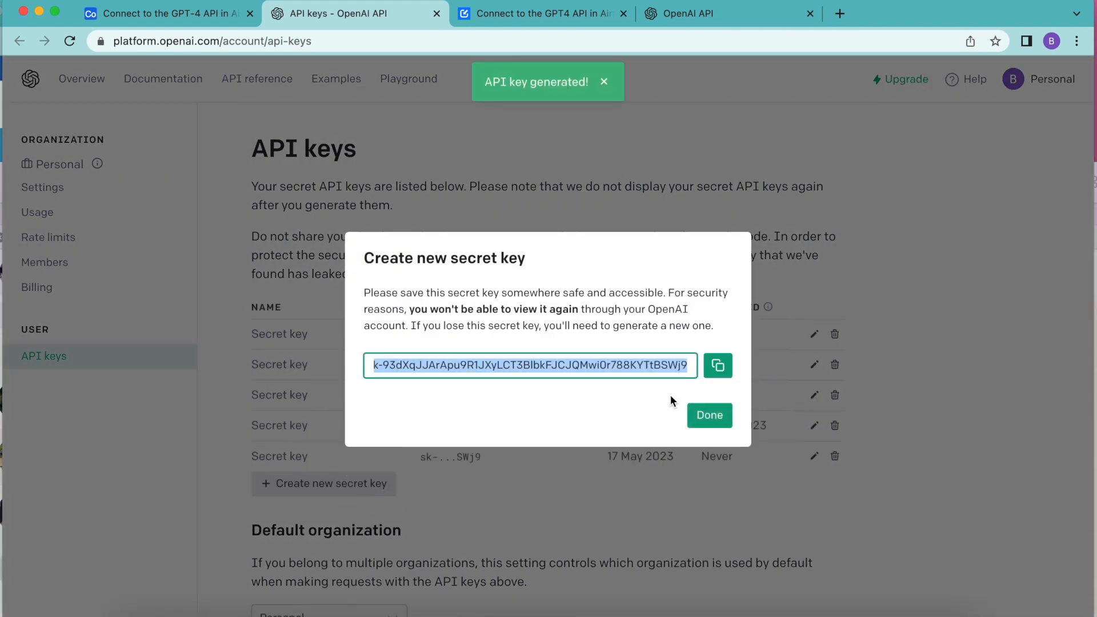
{"action": "left_click", "coordinate": [708, 415]}
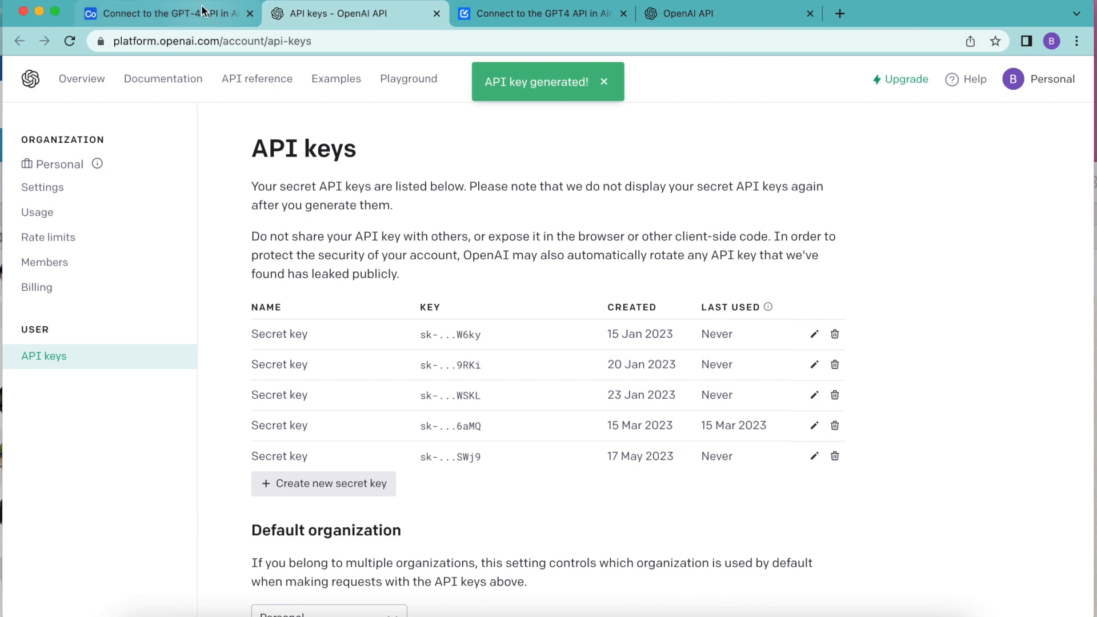
Step: In Airtable, paste the key, choose chat message completion, and name the request 'Fetch Blog Introductions'
{"action": "left_click", "coordinate": [164, 13]}
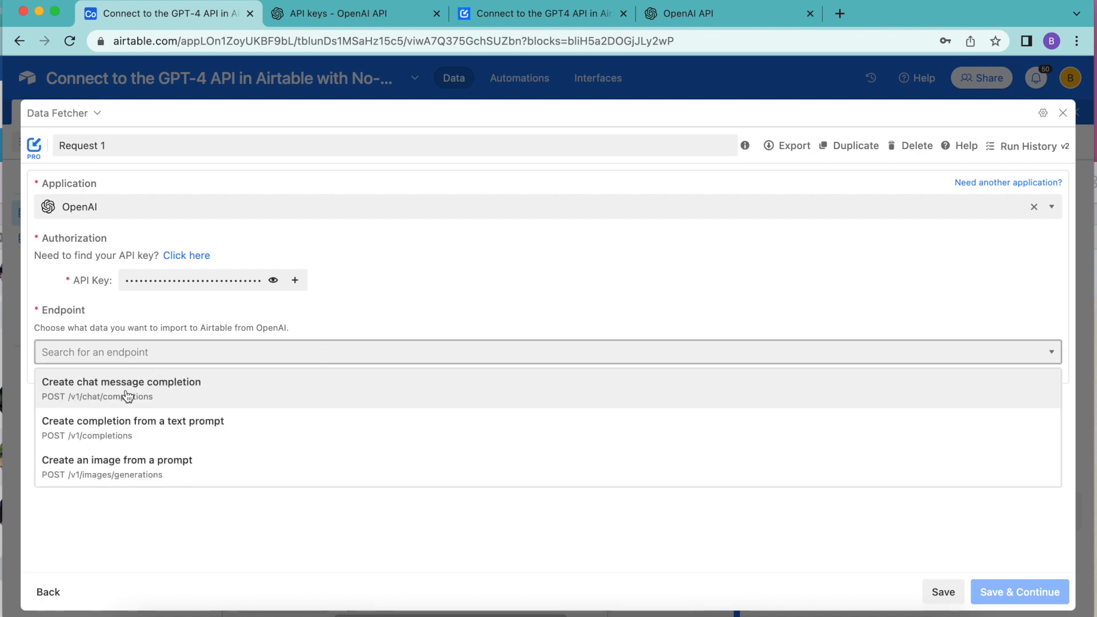
{"action": "left_click", "coordinate": [121, 381]}
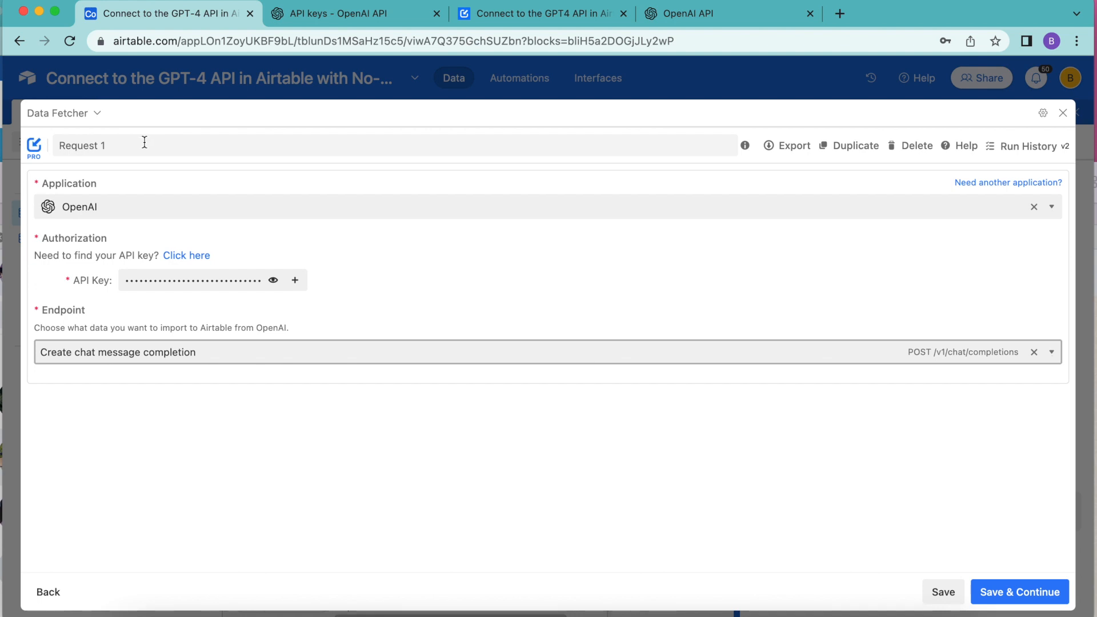
{"action": "type", "text": "Fetch Blog Introductions"}
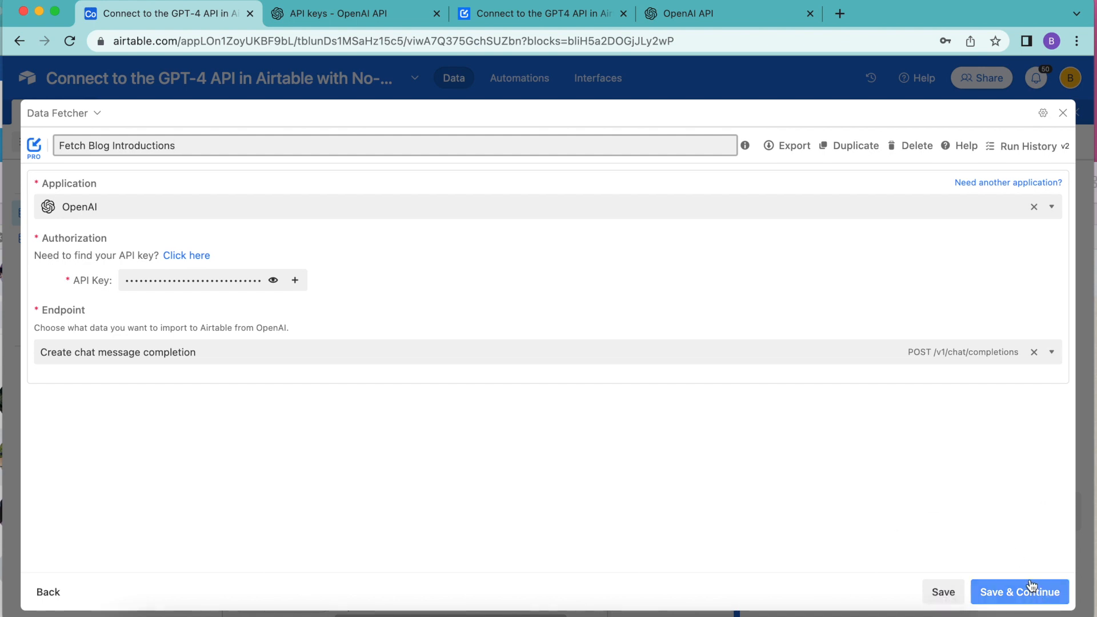
Step: Save the OpenAI connection and set the request's model to gpt-4
{"action": "left_click", "coordinate": [1020, 592]}
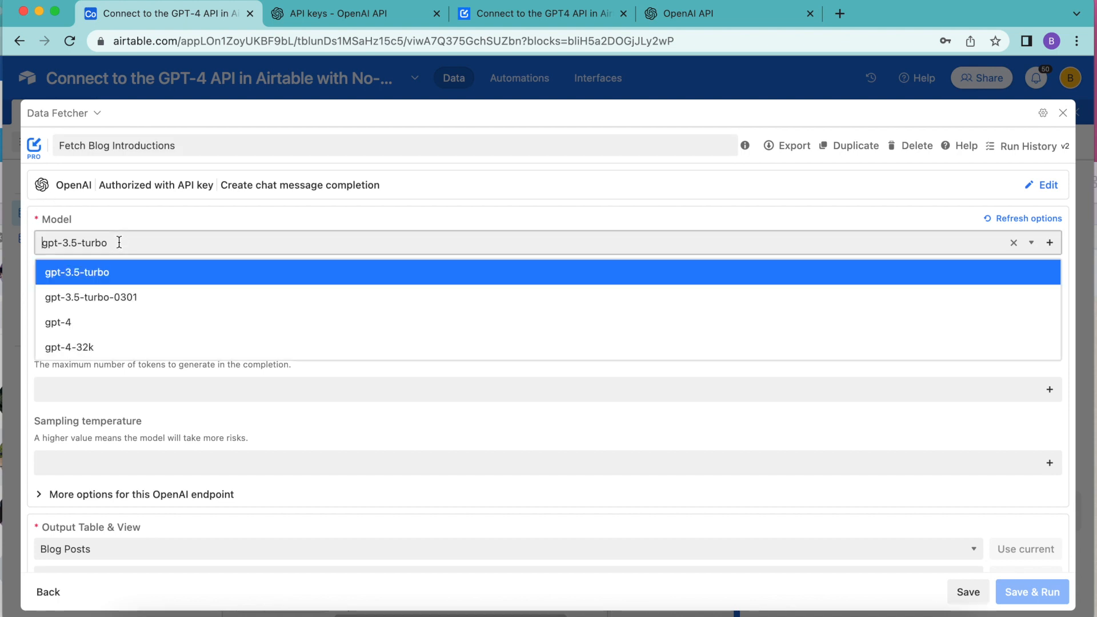
{"action": "mouse_move", "coordinate": [58, 323]}
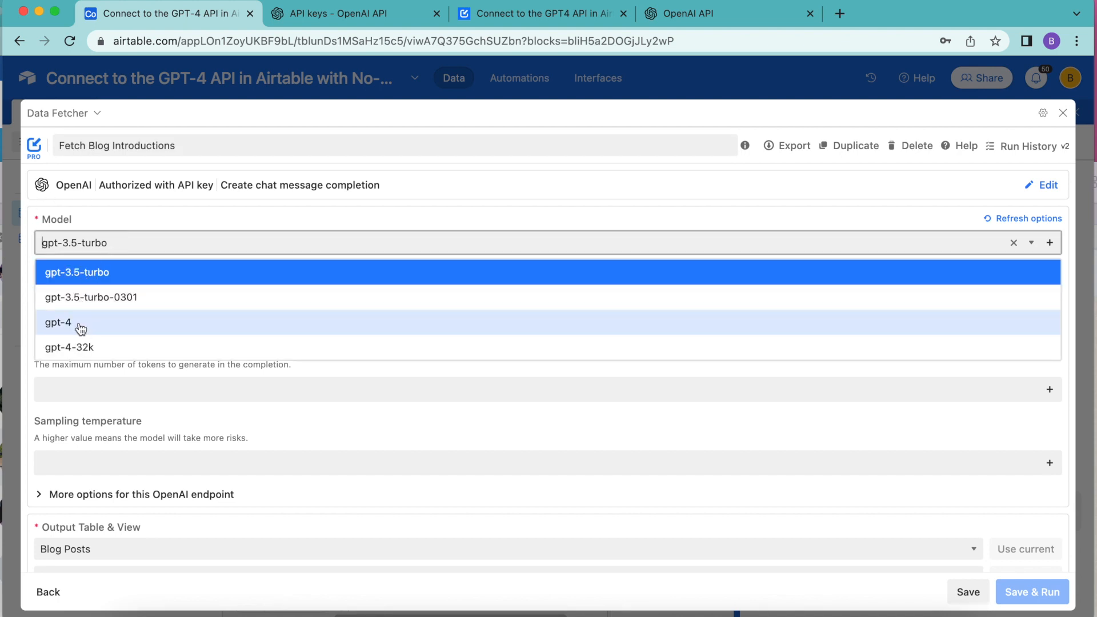
{"action": "left_click", "coordinate": [58, 322]}
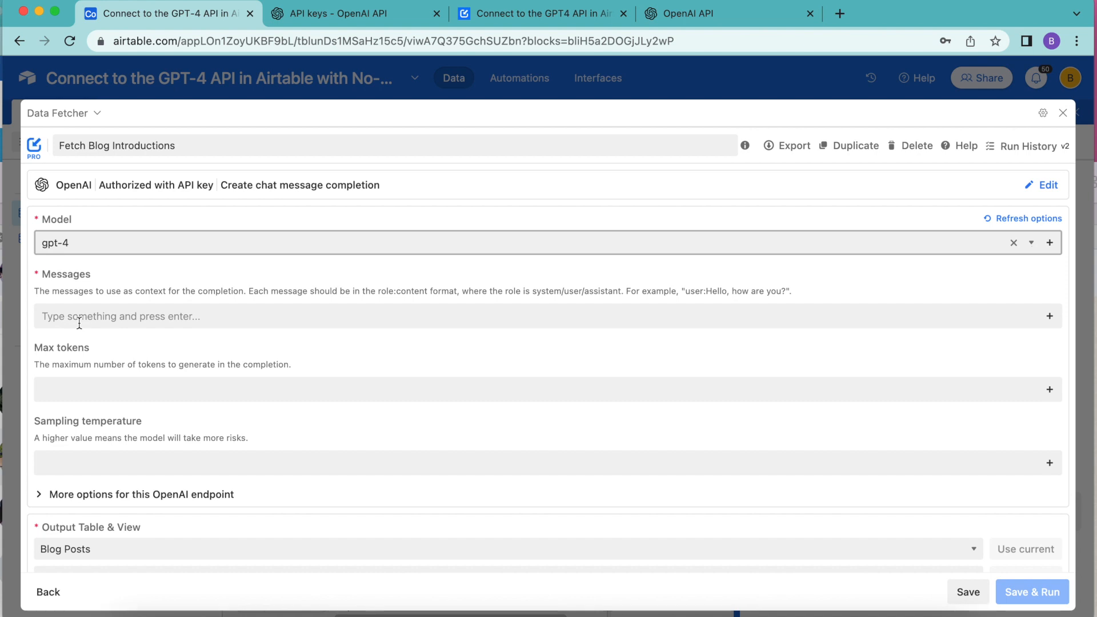
{"action": "mouse_move", "coordinate": [305, 164]}
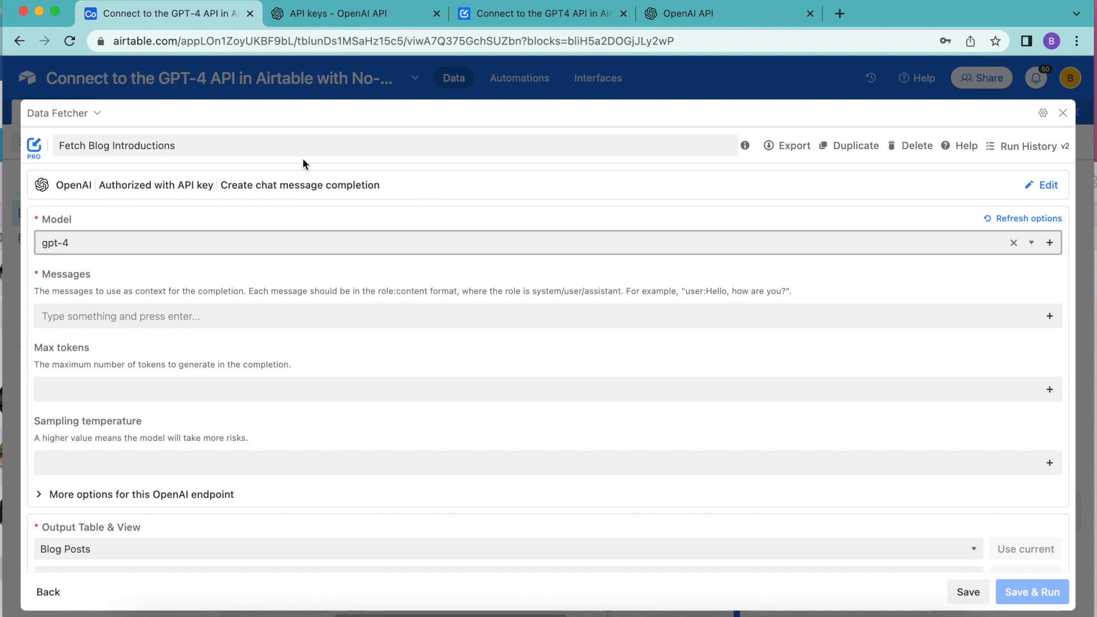
{"action": "mouse_move", "coordinate": [144, 369]}
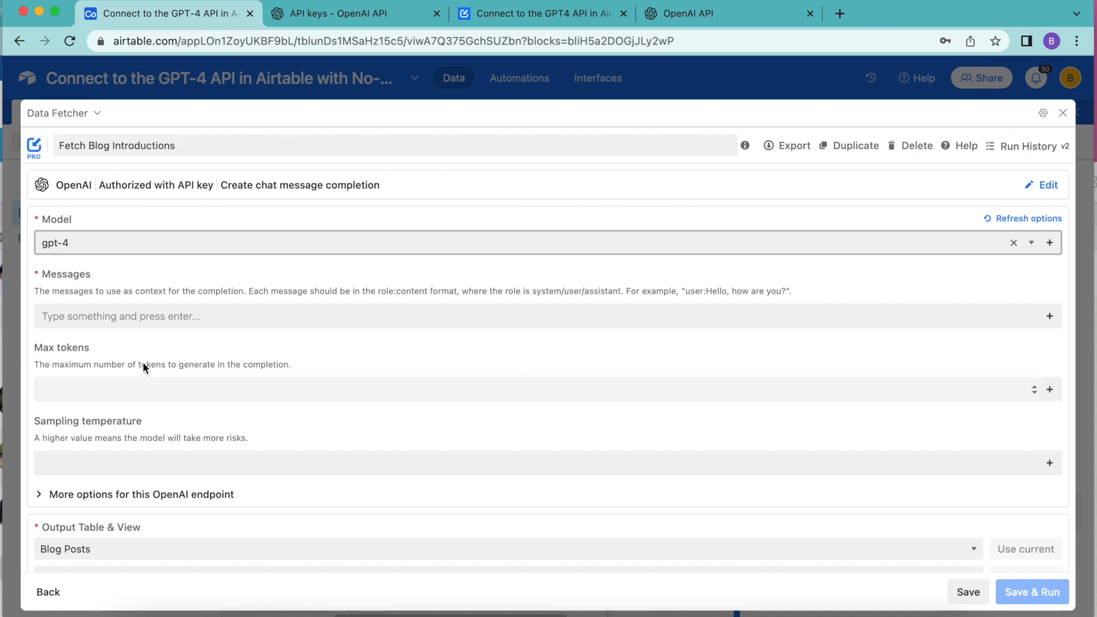
{"action": "mouse_move", "coordinate": [596, 371]}
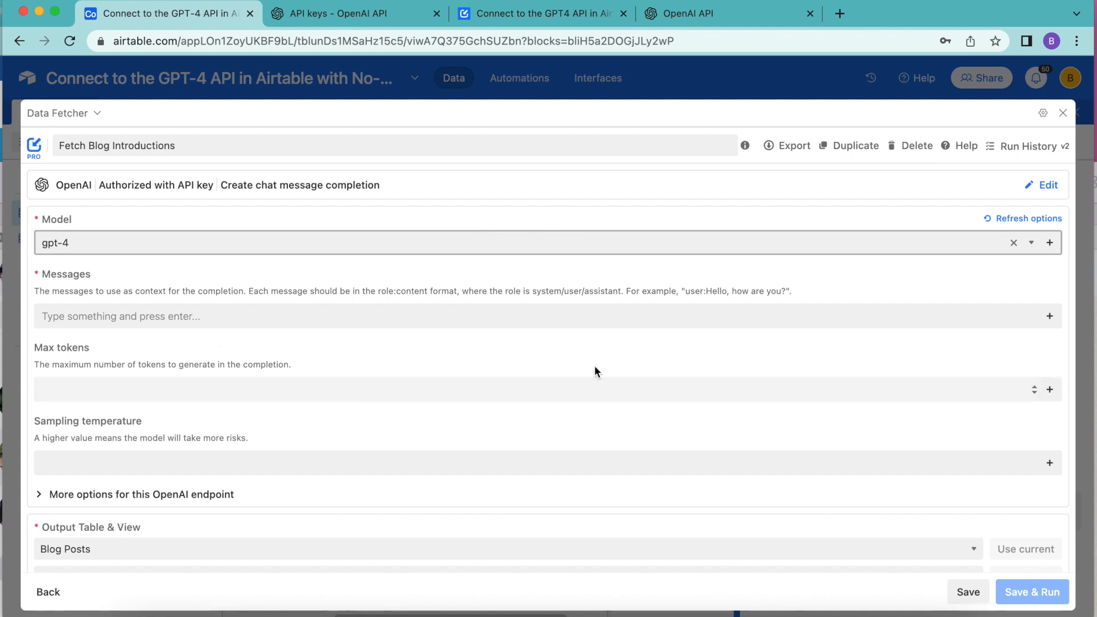
{"action": "mouse_move", "coordinate": [150, 229]}
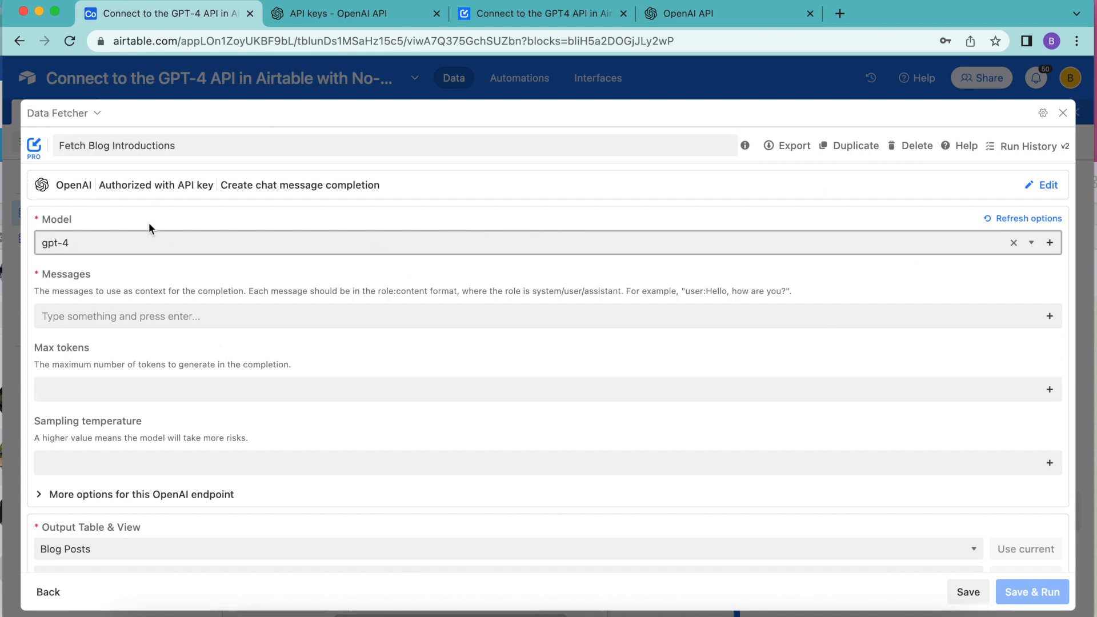
{"action": "mouse_move", "coordinate": [149, 274]}
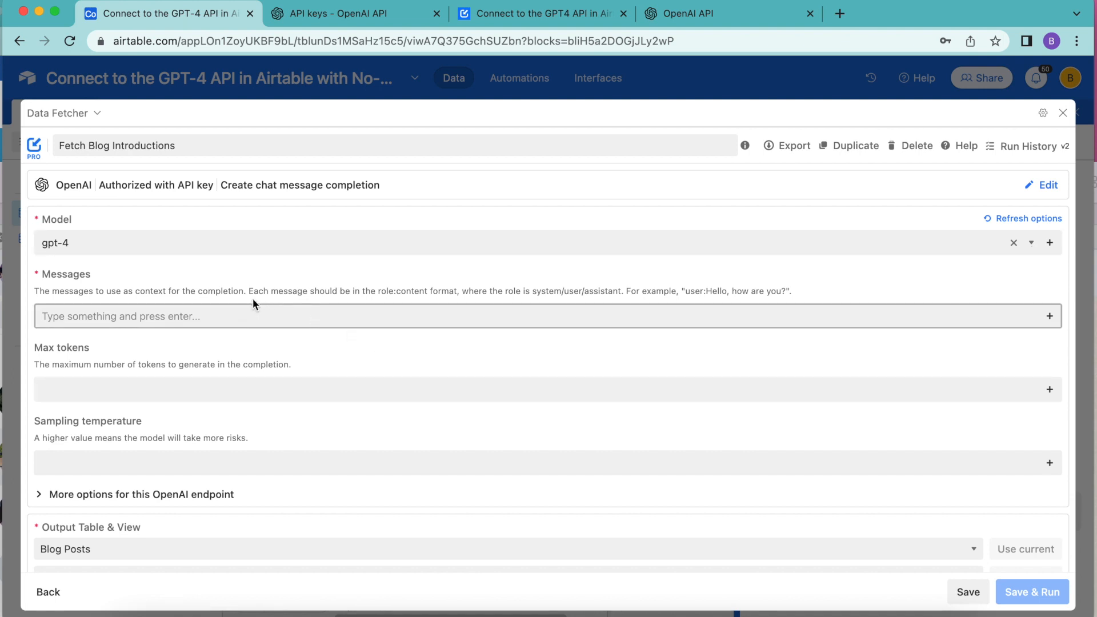
Step: Add the system message 'You are an expert financial copywriter' to the request's Messages
{"action": "type", "text": "system:You are an expert financial copywriter"}
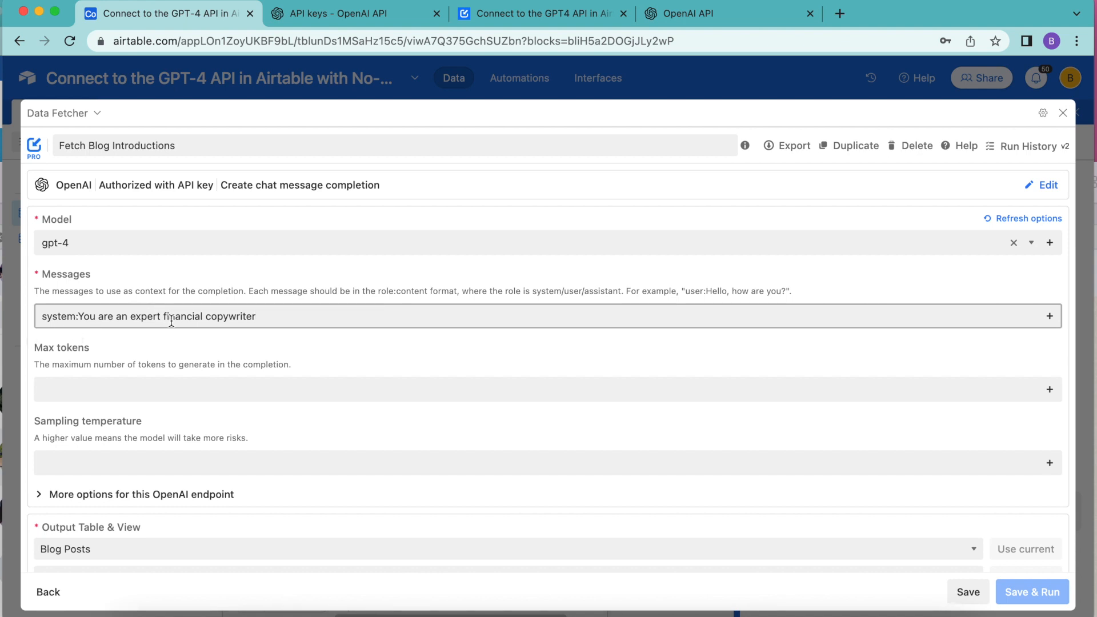
{"action": "mouse_move", "coordinate": [236, 327]}
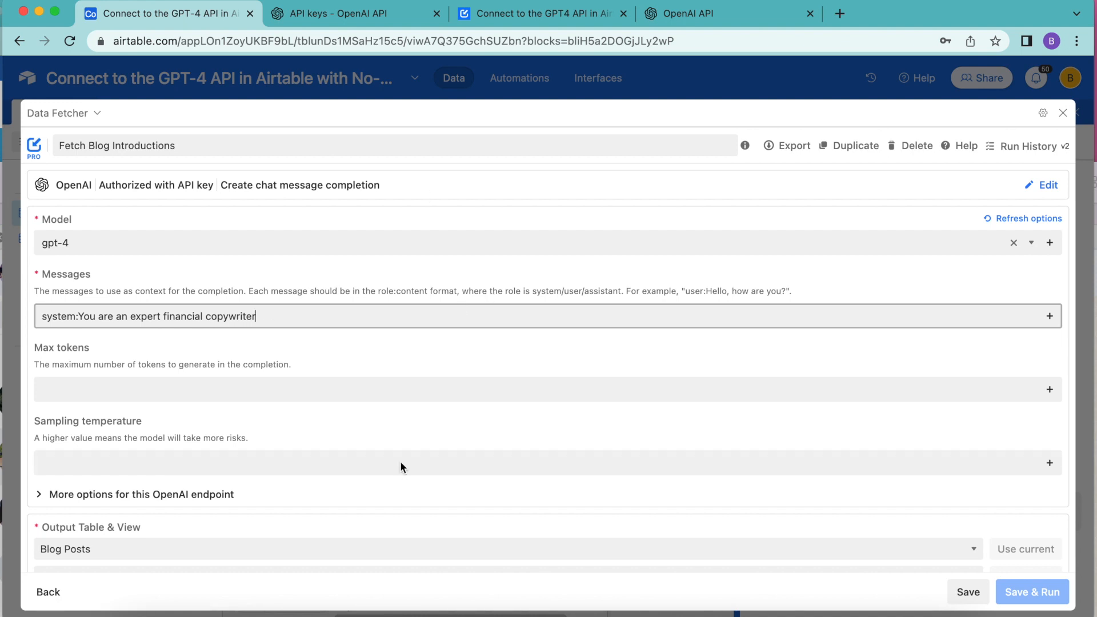
{"action": "mouse_move", "coordinate": [429, 343]}
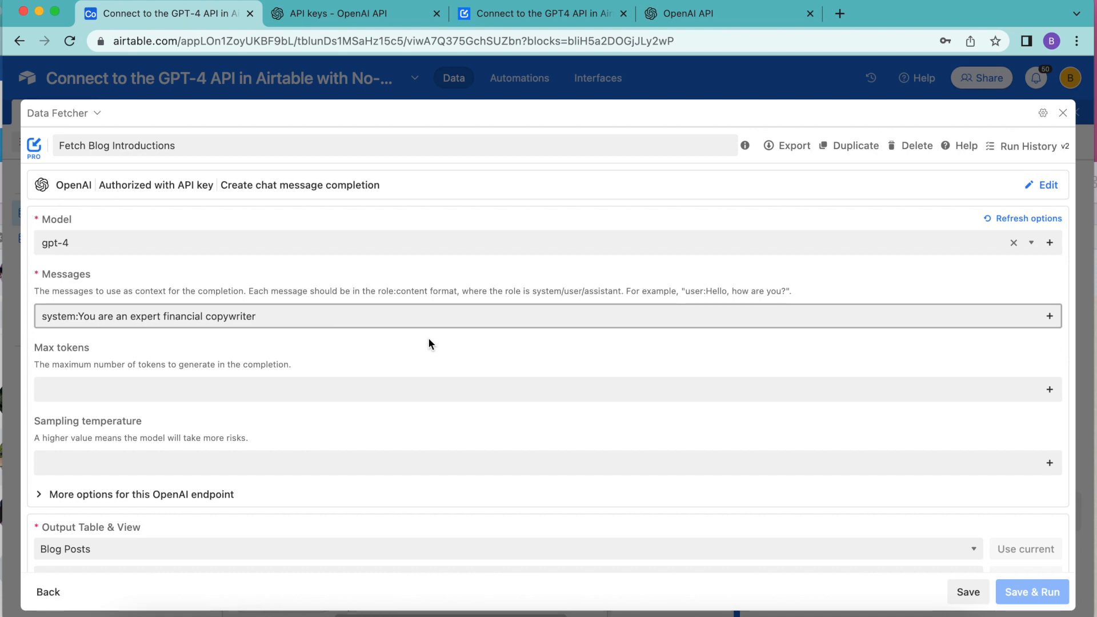
{"action": "mouse_move", "coordinate": [707, 229]}
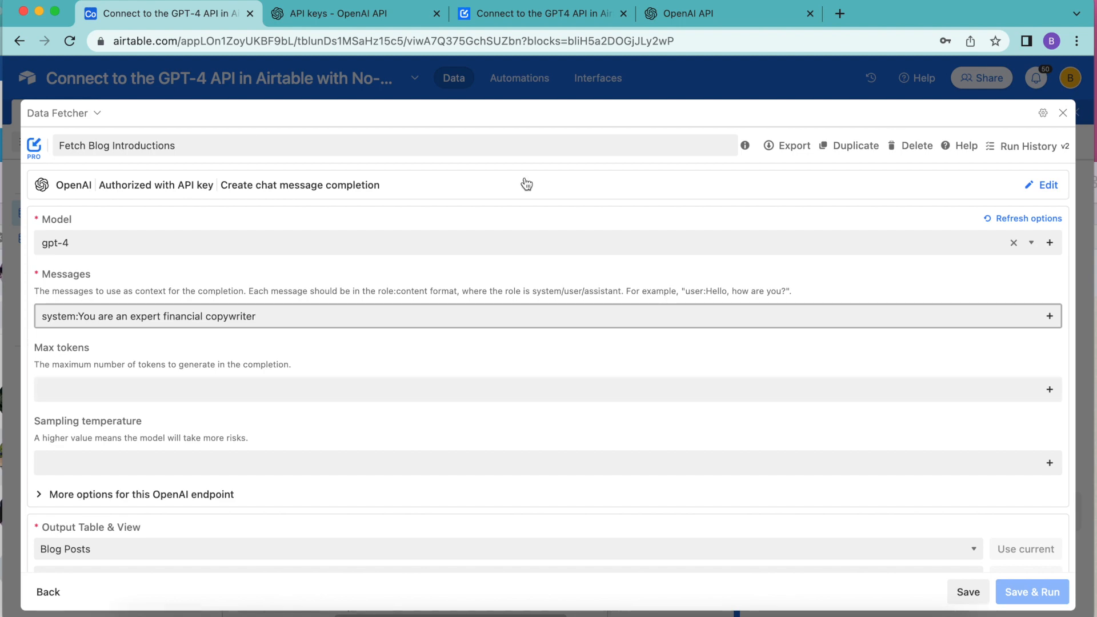
{"action": "left_click", "coordinate": [539, 14]}
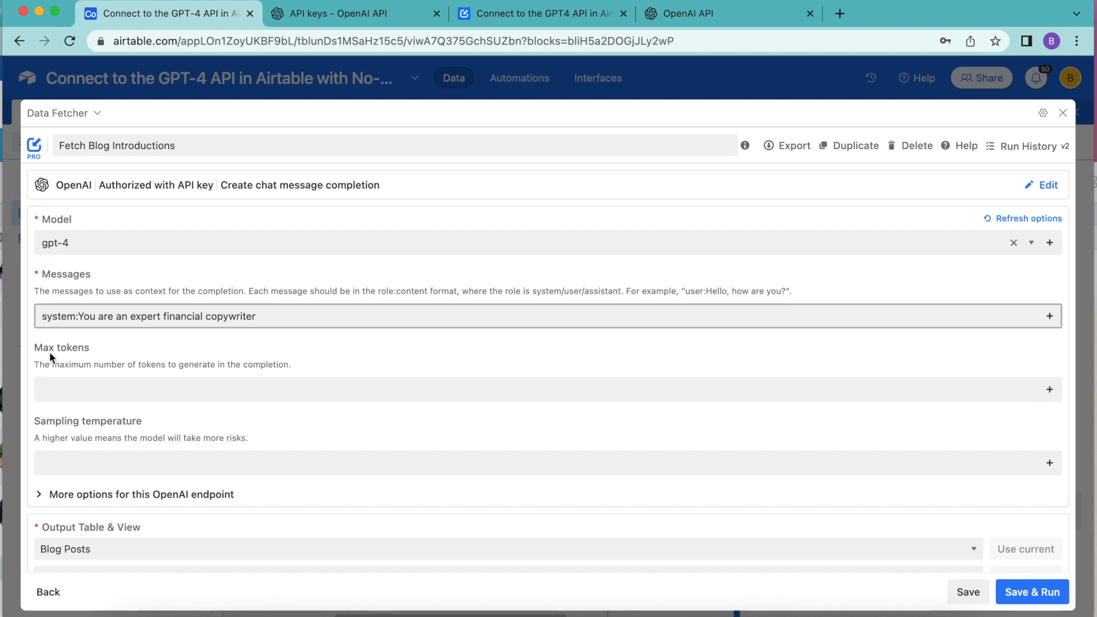
{"action": "left_click", "coordinate": [147, 316]}
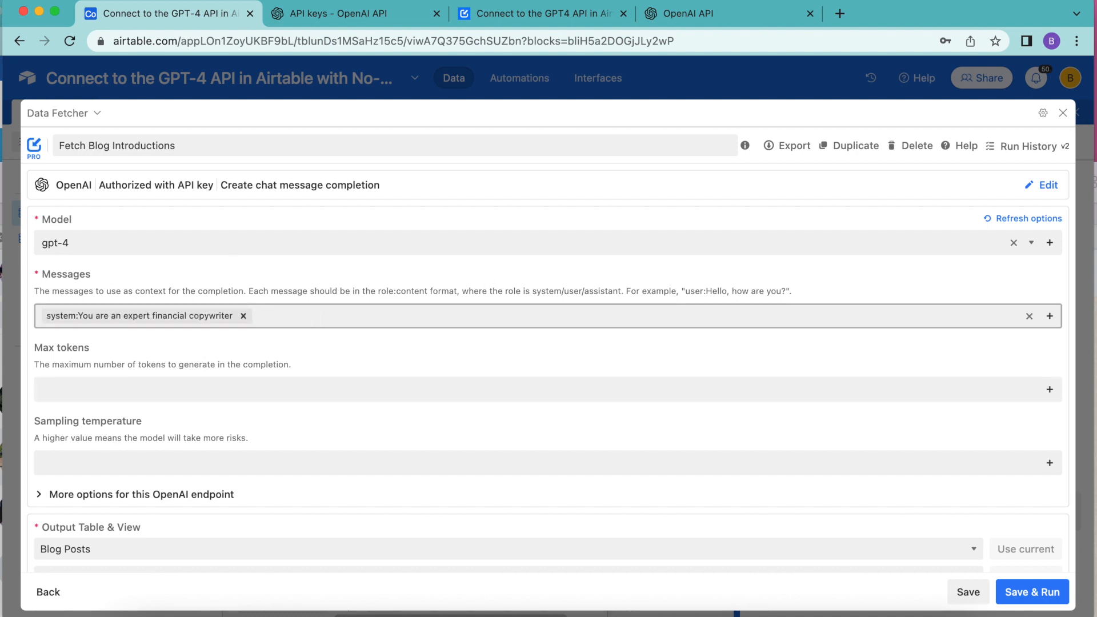
{"action": "mouse_move", "coordinate": [202, 242]}
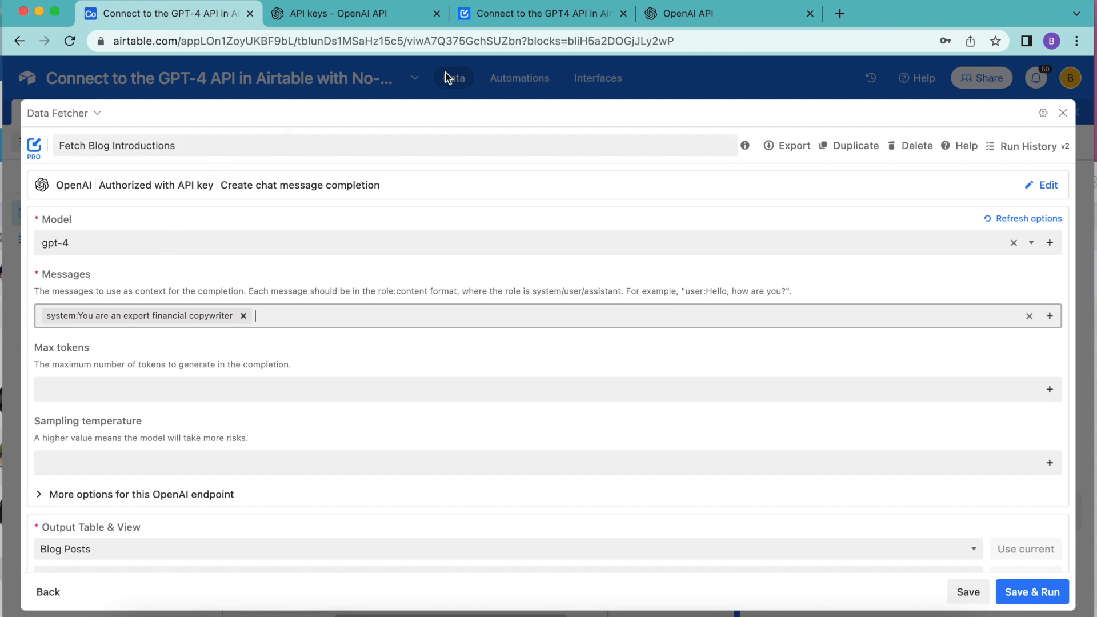
{"action": "mouse_move", "coordinate": [1026, 308]}
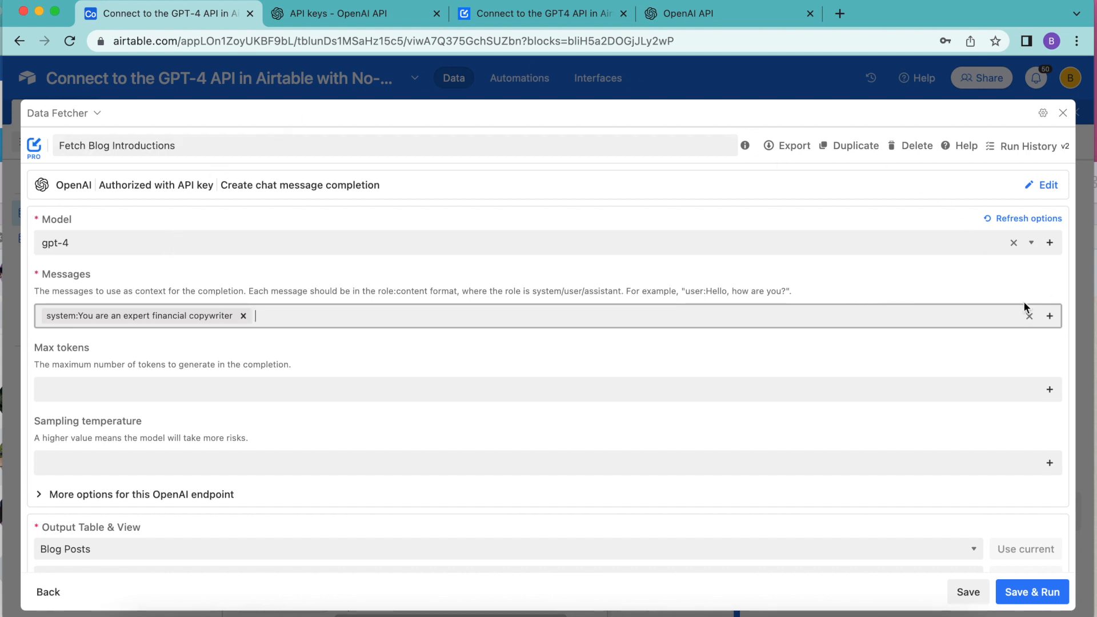
{"action": "mouse_move", "coordinate": [1041, 320]}
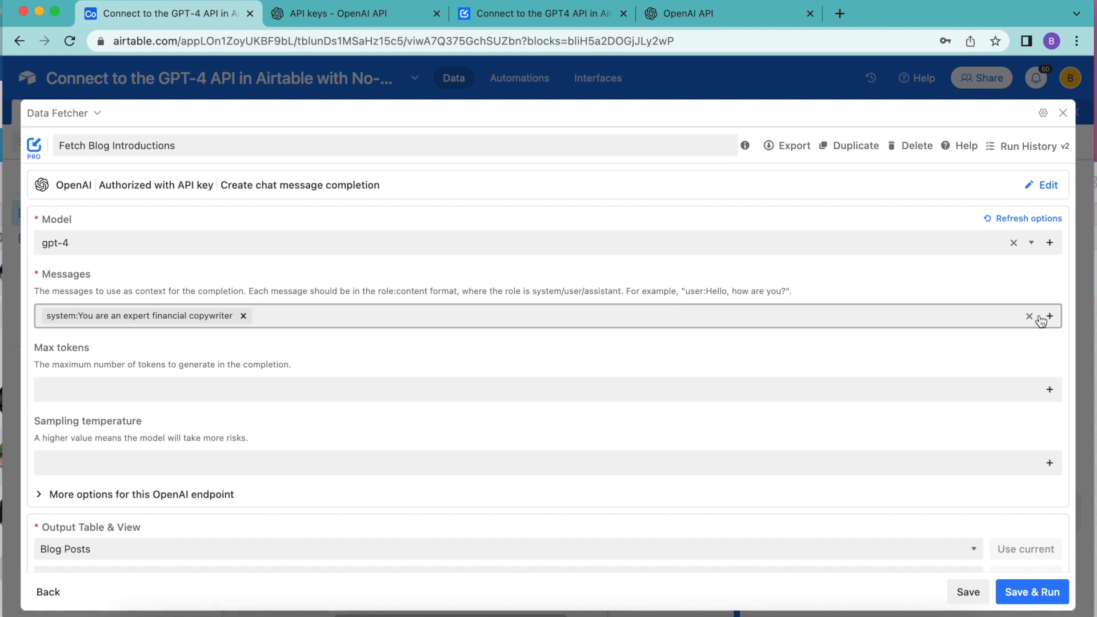
Step: Add a message referencing the Blog Posts Prompt field, run over the Needs intro view
{"action": "left_click", "coordinate": [1049, 315]}
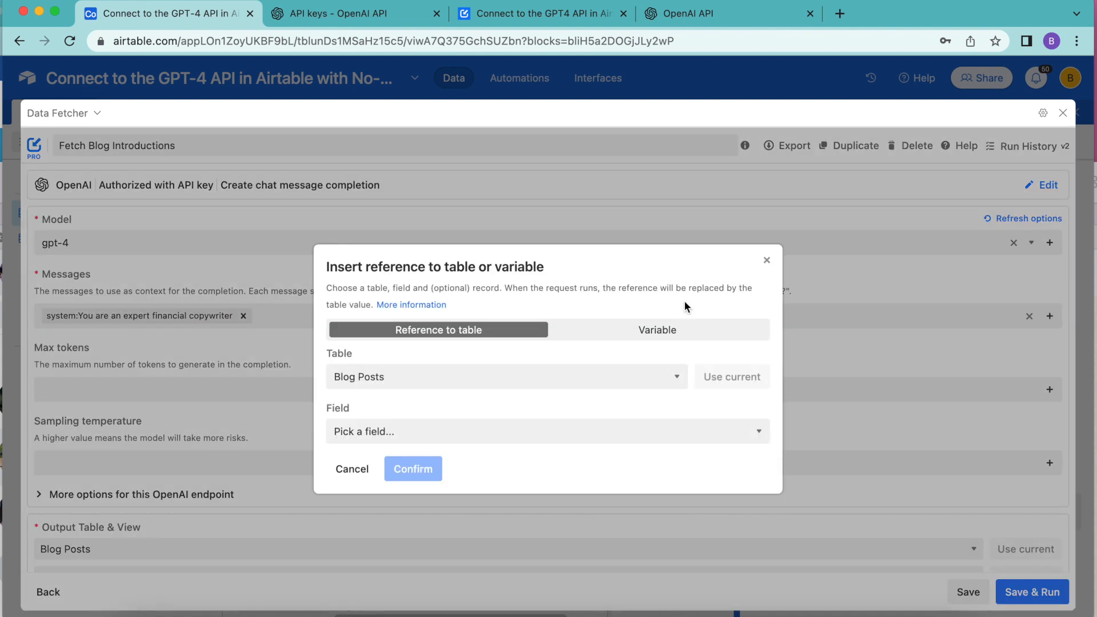
{"action": "mouse_move", "coordinate": [442, 377]}
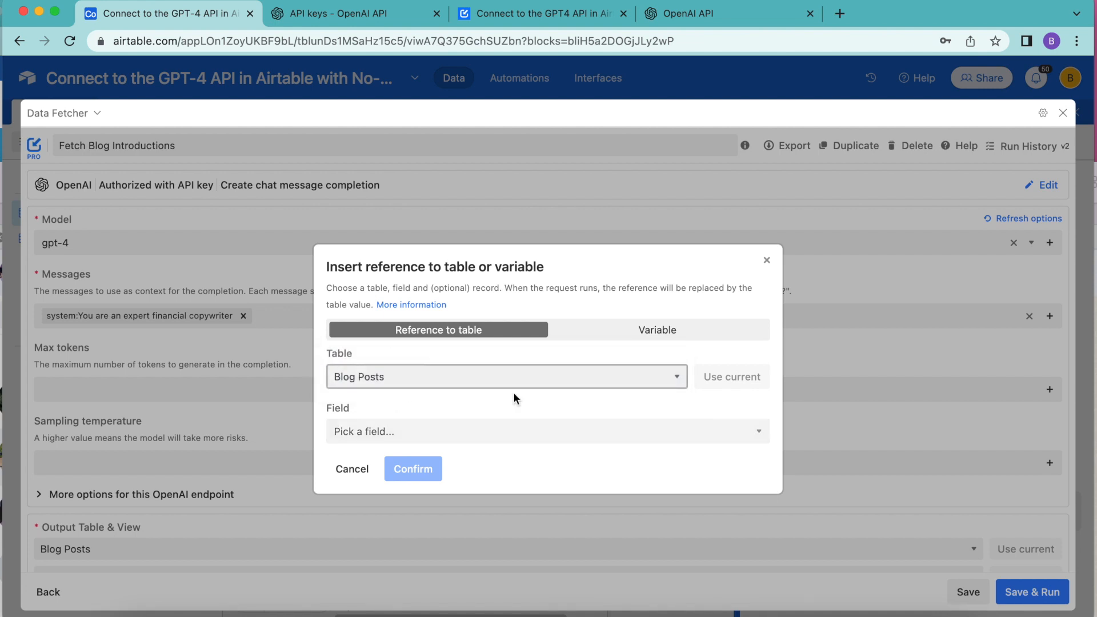
{"action": "mouse_move", "coordinate": [483, 427]}
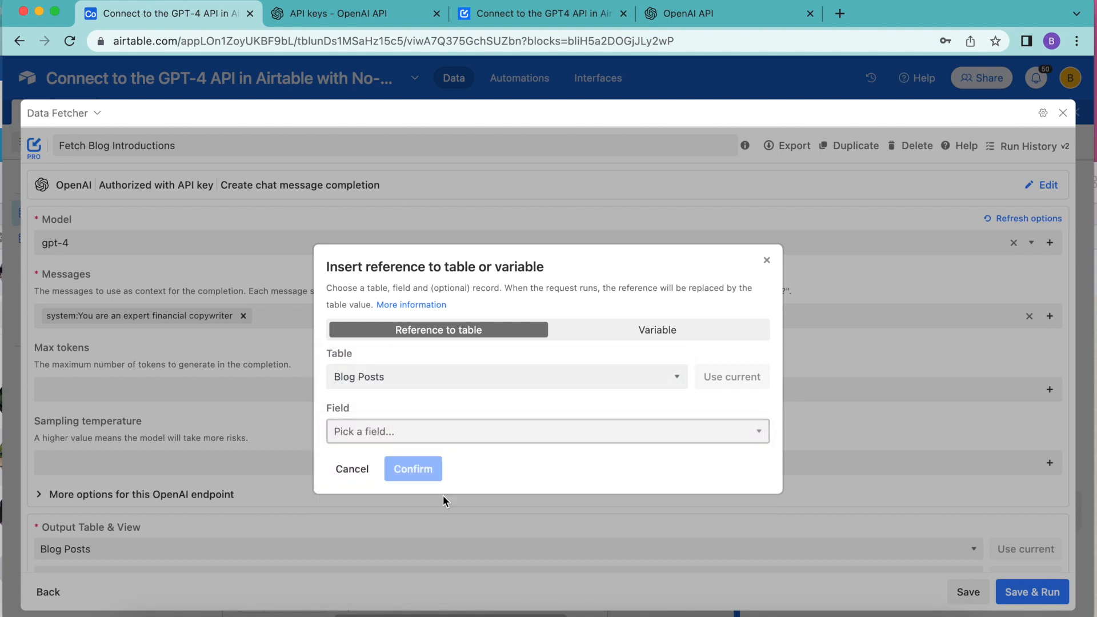
{"action": "left_click", "coordinate": [546, 431]}
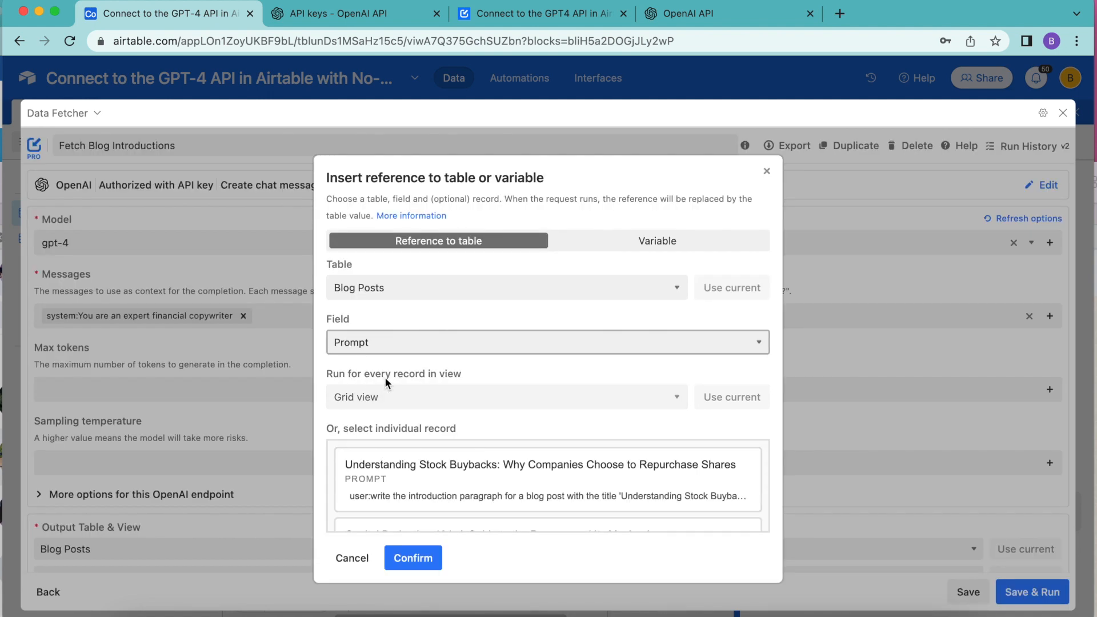
{"action": "left_click", "coordinate": [504, 397]}
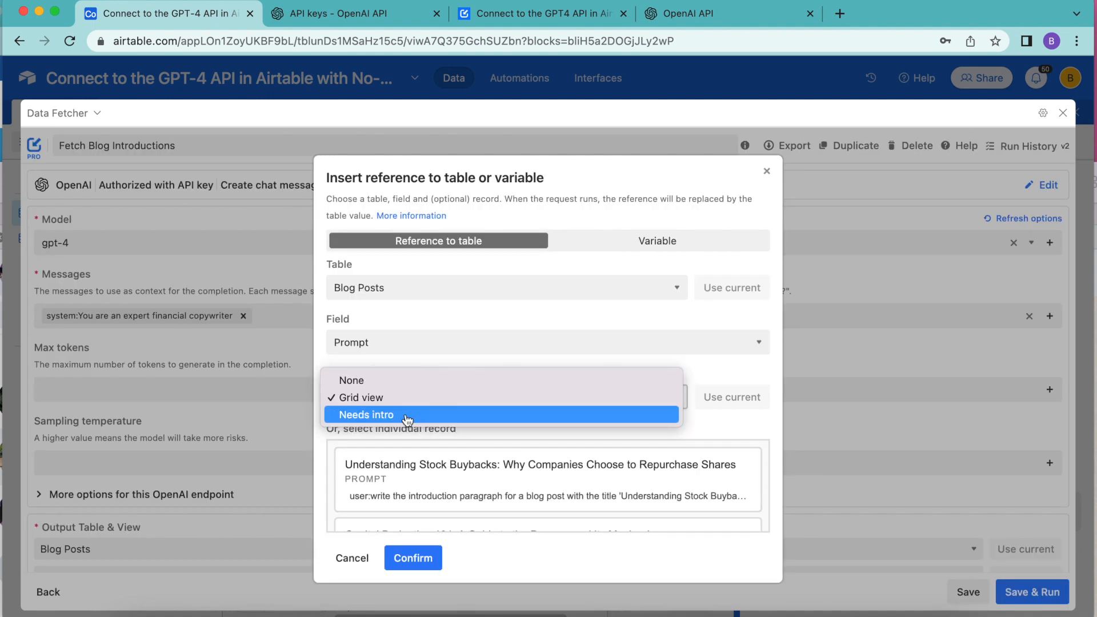
{"action": "left_click", "coordinate": [365, 414]}
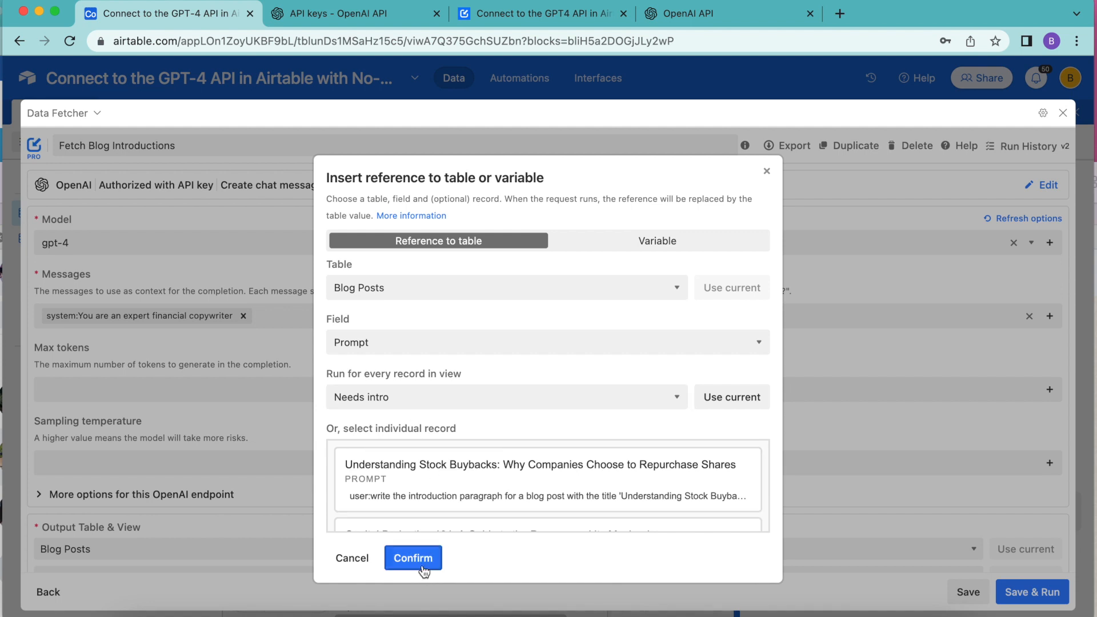
{"action": "left_click", "coordinate": [413, 558]}
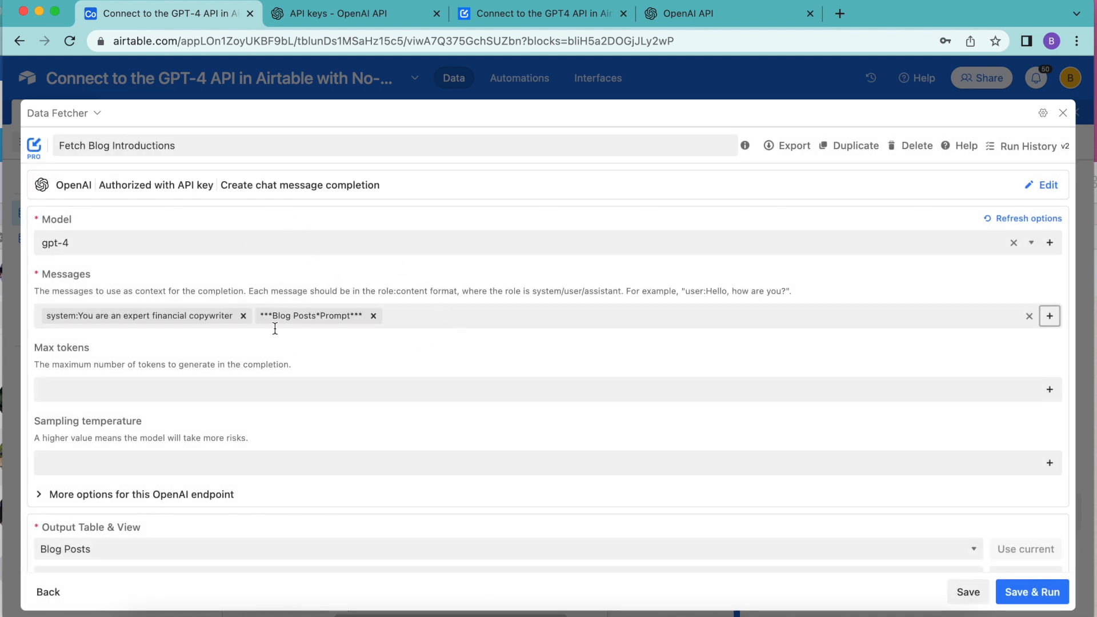
{"action": "mouse_move", "coordinate": [389, 369]}
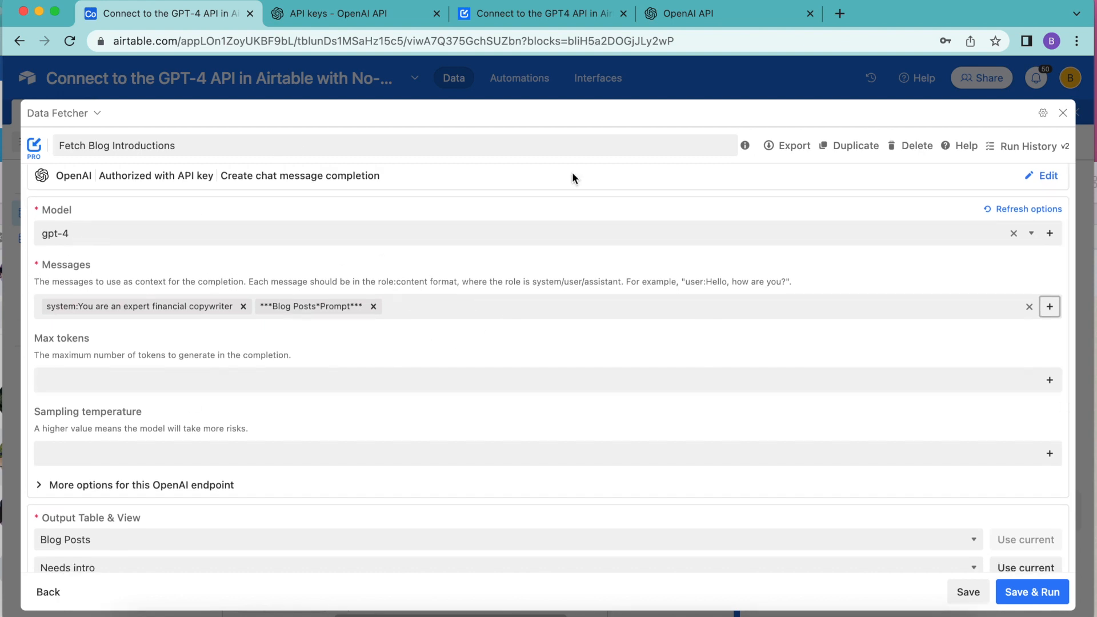
{"action": "mouse_move", "coordinate": [1032, 592]}
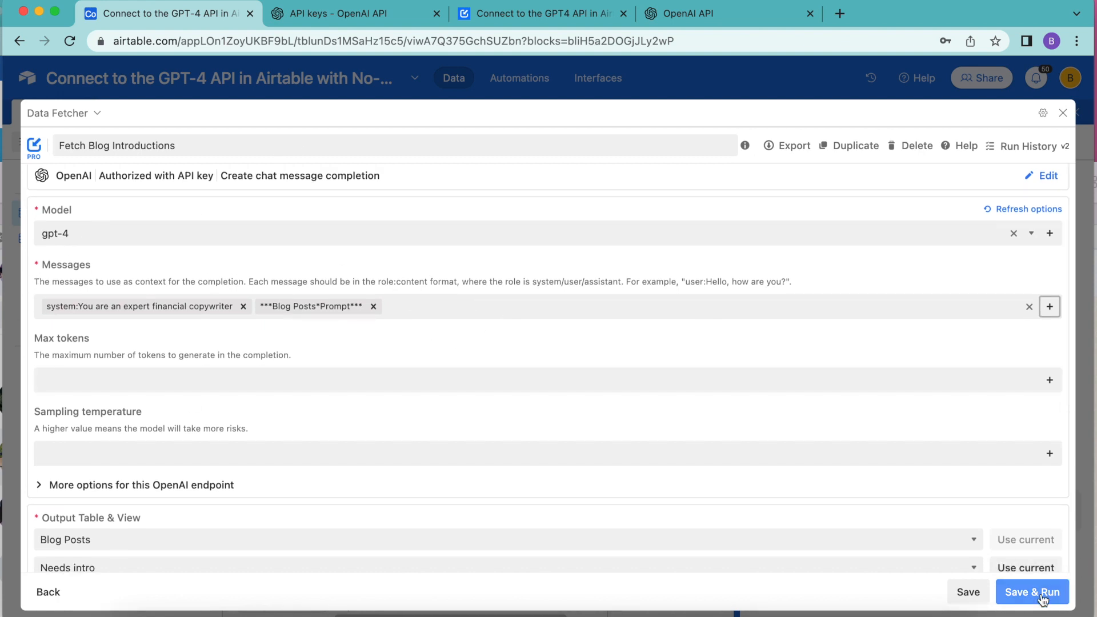
Step: Save and run the request, accepting the output table warning
{"action": "left_click", "coordinate": [1032, 592]}
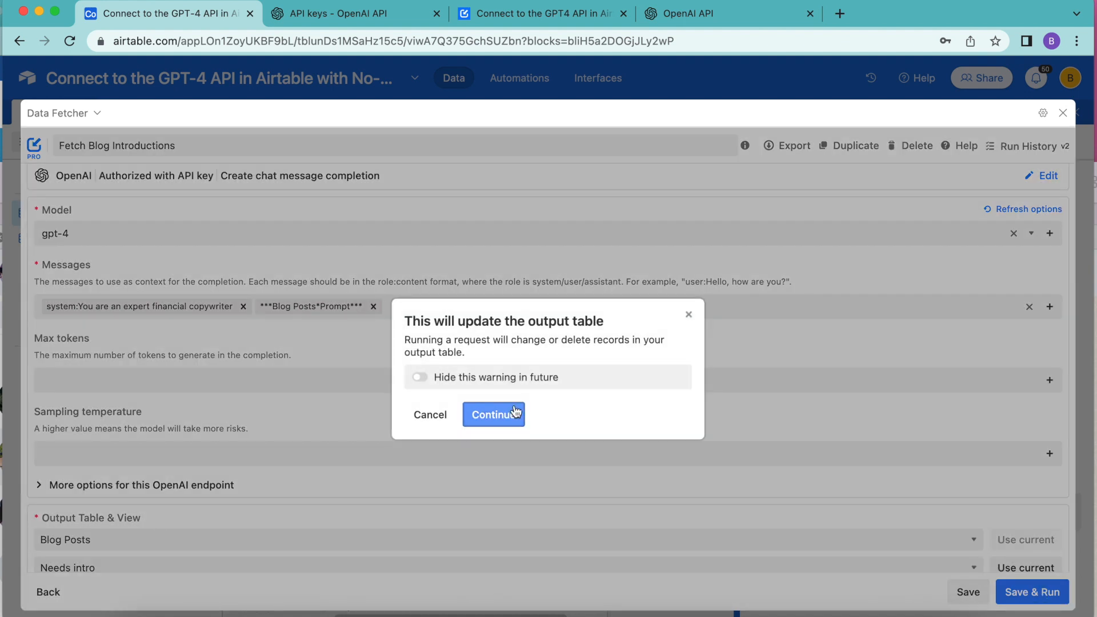
{"action": "left_click", "coordinate": [493, 414]}
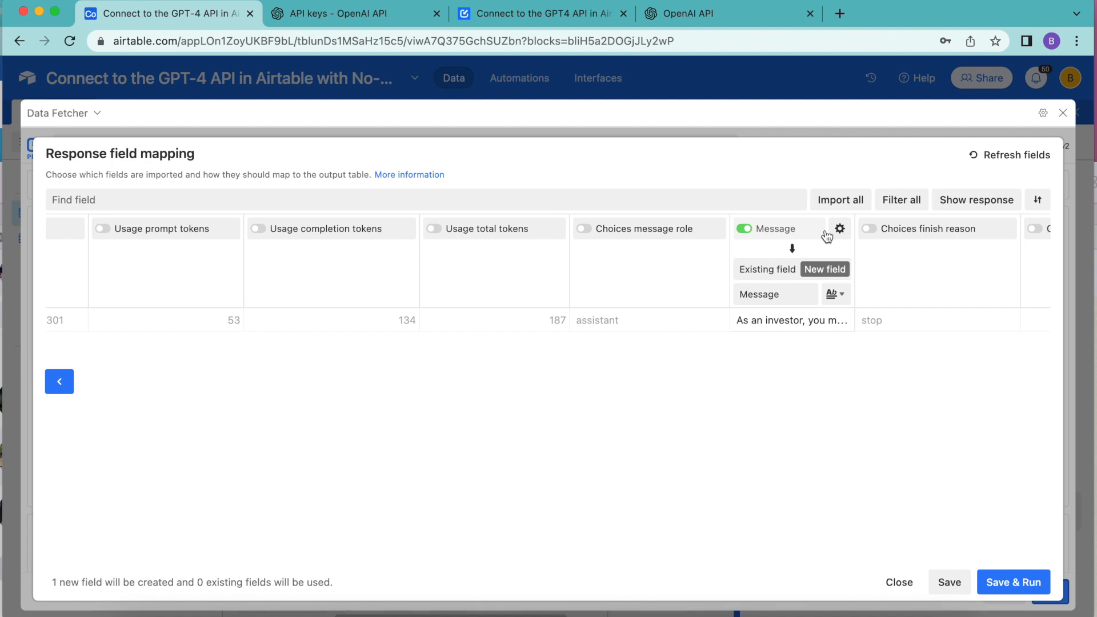
{"action": "mouse_move", "coordinate": [702, 337]}
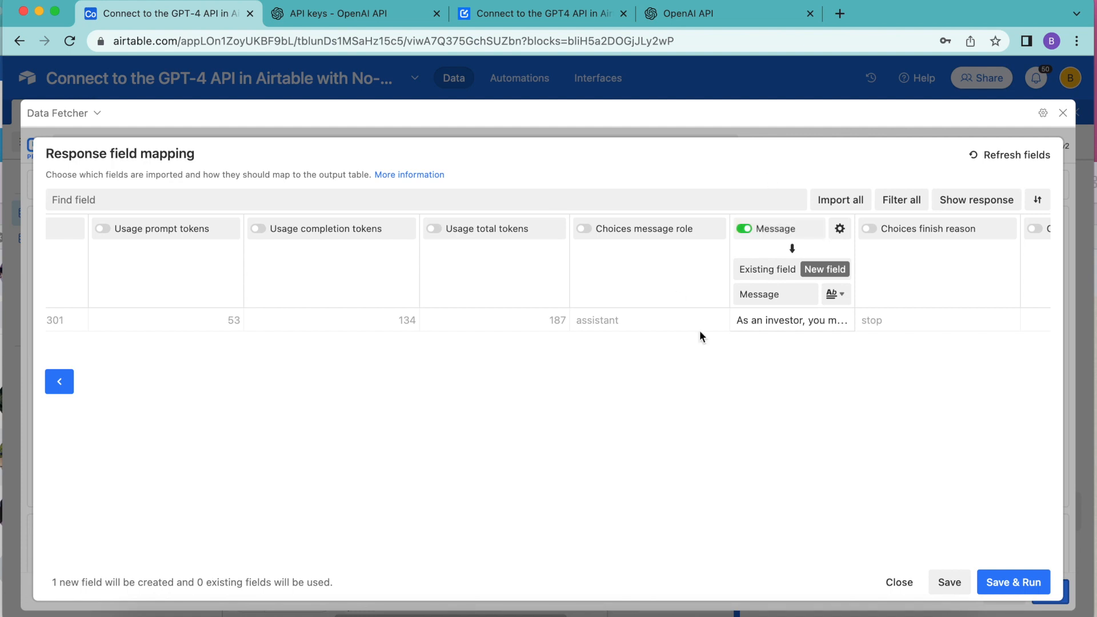
{"action": "mouse_move", "coordinate": [894, 222]}
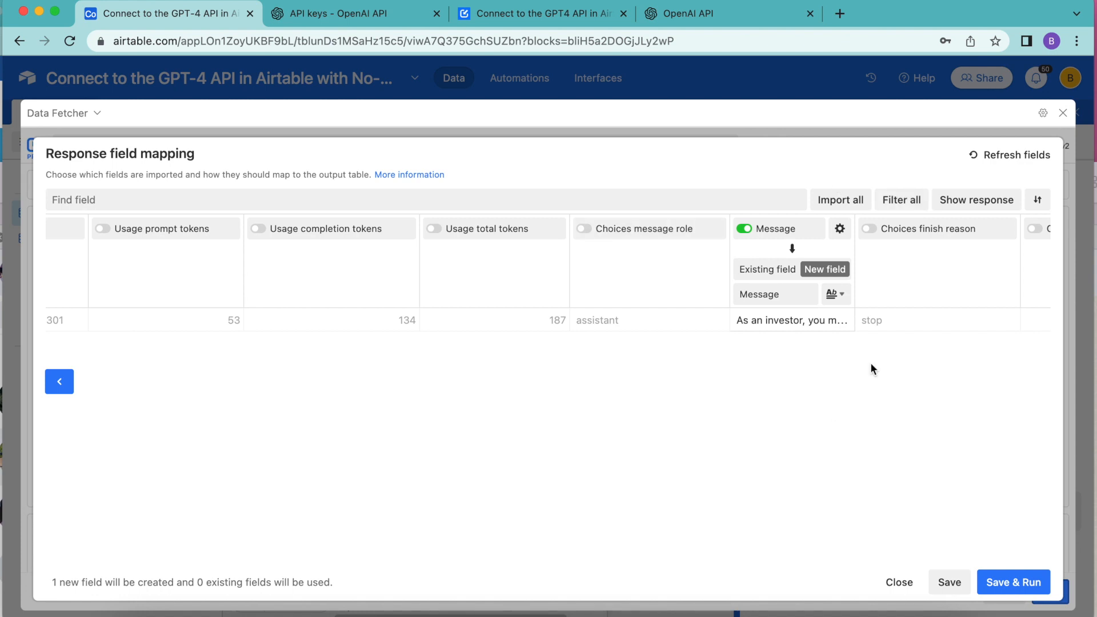
{"action": "mouse_move", "coordinate": [481, 224]}
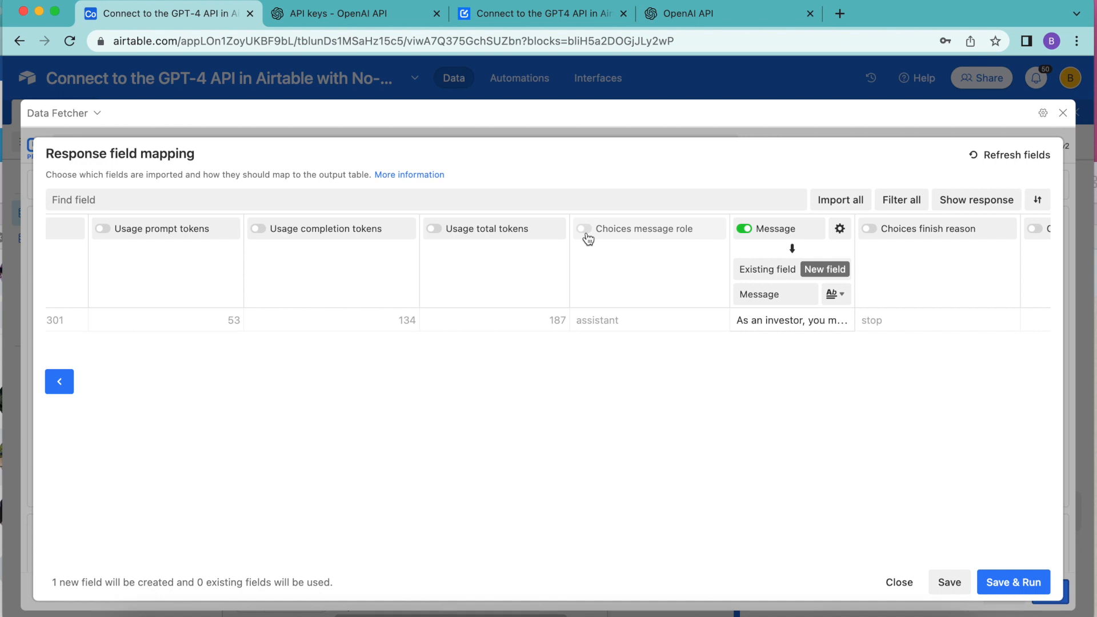
Step: Map the Message response to the existing Introduction field, then save and run
{"action": "left_click", "coordinate": [584, 228]}
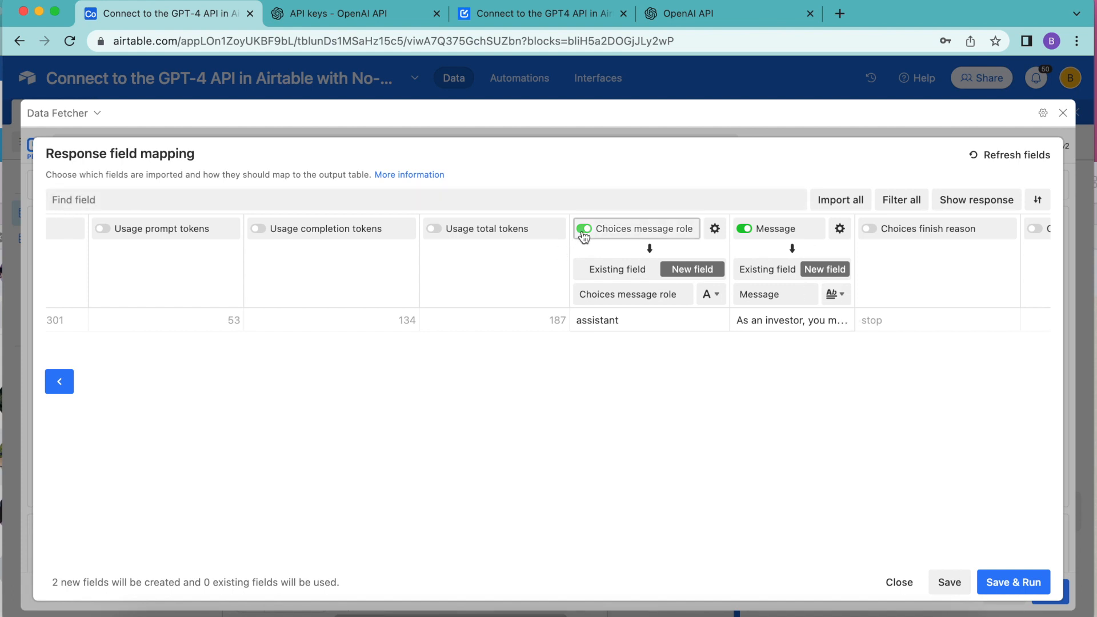
{"action": "left_click", "coordinate": [583, 228]}
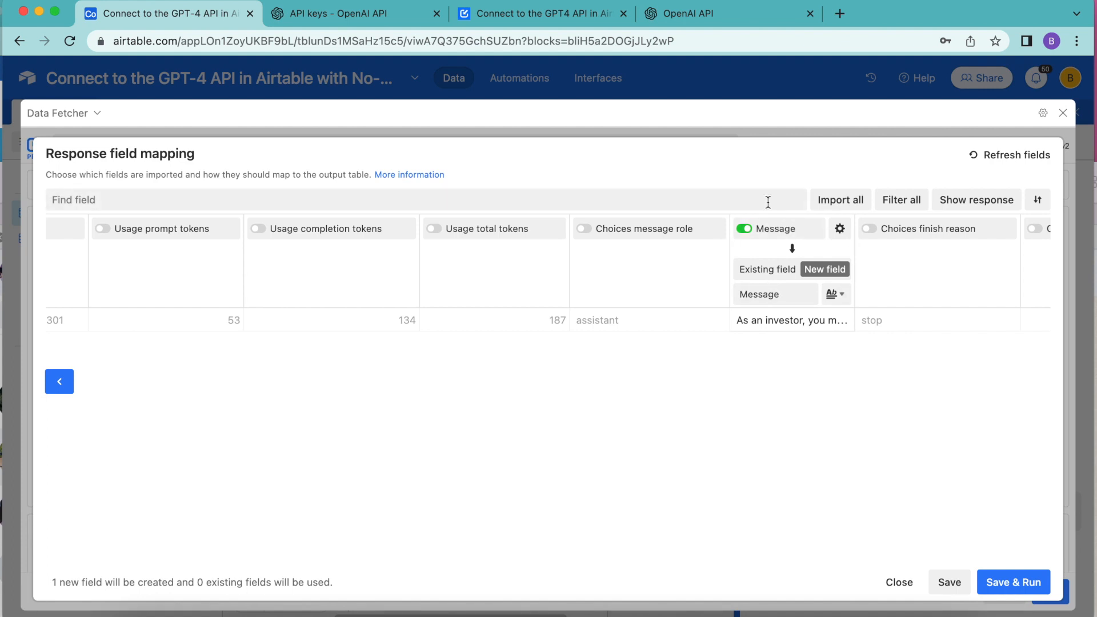
{"action": "left_click", "coordinate": [767, 269]}
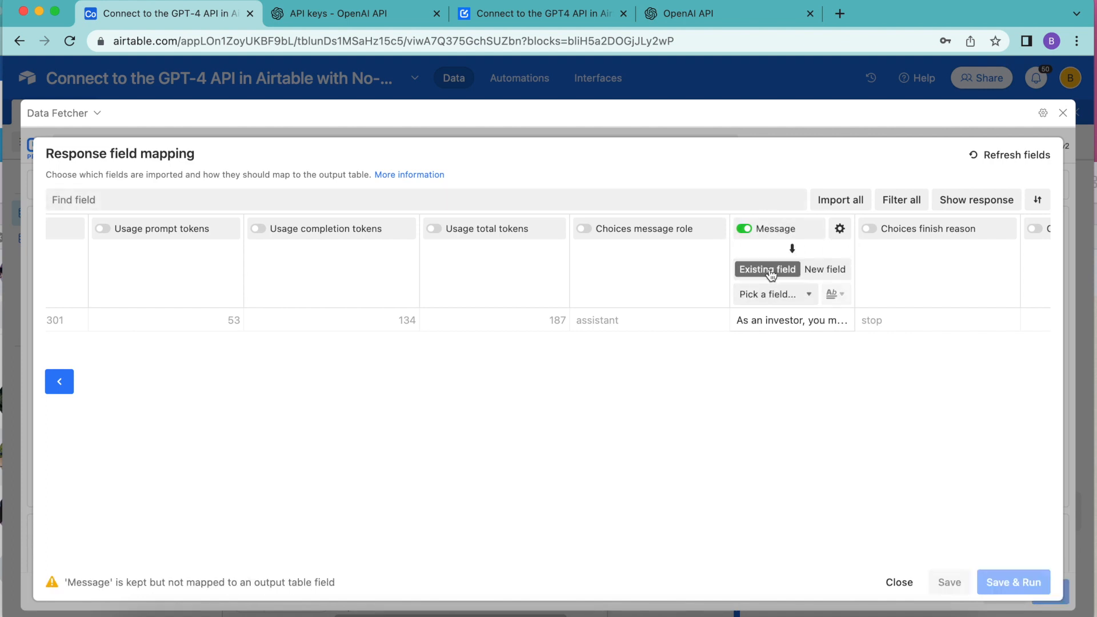
{"action": "left_click", "coordinate": [774, 293]}
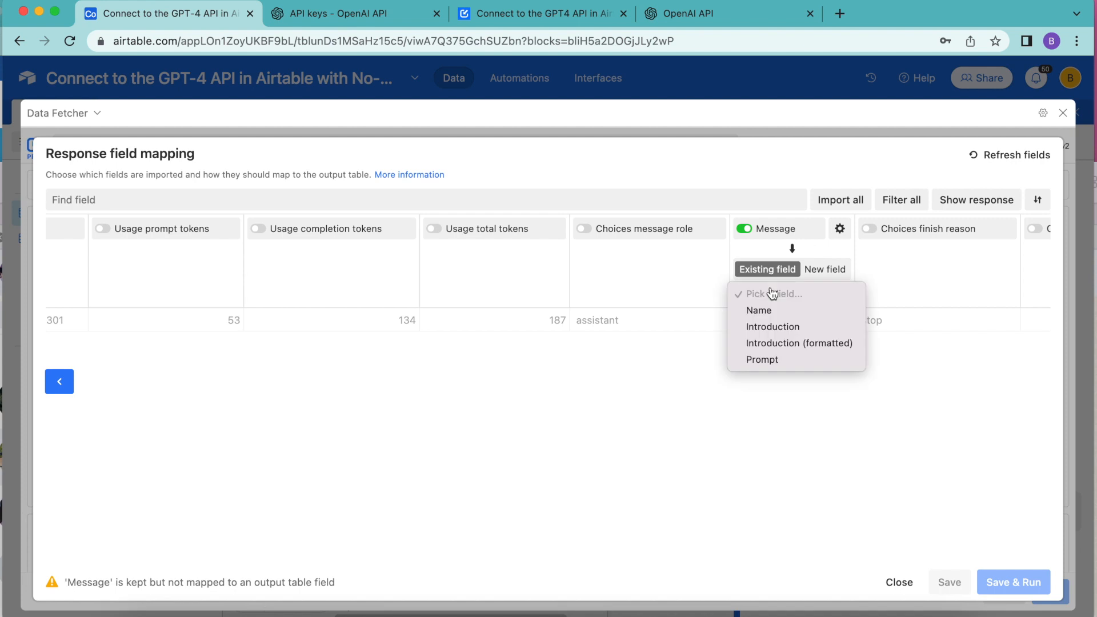
{"action": "left_click", "coordinate": [773, 327]}
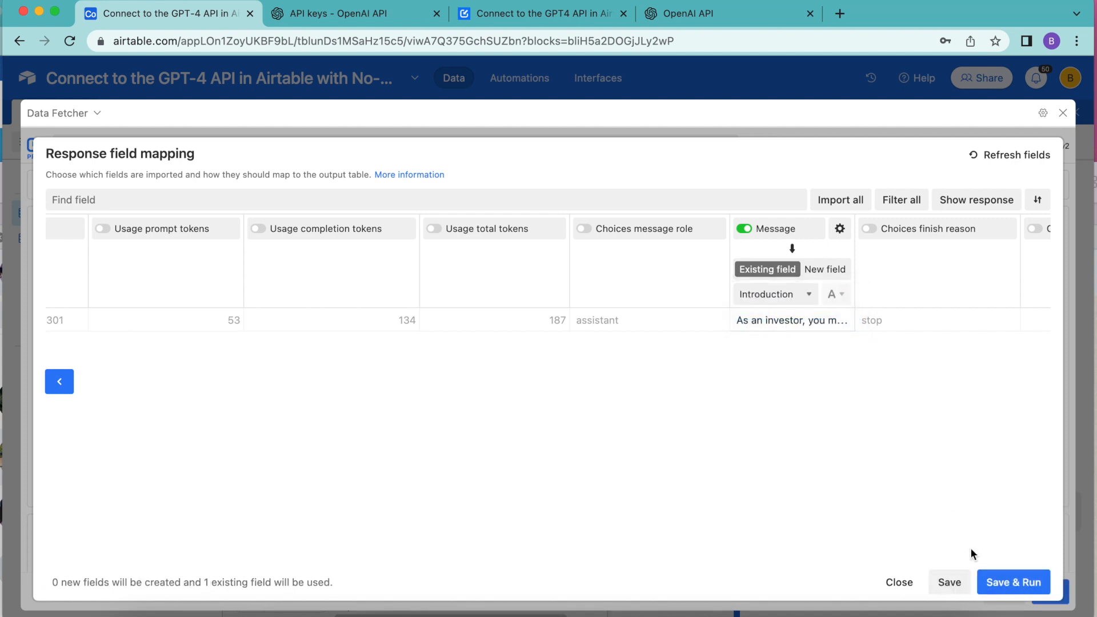
{"action": "left_click", "coordinate": [1013, 582]}
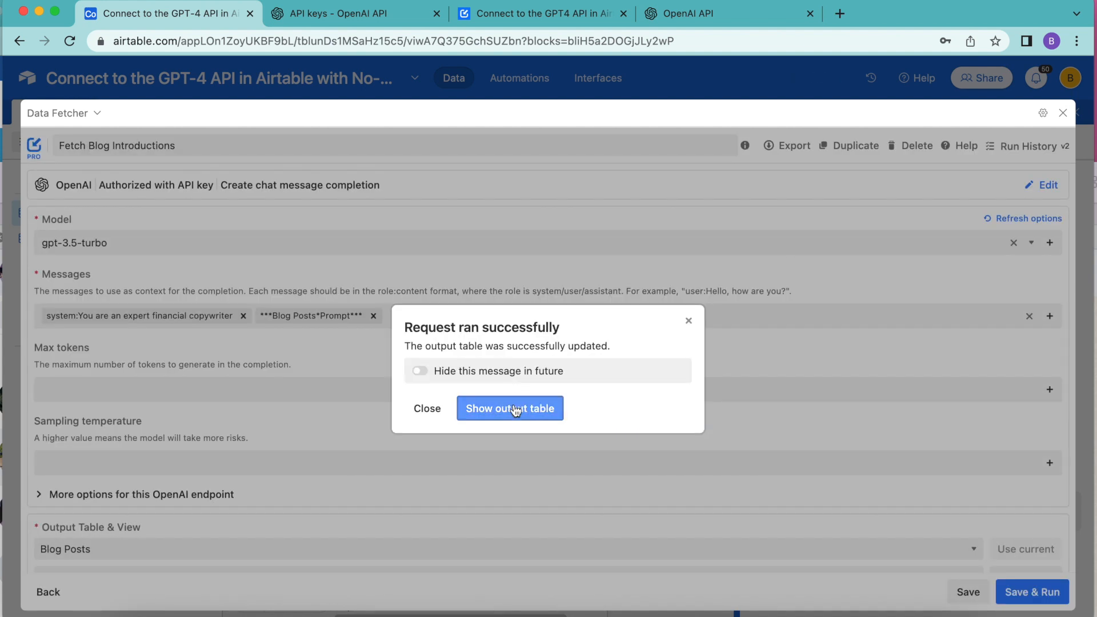
Step: Open the Blog Posts Grid view to review the three generated introductions
{"action": "left_click", "coordinate": [509, 408]}
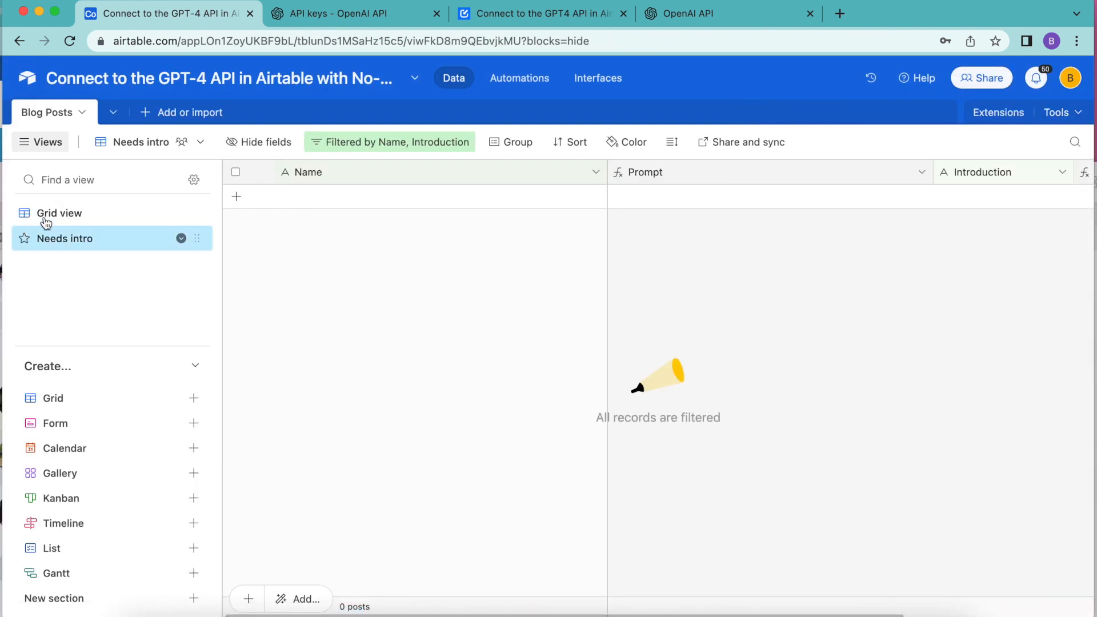
{"action": "left_click", "coordinate": [60, 213]}
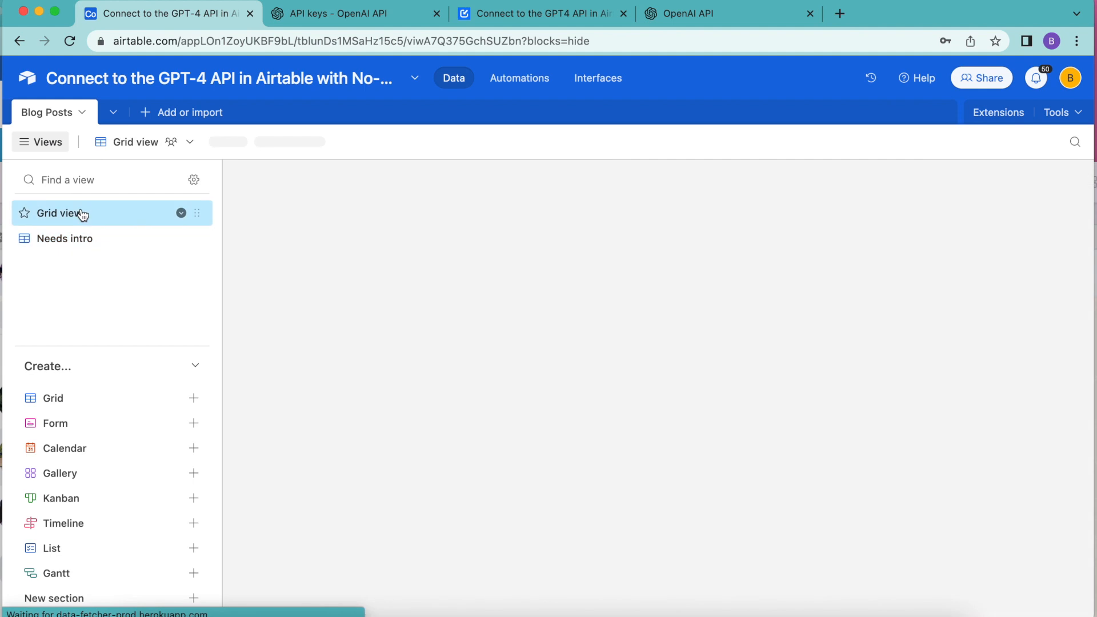
{"action": "left_click", "coordinate": [59, 213]}
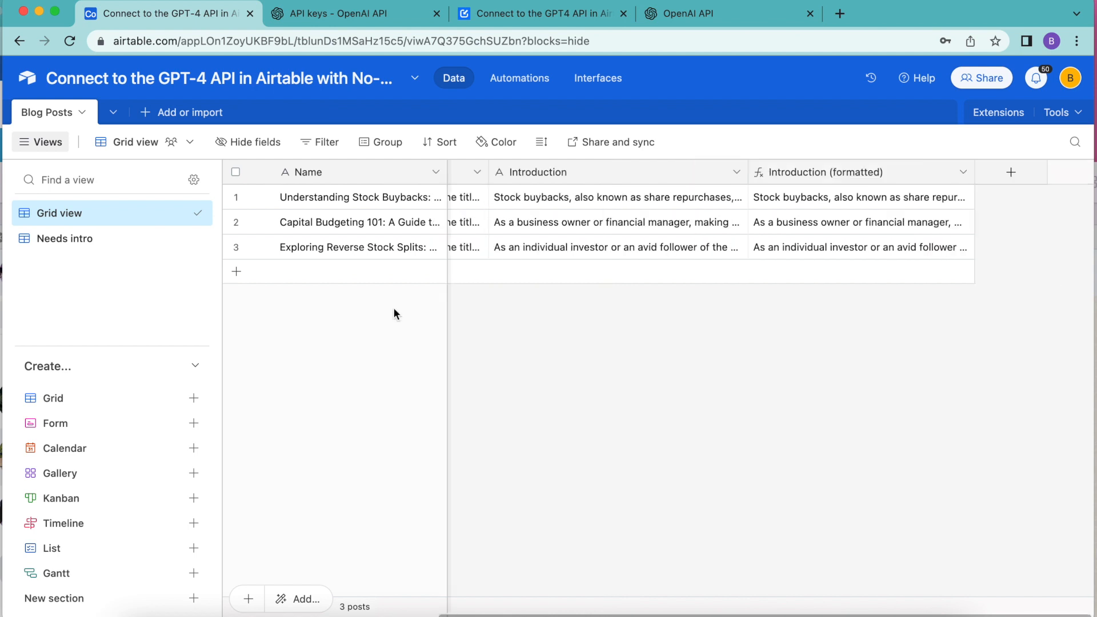
{"action": "mouse_move", "coordinate": [920, 406]}
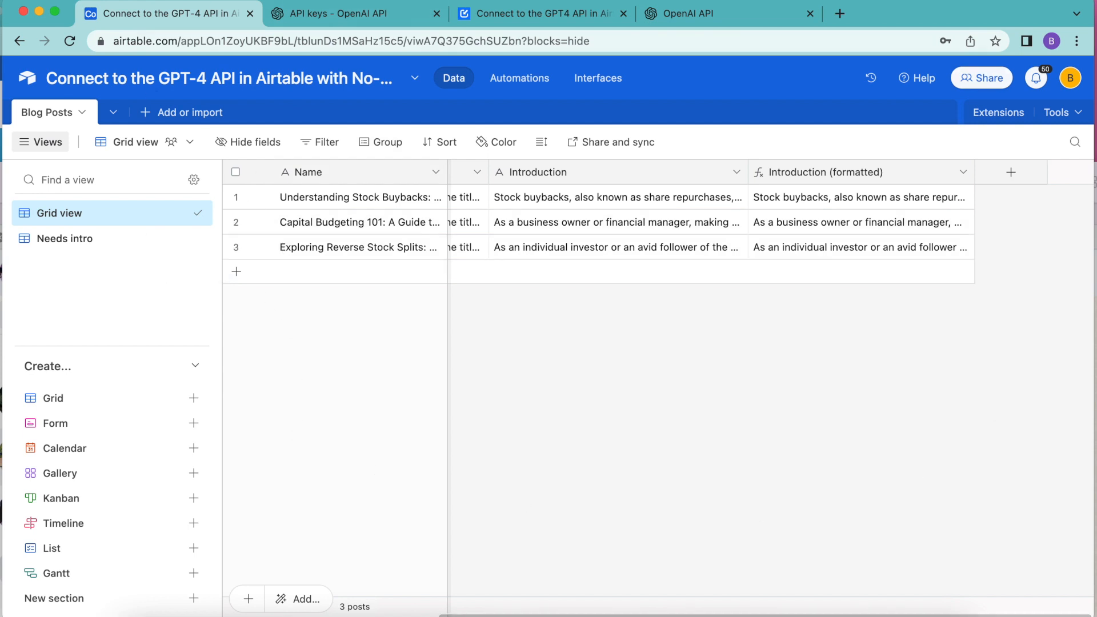
{"action": "mouse_move", "coordinate": [534, 143]}
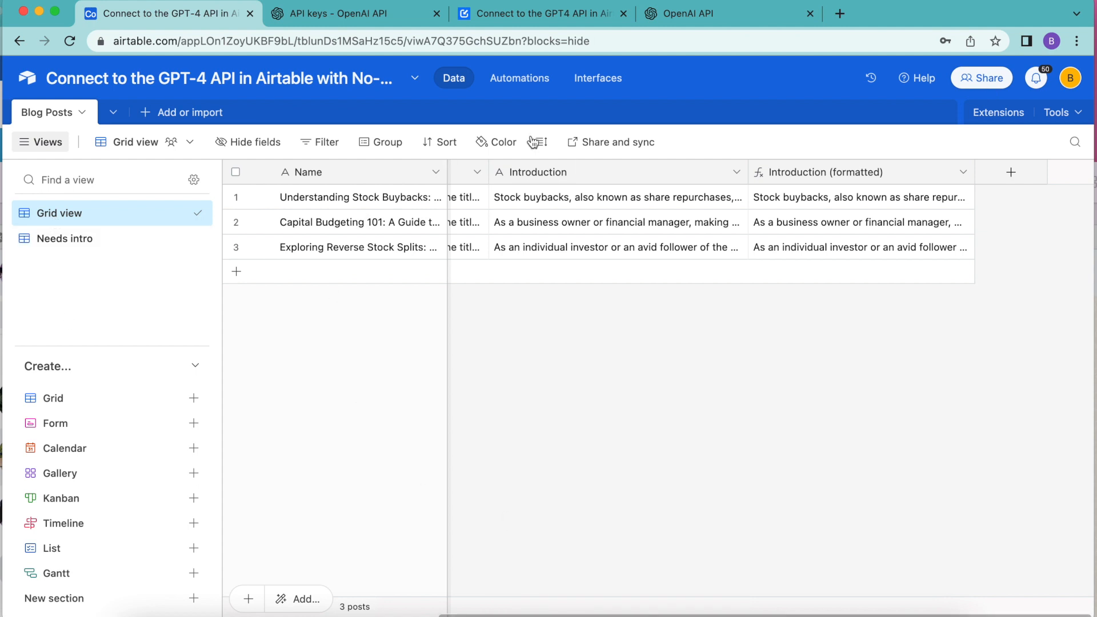
{"action": "mouse_move", "coordinate": [538, 142]}
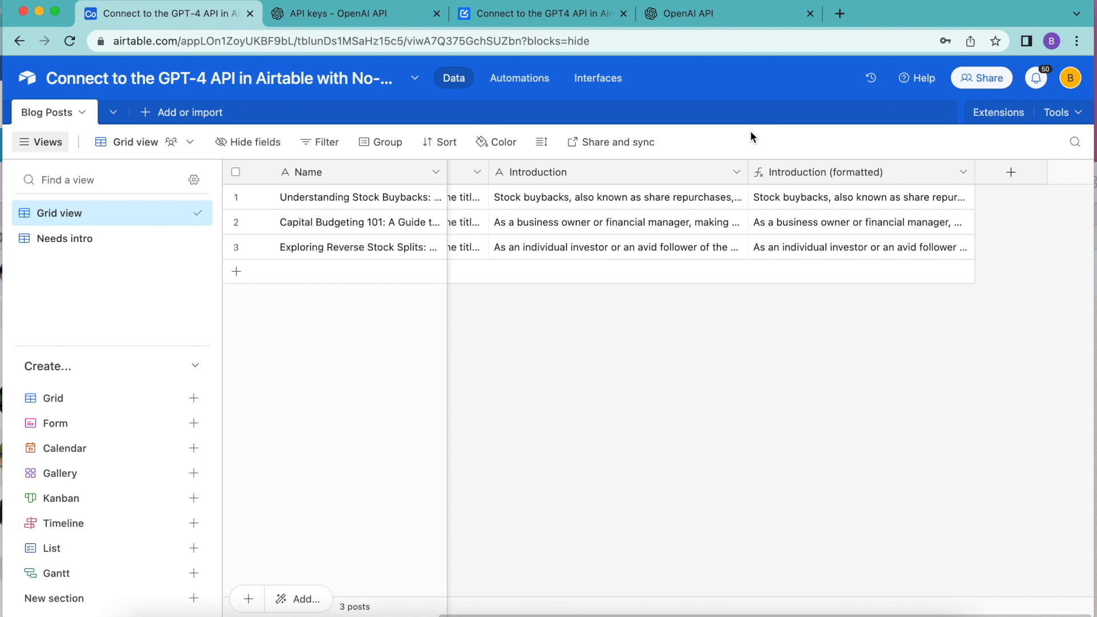
{"action": "mouse_move", "coordinate": [1007, 102]}
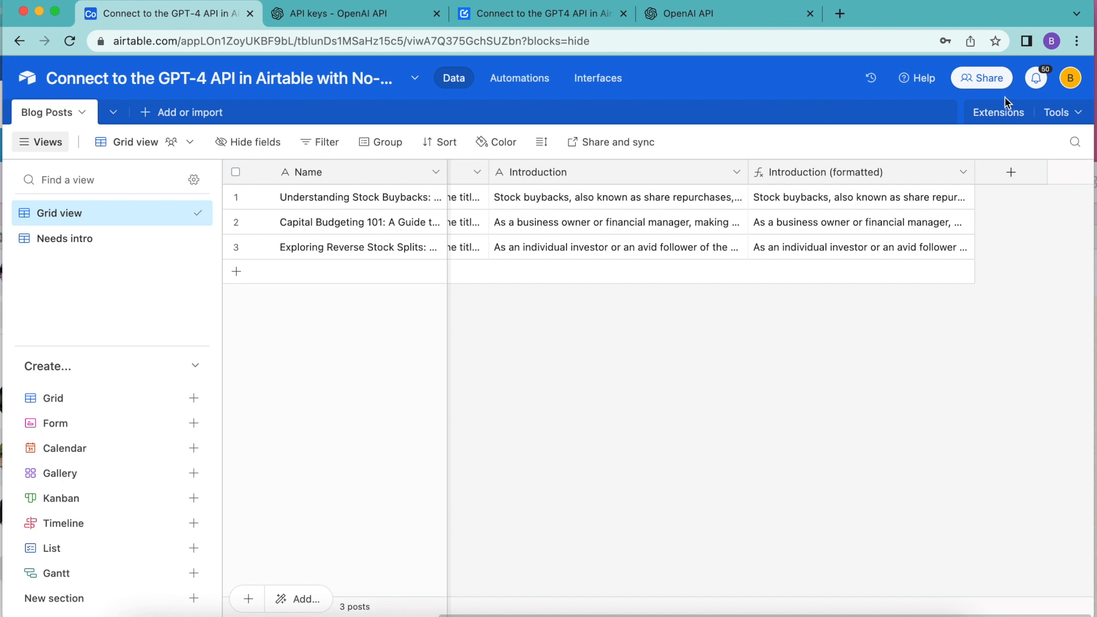
Step: Reopen Fetch Blog Introductions in Data Fetcher and start authorizing its schedule
{"action": "left_click", "coordinate": [998, 112]}
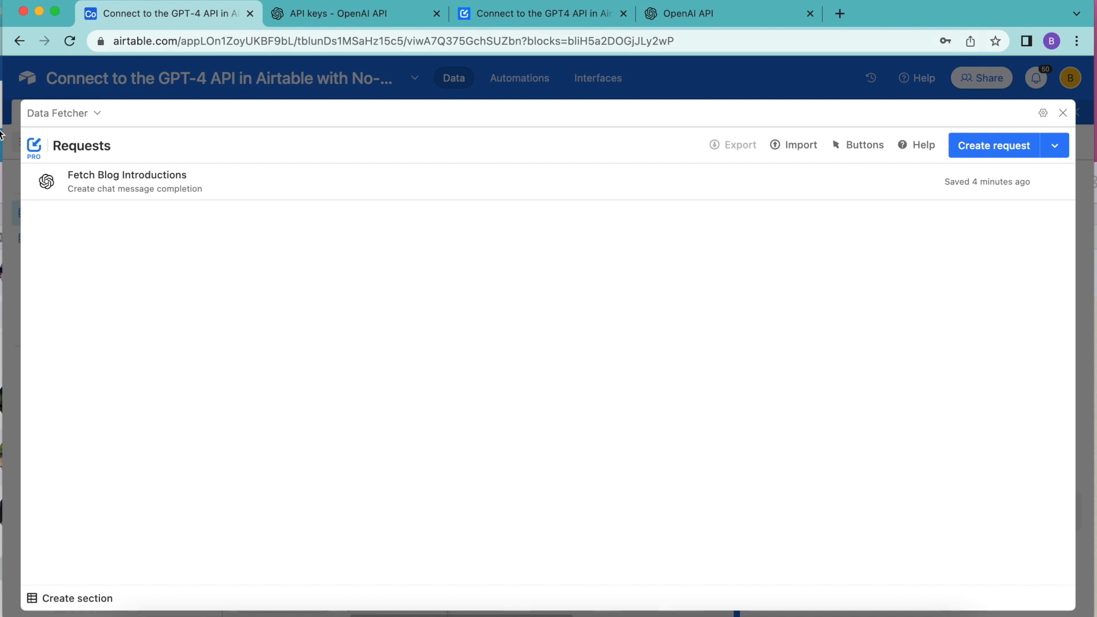
{"action": "left_click", "coordinate": [127, 175]}
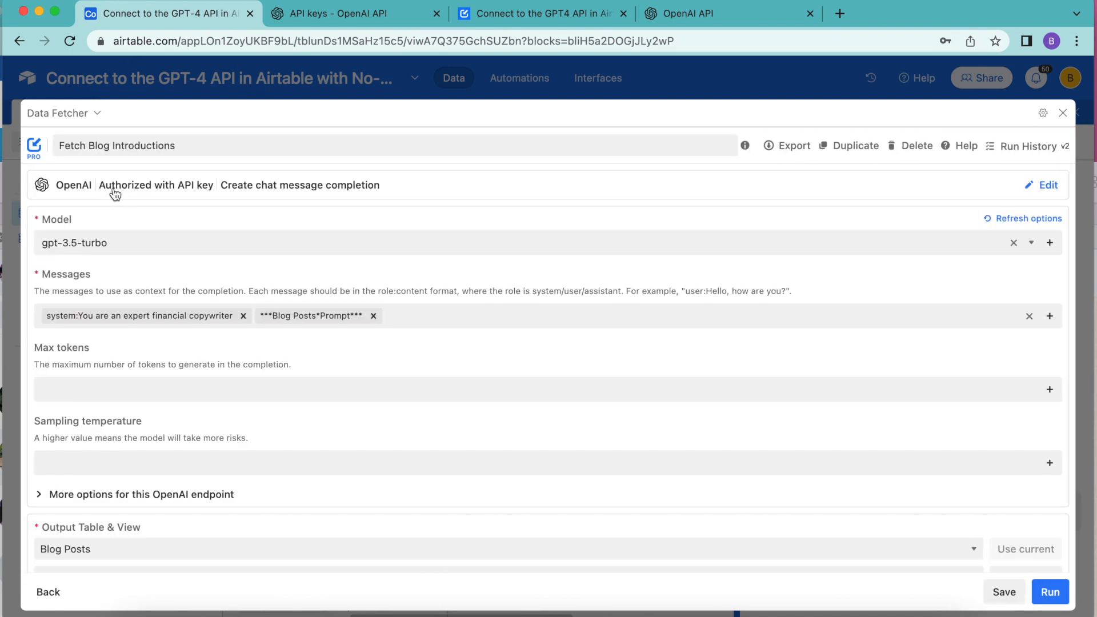
{"action": "scroll", "scroll_direction": "down", "scroll_amount": 3}
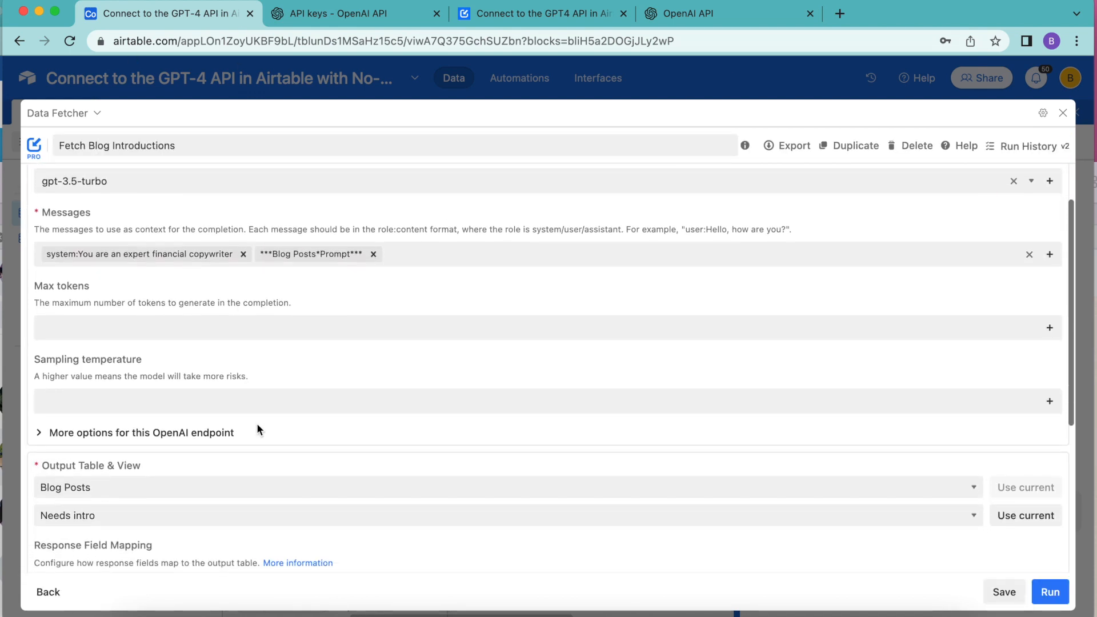
{"action": "scroll", "scroll_direction": "down", "scroll_amount": 3}
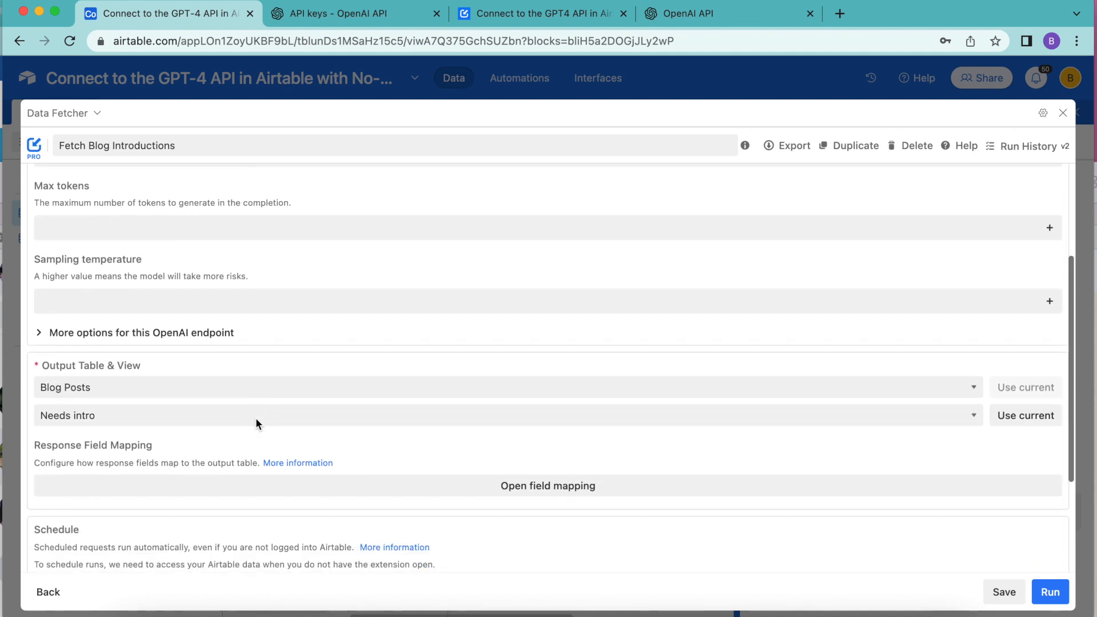
{"action": "scroll", "scroll_direction": "down", "scroll_amount": 3}
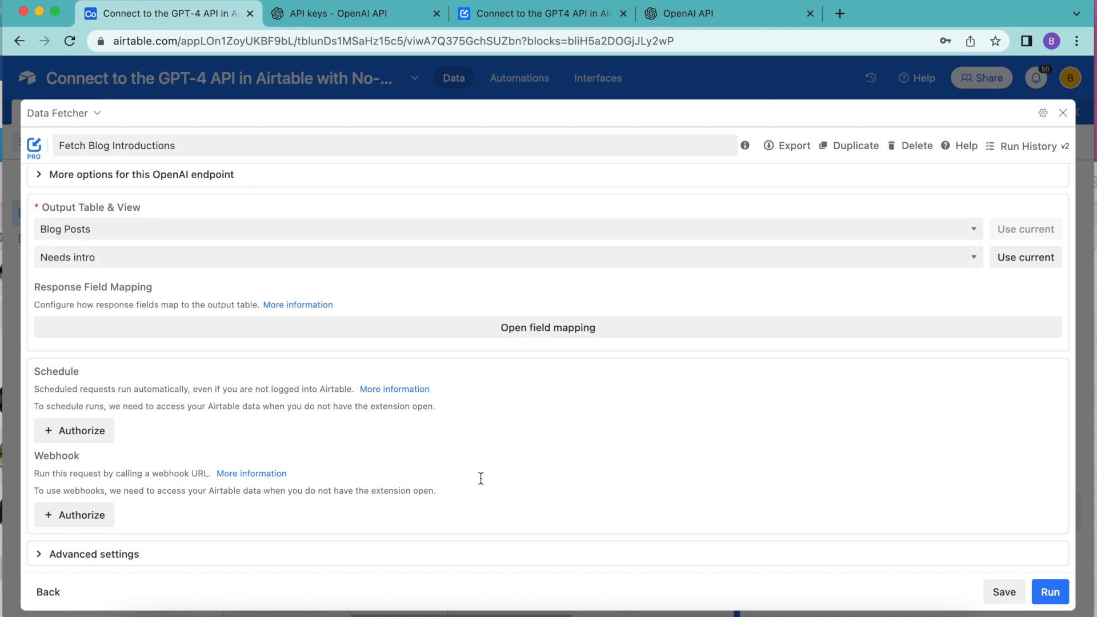
{"action": "mouse_move", "coordinate": [524, 408]}
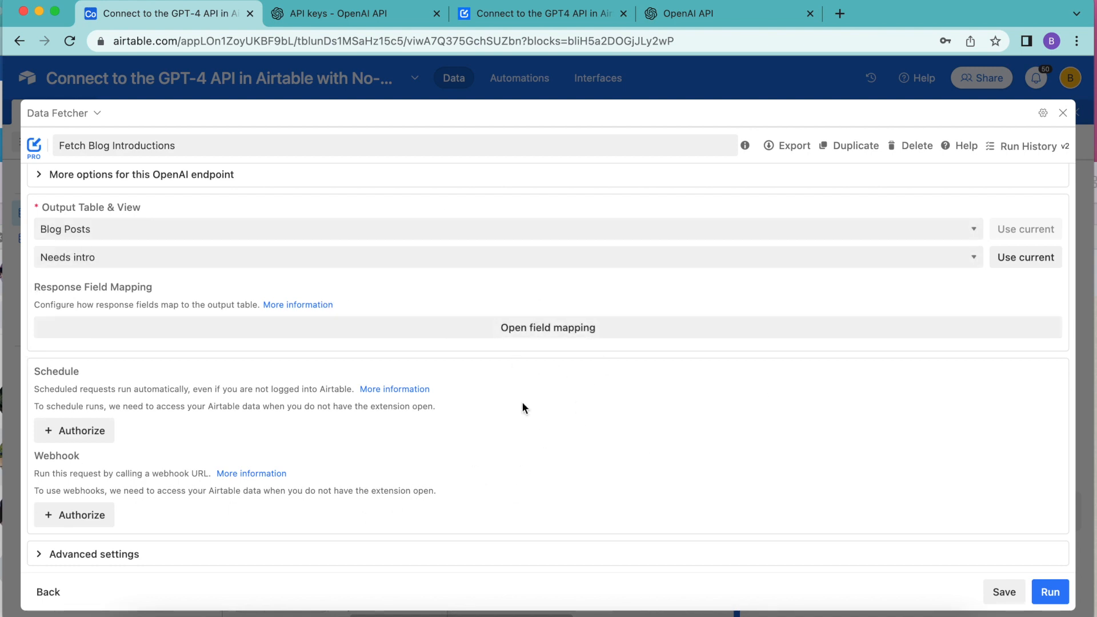
{"action": "mouse_move", "coordinate": [172, 366]}
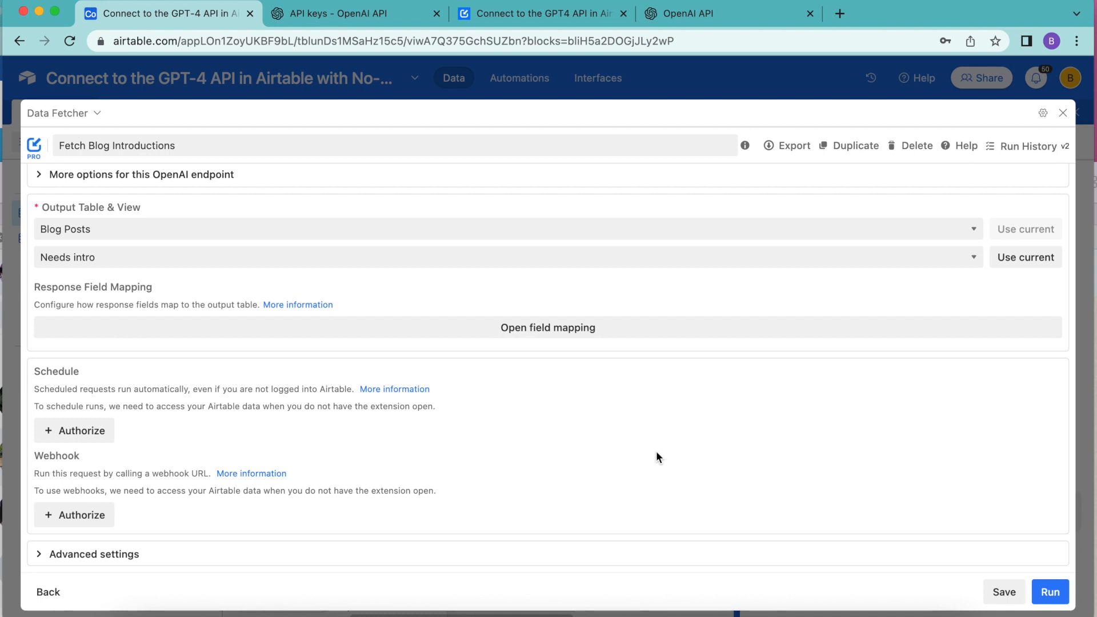
{"action": "mouse_move", "coordinate": [396, 257]}
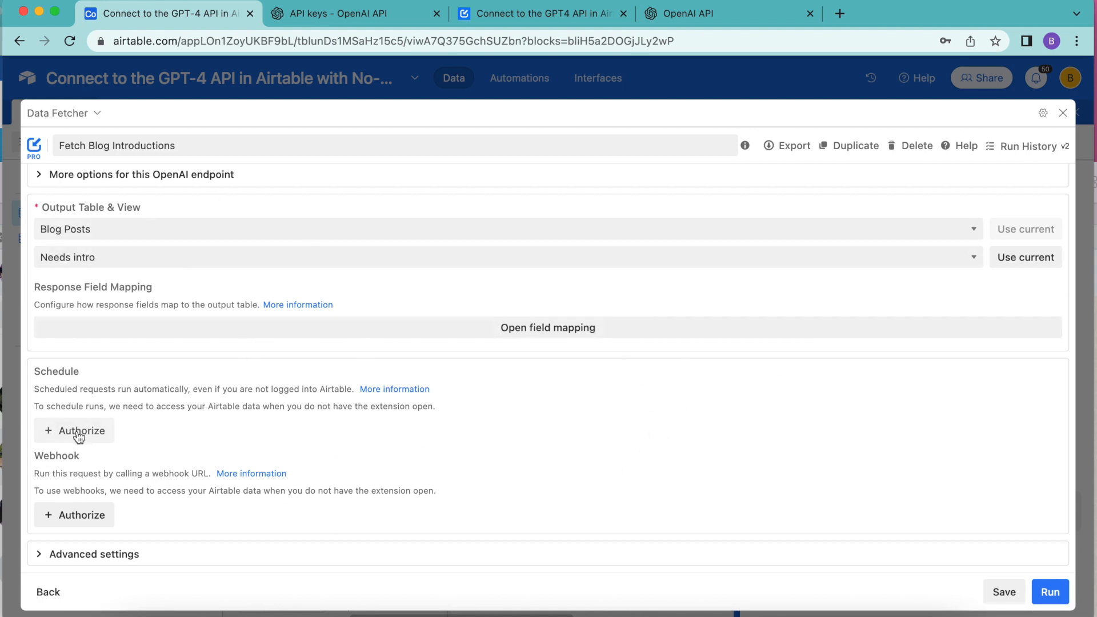
{"action": "left_click", "coordinate": [74, 431]}
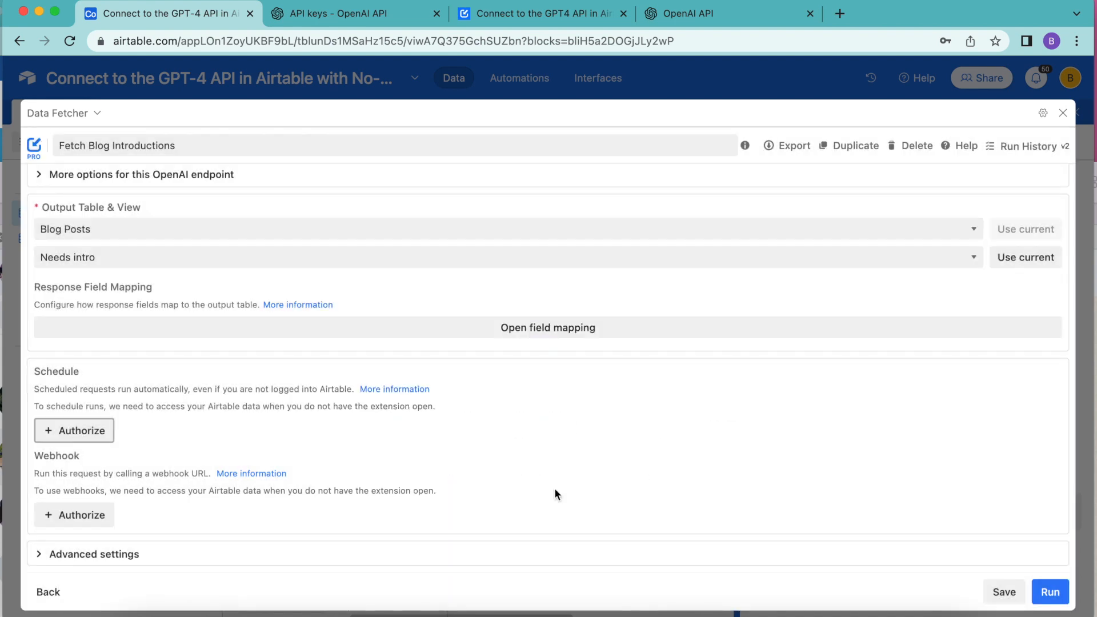
Step: Grant Data Fetcher access to all current and future bases
{"action": "left_click", "coordinate": [75, 431]}
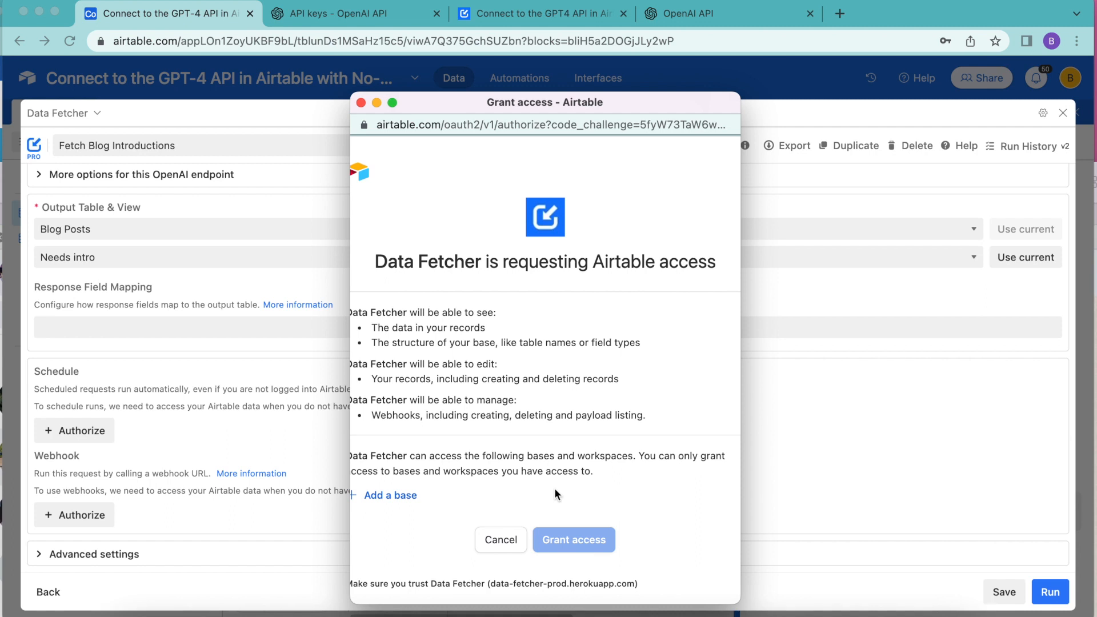
{"action": "mouse_move", "coordinate": [431, 515]}
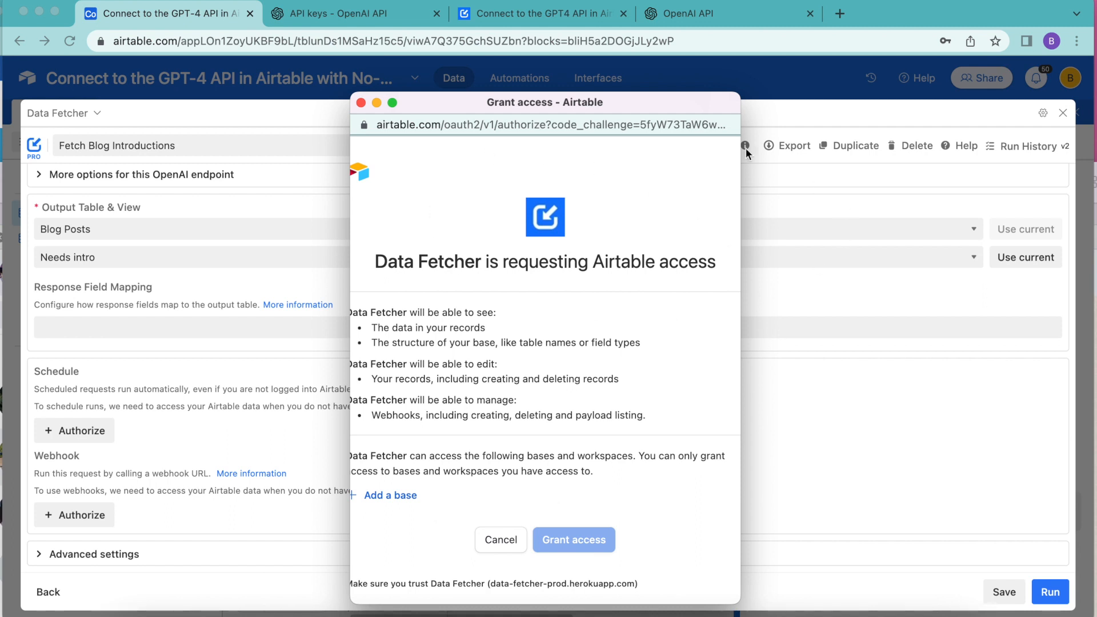
{"action": "mouse_move", "coordinate": [353, 503]}
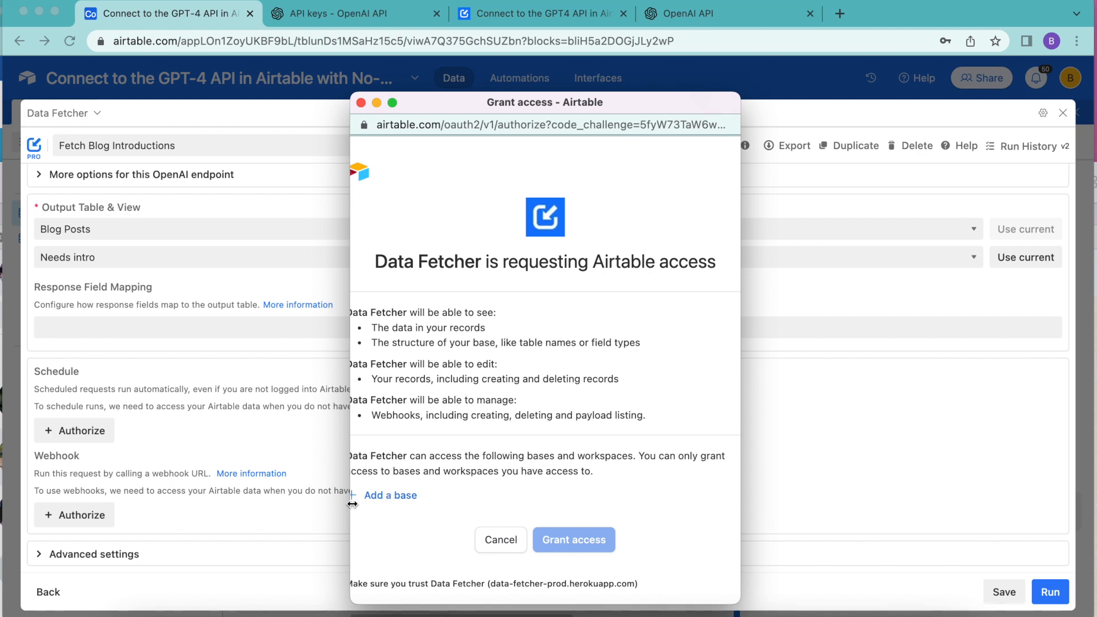
{"action": "left_click", "coordinate": [390, 495]}
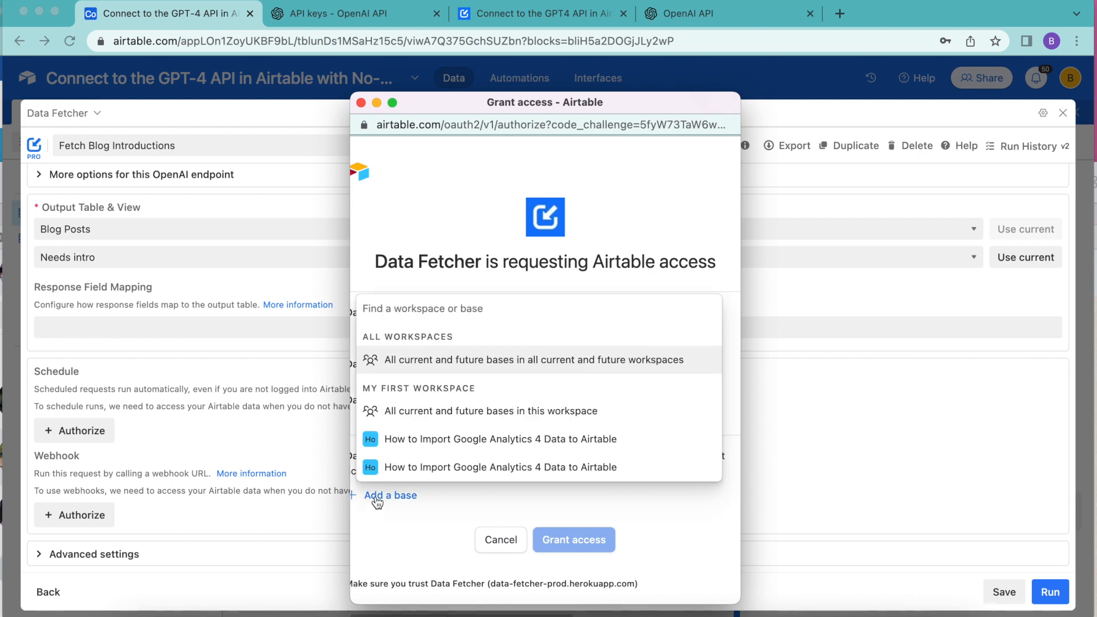
{"action": "left_click", "coordinate": [532, 360]}
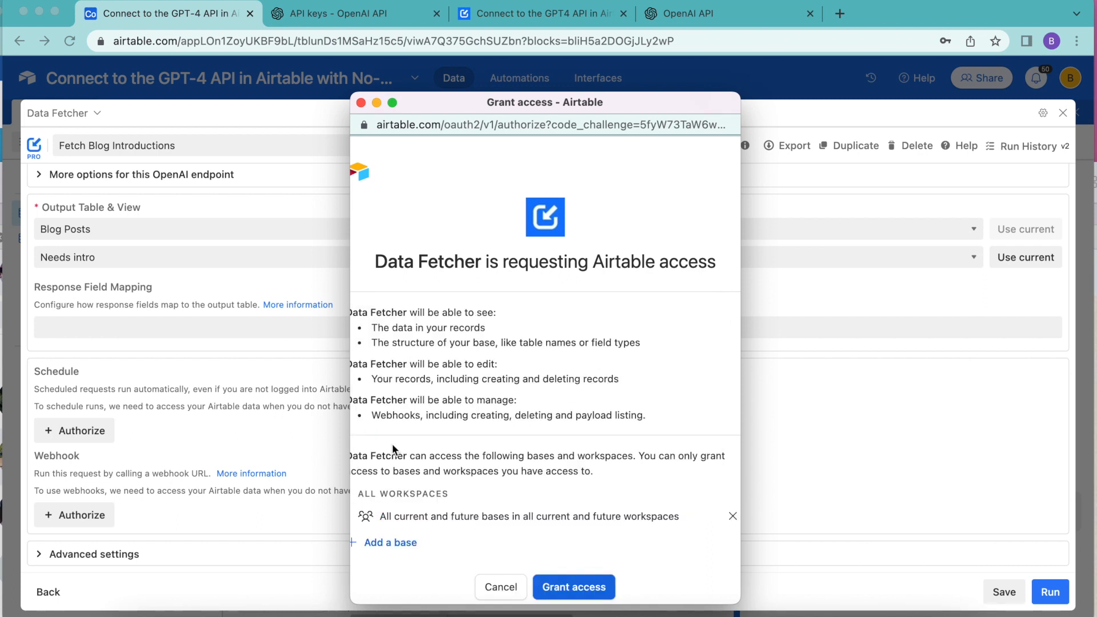
{"action": "scroll", "scroll_direction": "down", "scroll_amount": 3}
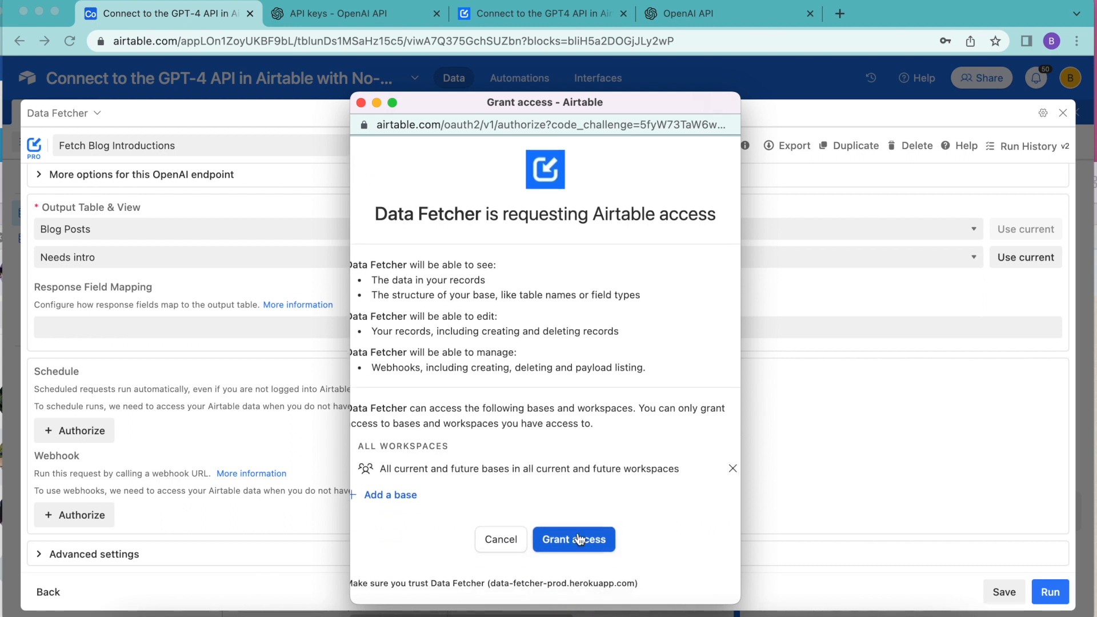
{"action": "left_click", "coordinate": [573, 540]}
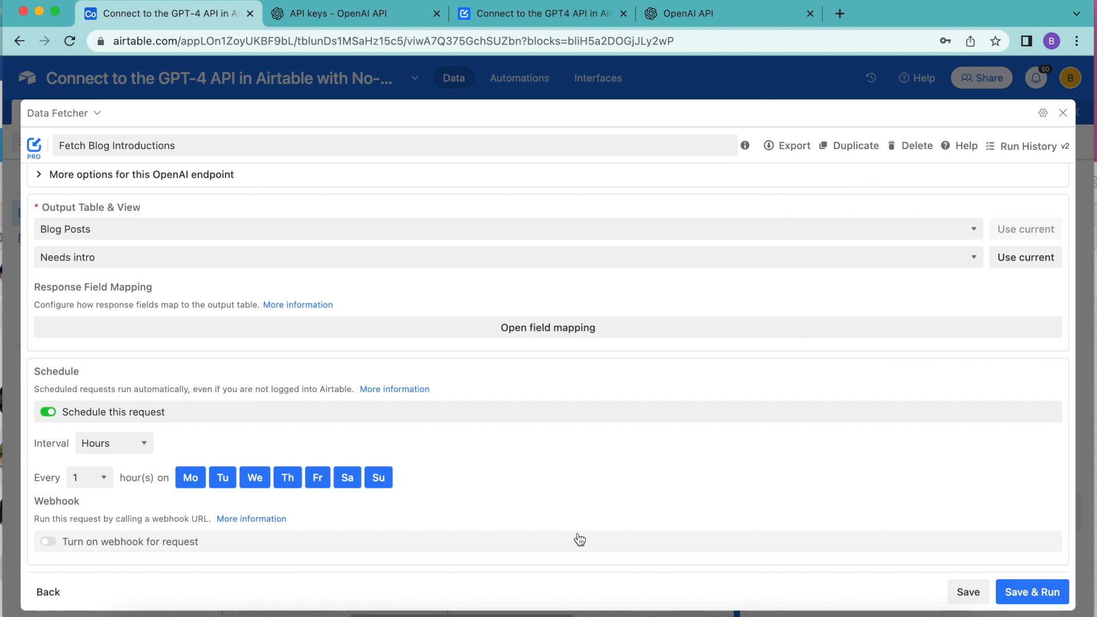
{"action": "mouse_move", "coordinate": [327, 556]}
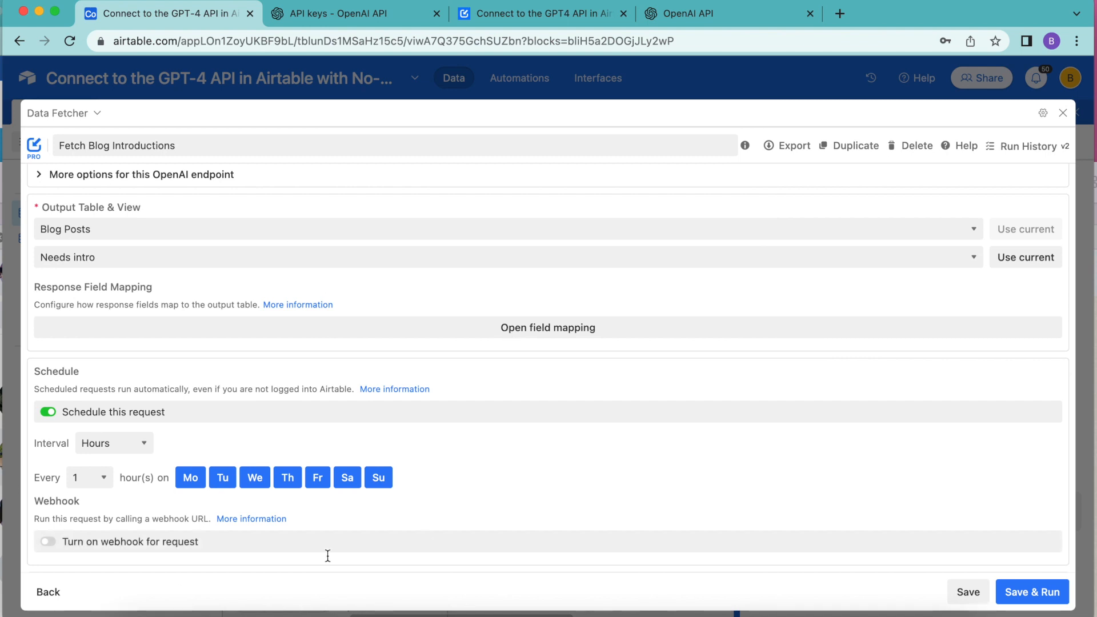
{"action": "mouse_move", "coordinate": [617, 432]}
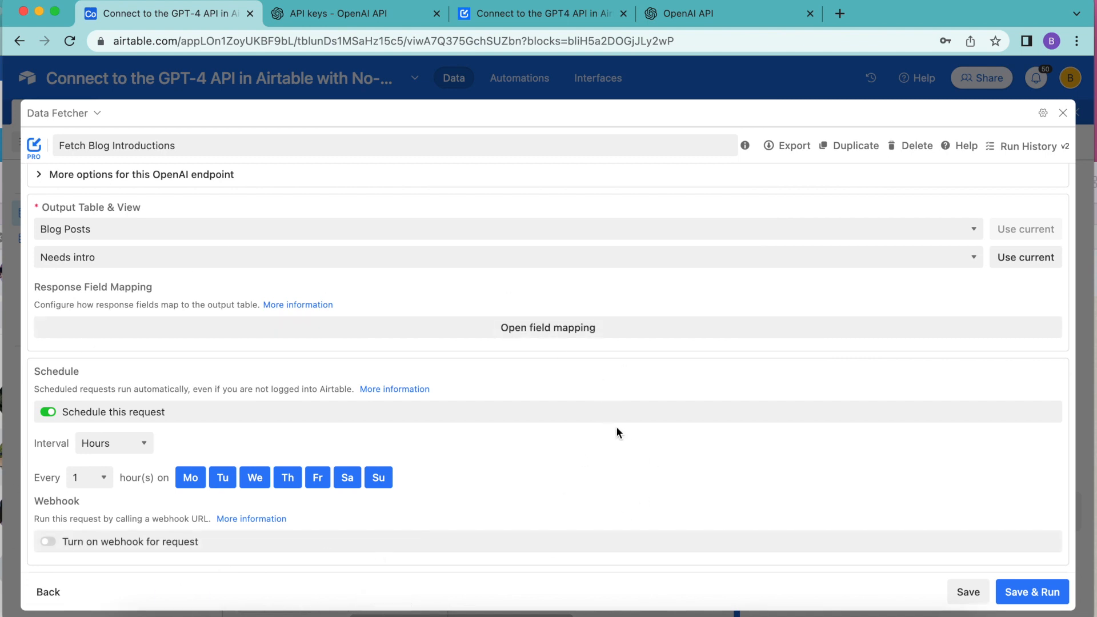
Step: Save the hourly schedule and close the Data Fetcher extension
{"action": "left_click", "coordinate": [347, 477]}
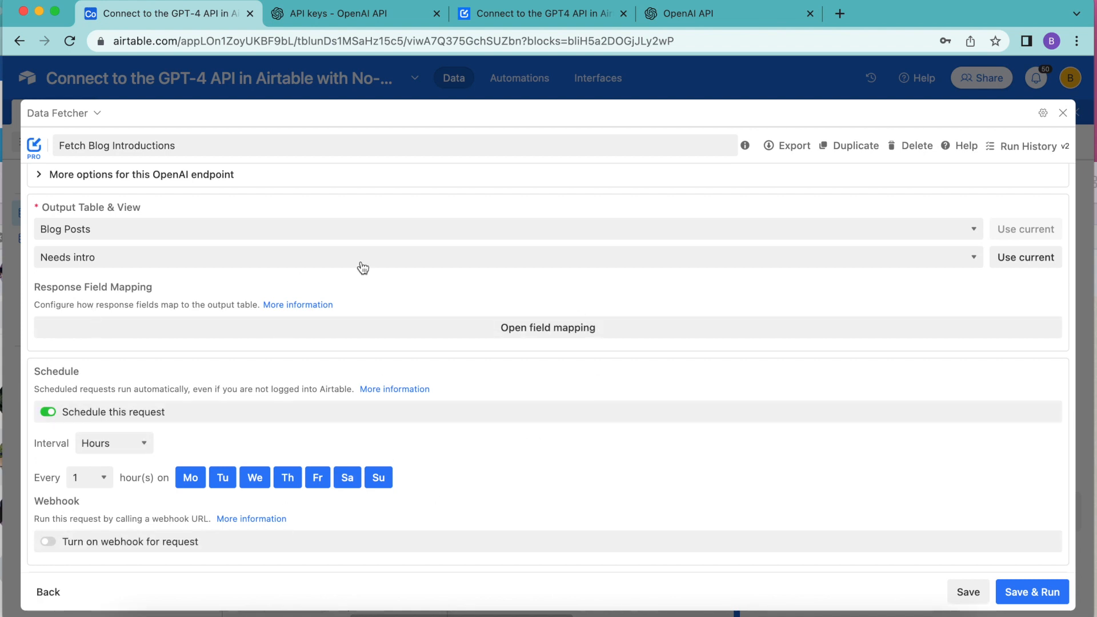
{"action": "mouse_move", "coordinate": [490, 519]}
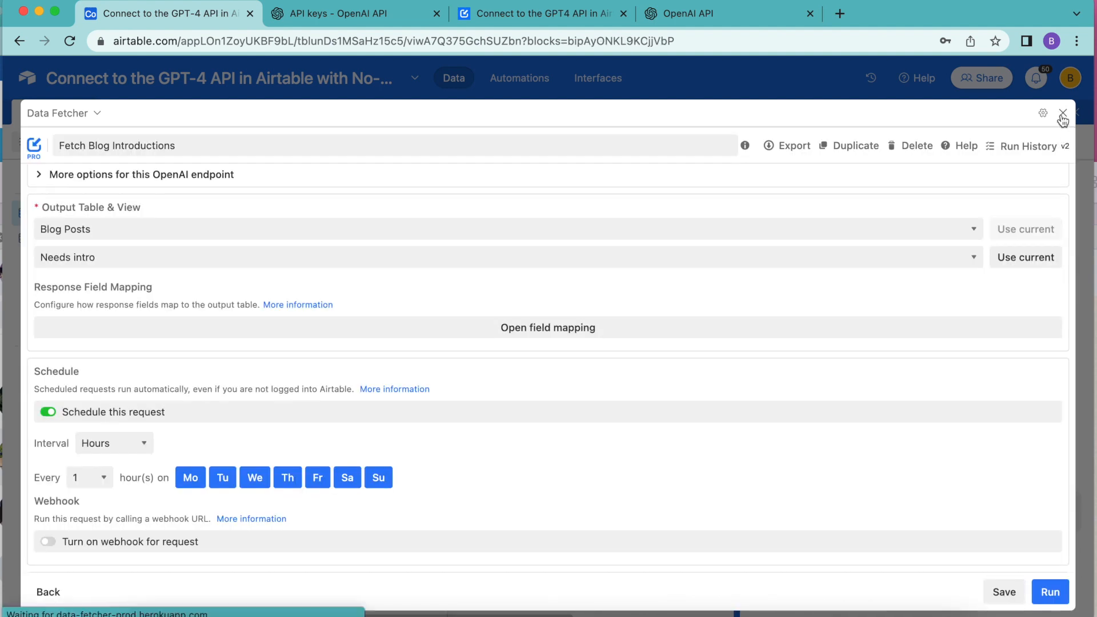
{"action": "left_click", "coordinate": [1062, 113]}
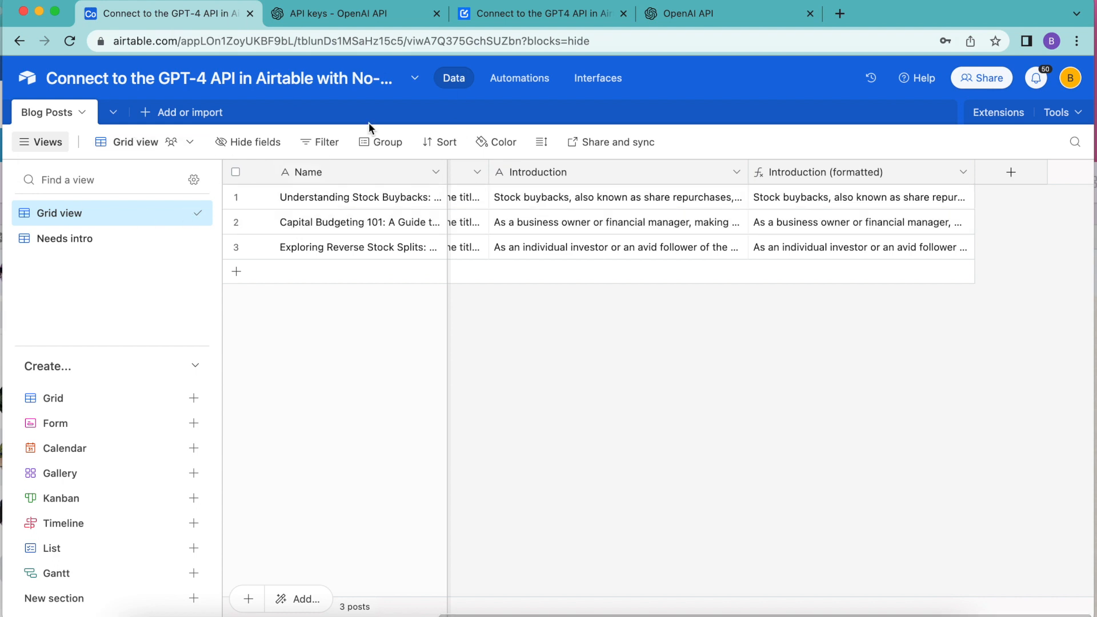
{"action": "mouse_move", "coordinate": [343, 64]}
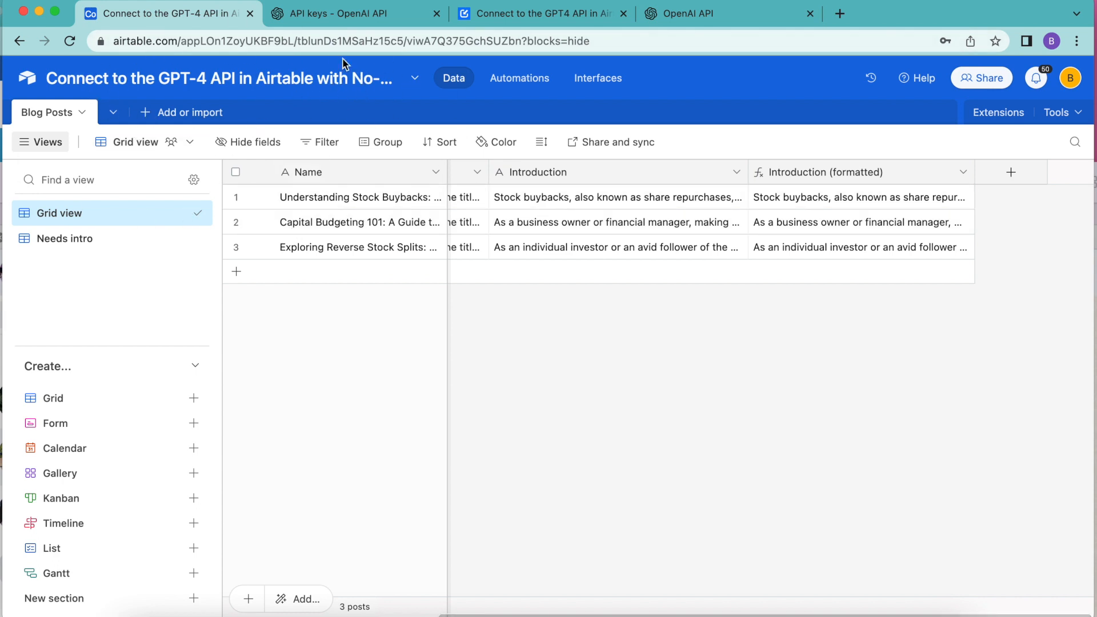
{"action": "left_click", "coordinate": [539, 13]}
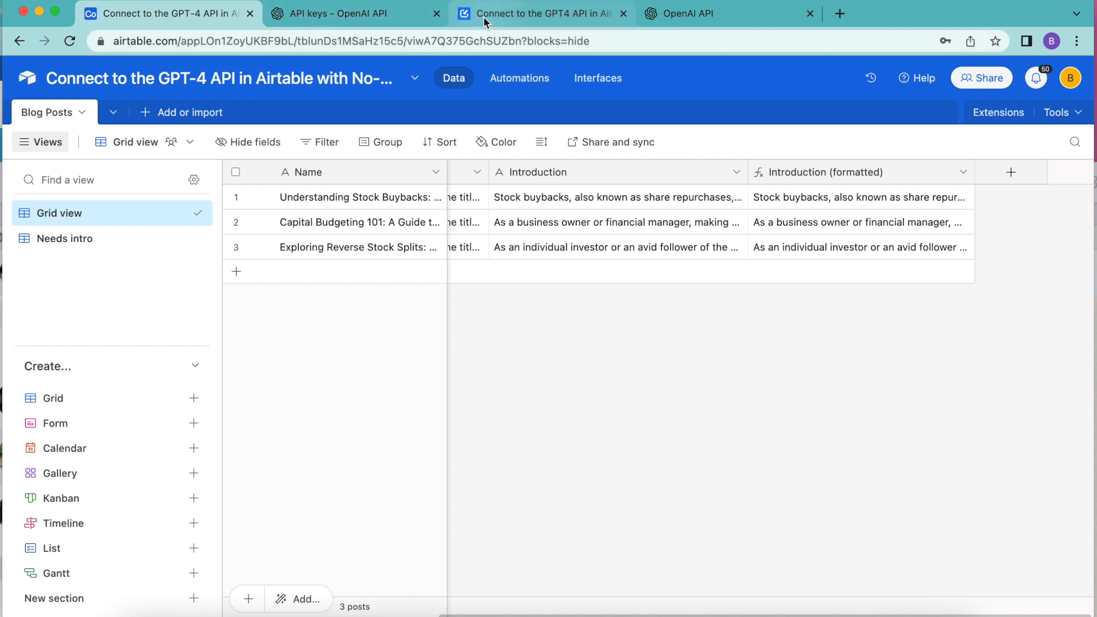
{"action": "left_click", "coordinate": [541, 13]}
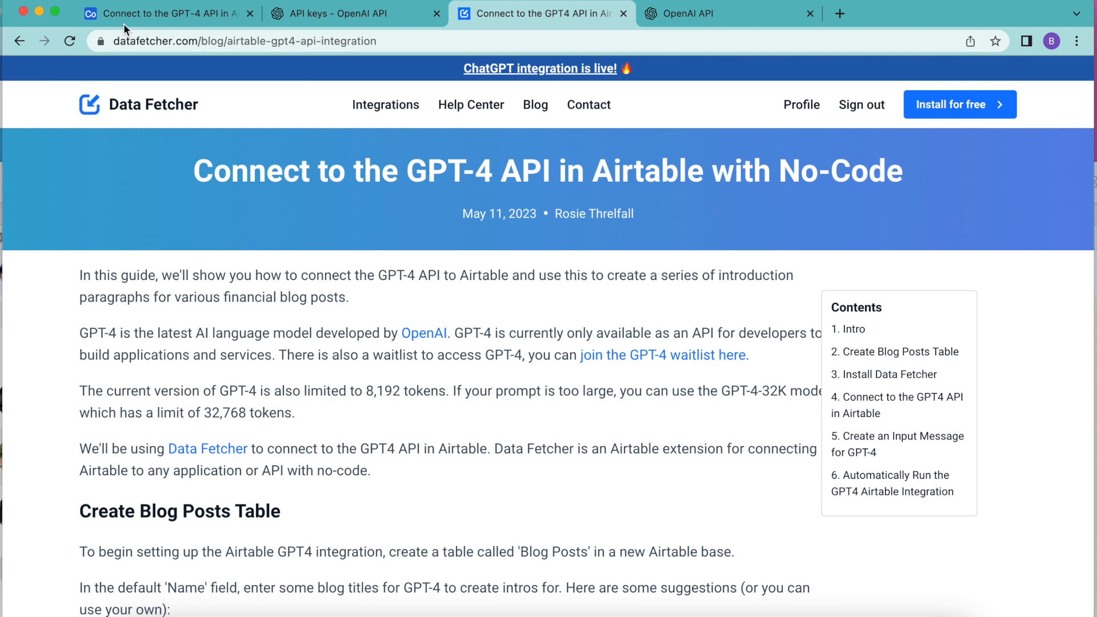
{"action": "mouse_move", "coordinate": [185, 106]}
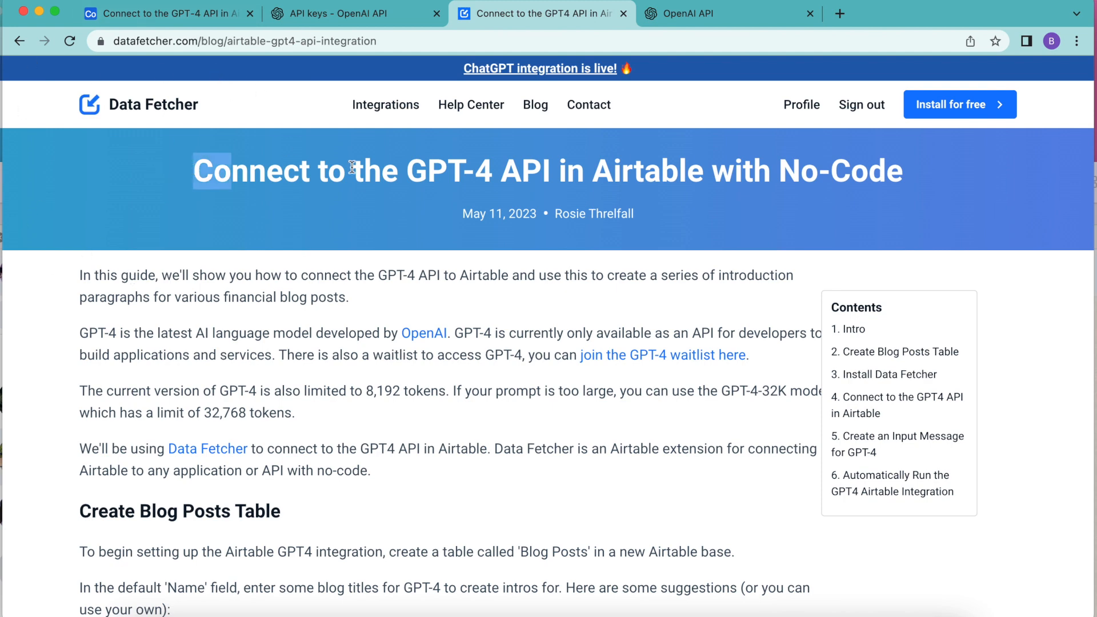
{"action": "scroll", "scroll_direction": "down", "scroll_amount": 3}
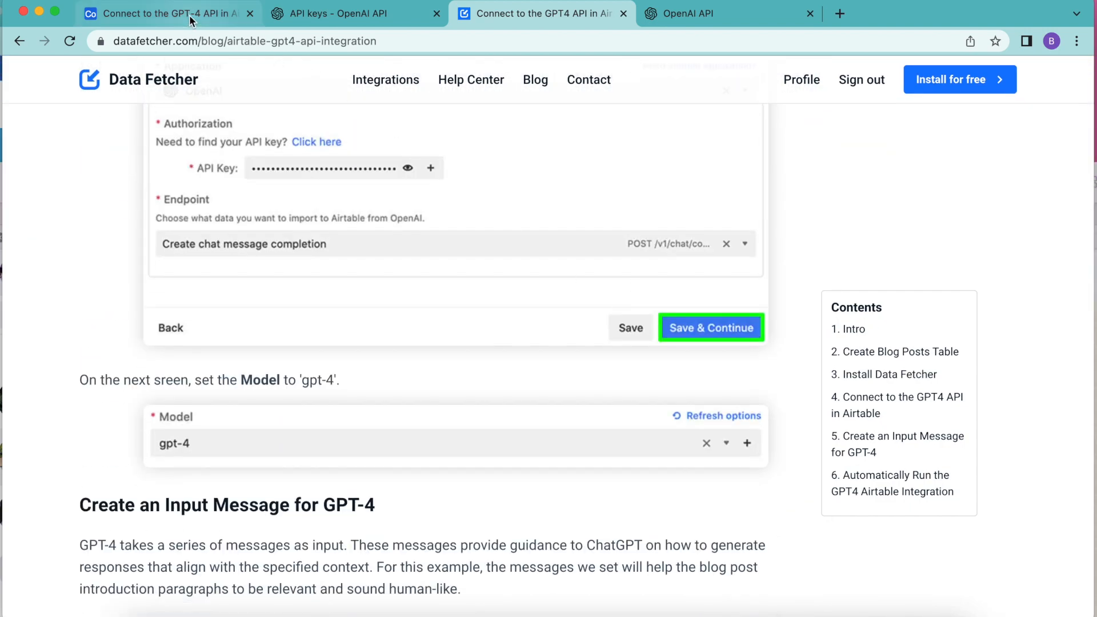
{"action": "left_click", "coordinate": [168, 13]}
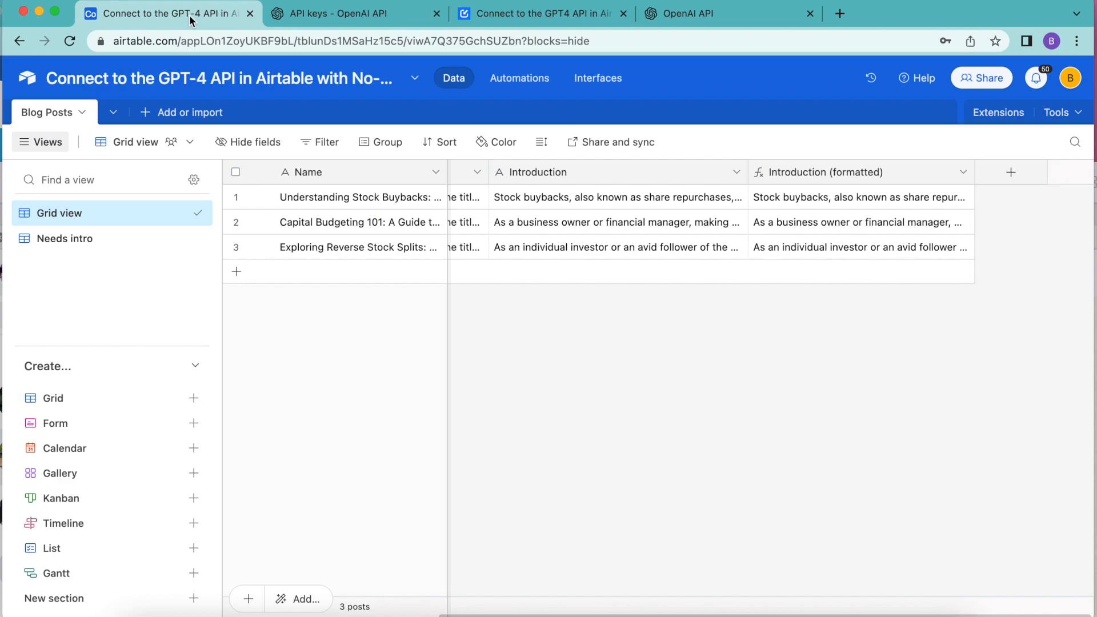